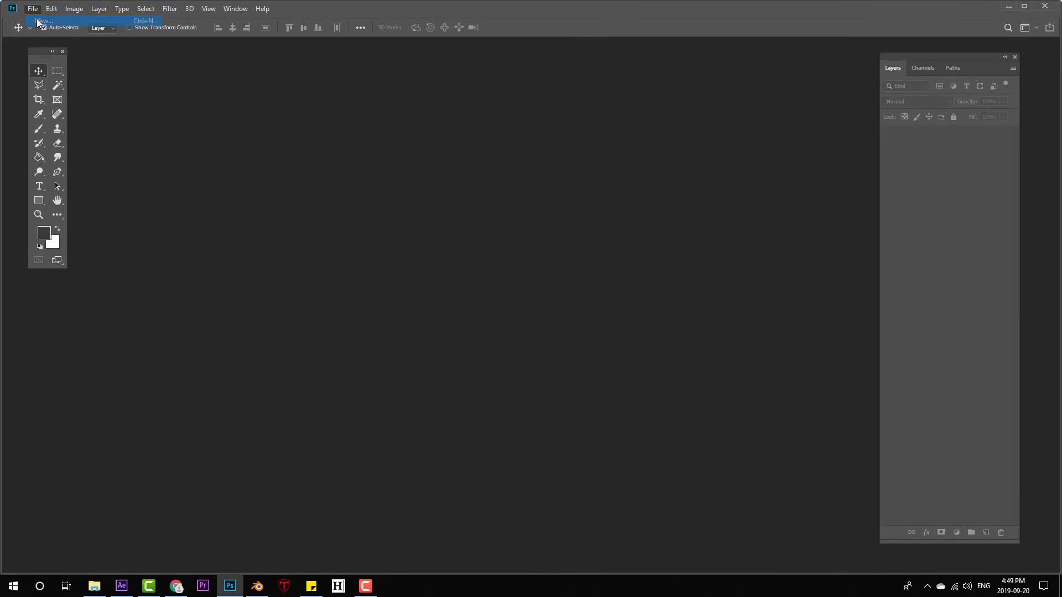
- Create blank white documents in pixels: 720×480, 1920 wide, and 3840×2160
{"action": "left_click", "coordinate": [43, 20]}
{"action": "type", "text": "480"}
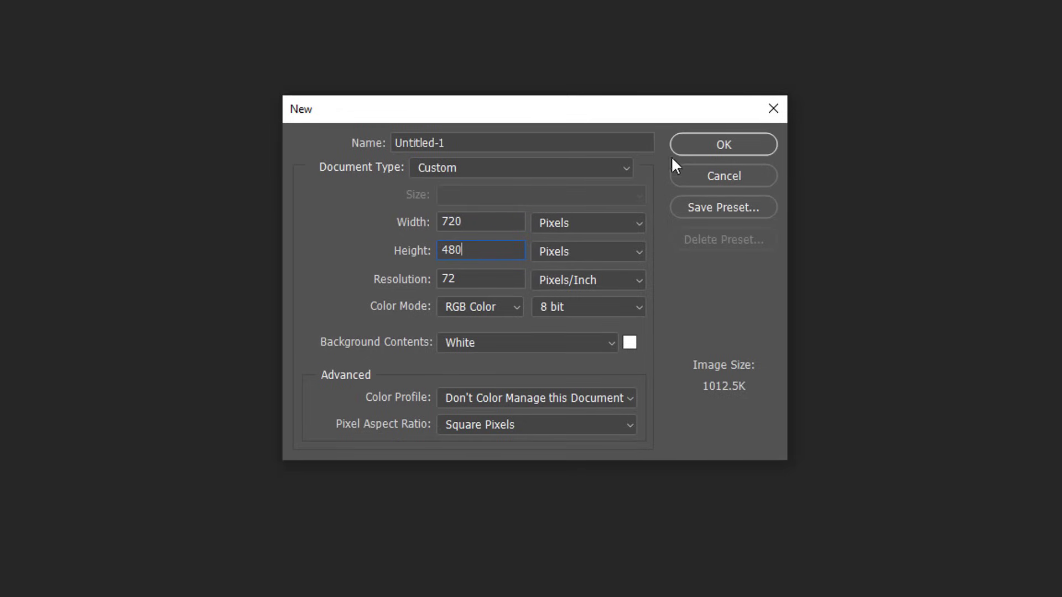
{"action": "left_click", "coordinate": [722, 144]}
{"action": "type", "text": "1920"}
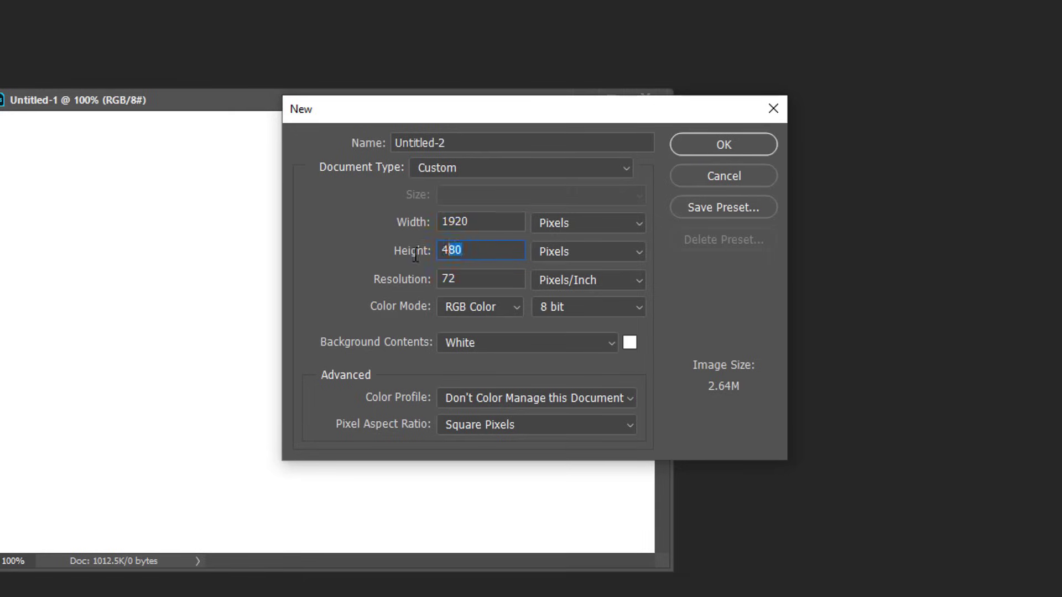
{"action": "left_click", "coordinate": [722, 144]}
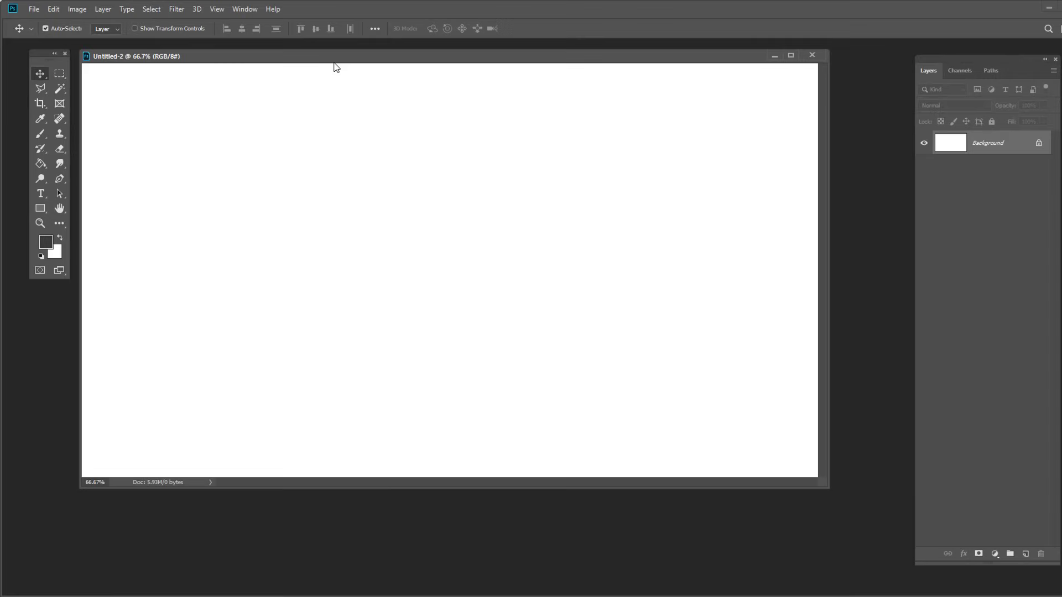
{"action": "left_click", "coordinate": [32, 9]}
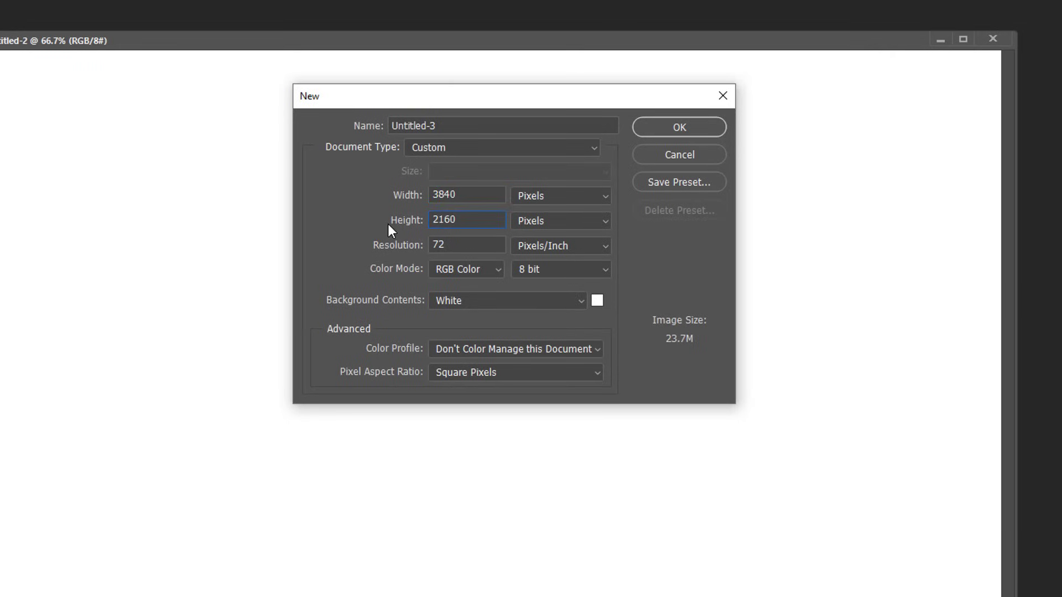
{"action": "left_click", "coordinate": [678, 127]}
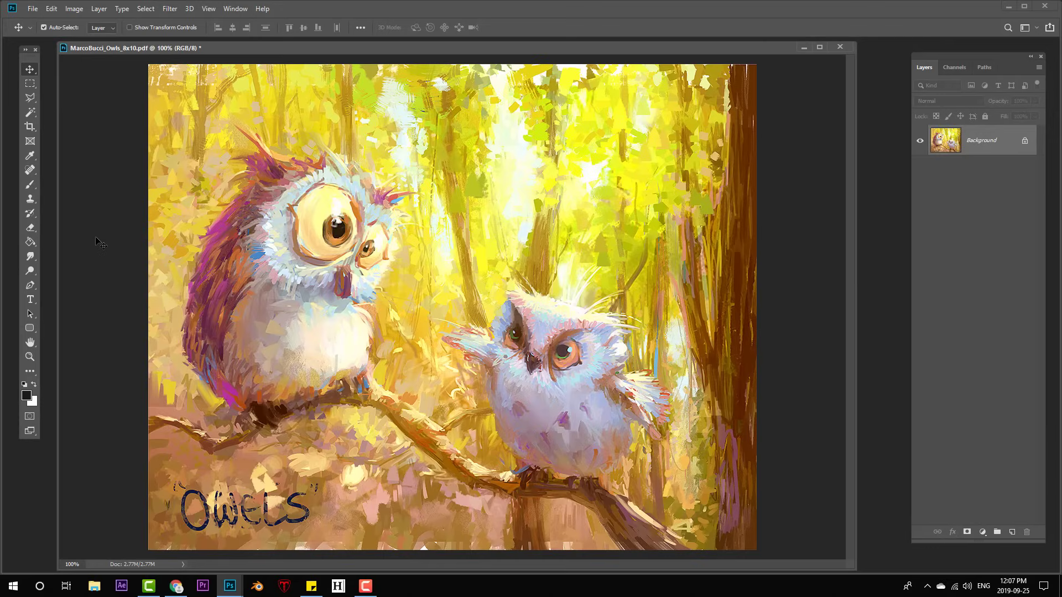
- In Image Size, disable Resample and set 3000 ppi, keeping 1100×879 pixels
{"action": "left_click", "coordinate": [74, 8]}
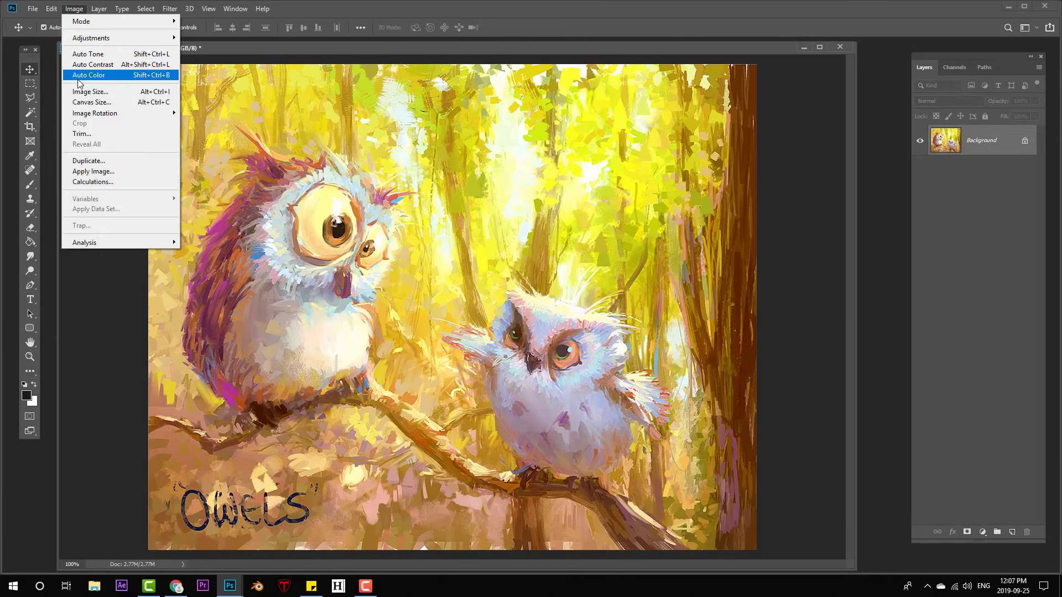
{"action": "left_click", "coordinate": [89, 92]}
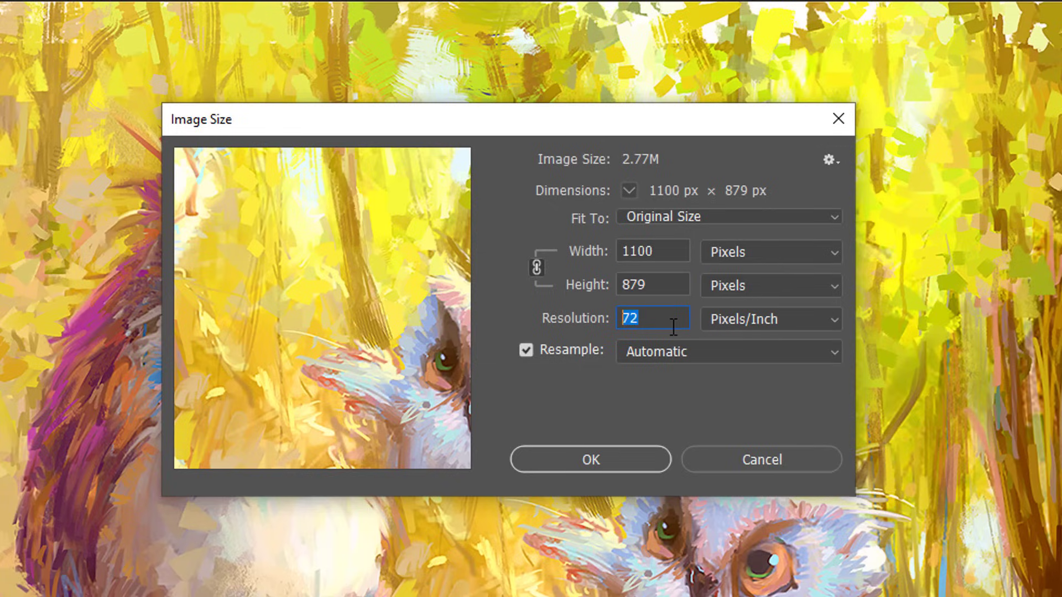
{"action": "mouse_move", "coordinate": [583, 367]}
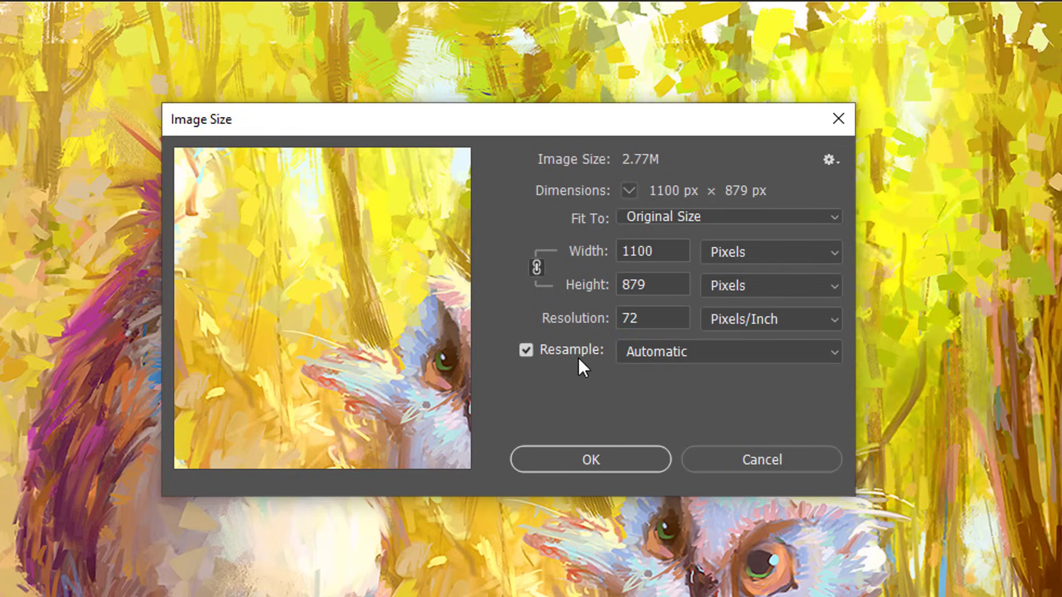
{"action": "left_click", "coordinate": [526, 351]}
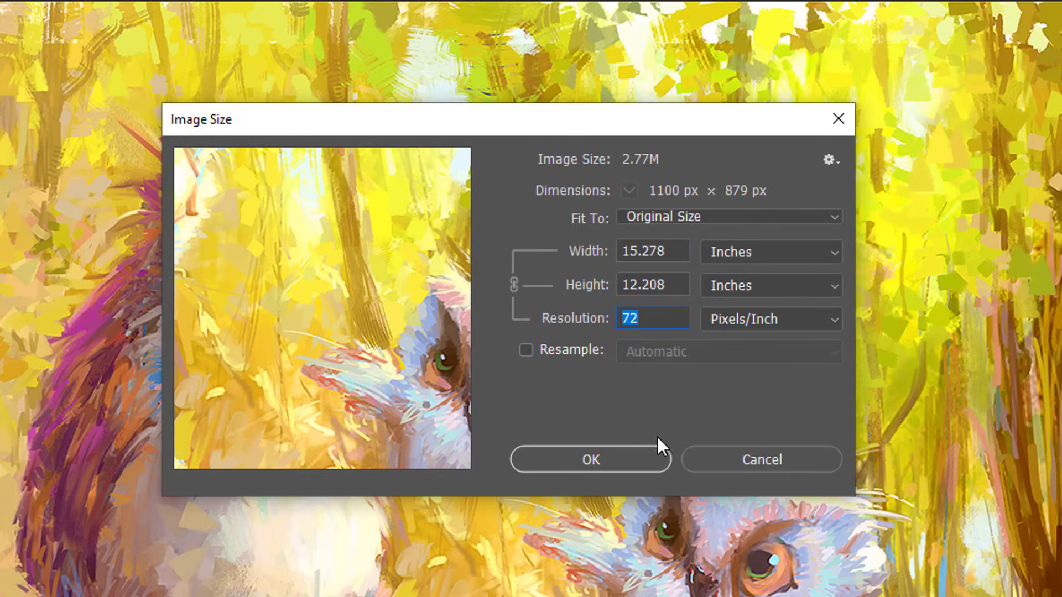
{"action": "type", "text": "3000"}
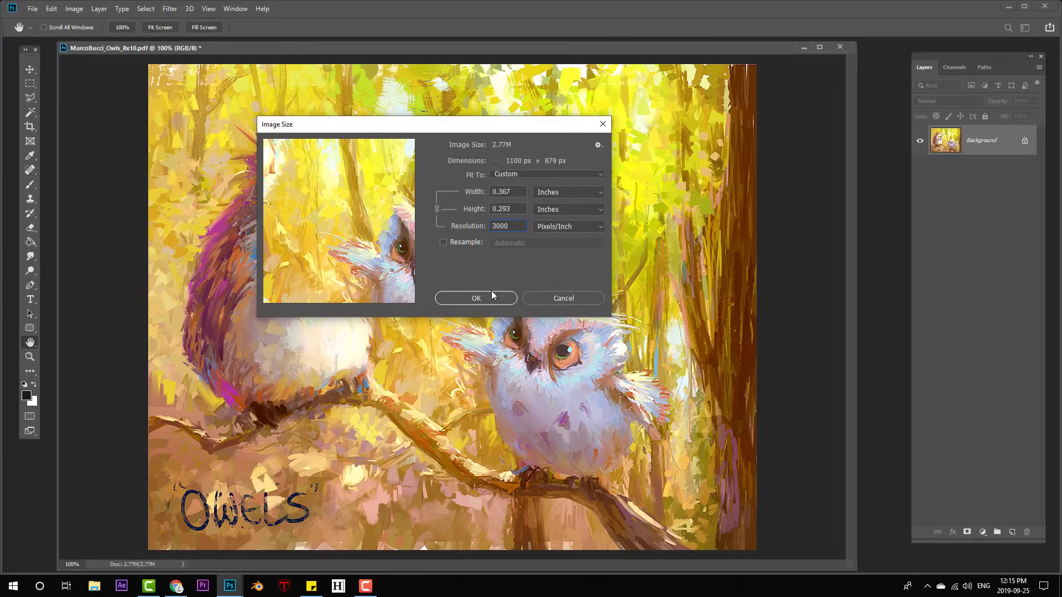
{"action": "left_click", "coordinate": [475, 298]}
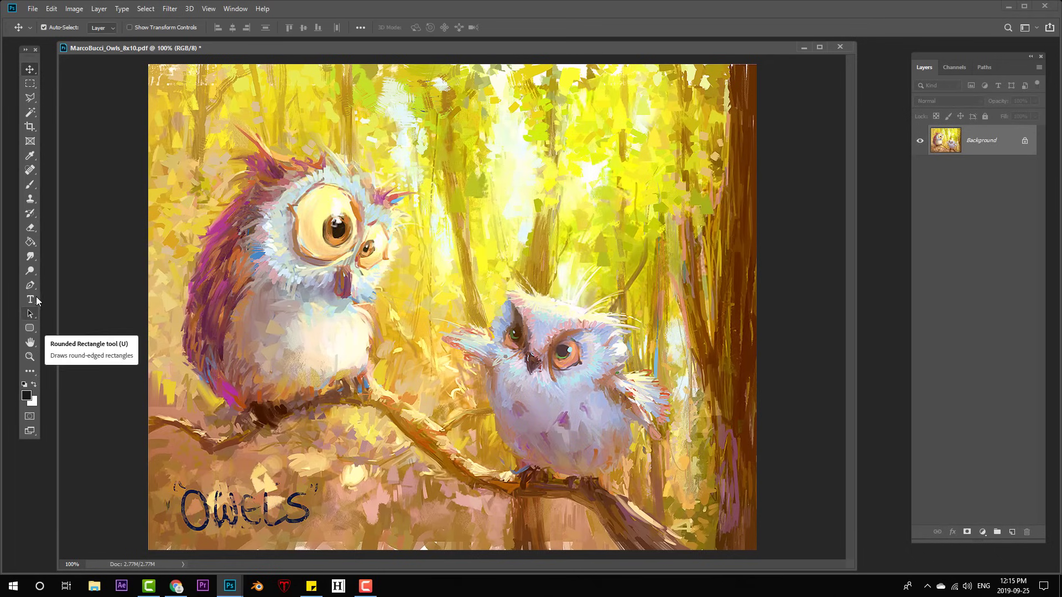
{"action": "mouse_move", "coordinate": [50, 285]}
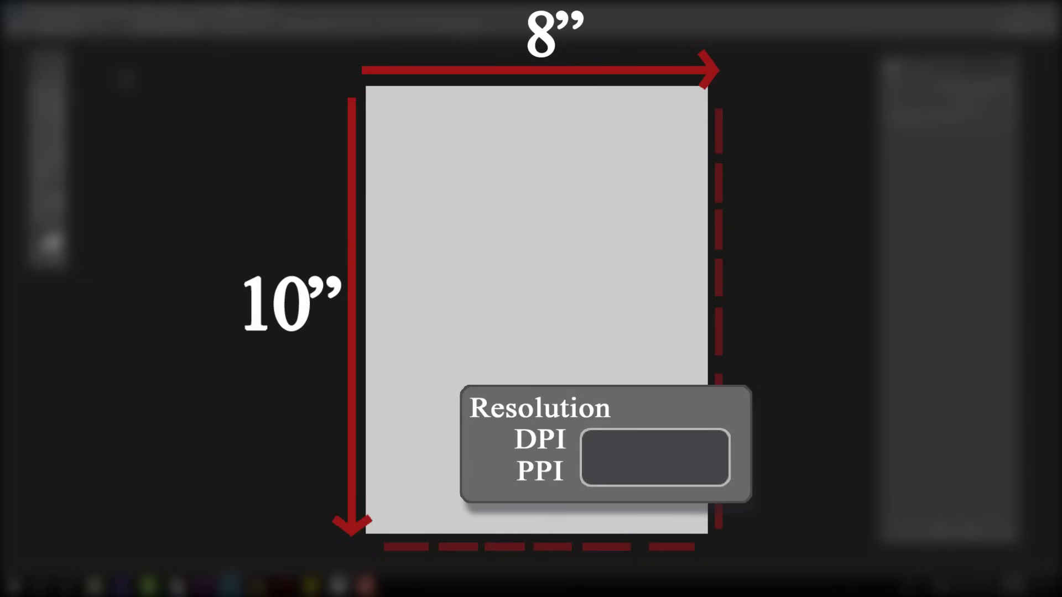
- Note the 100 ppi aside, then close the owl painting so no document remains open
{"action": "type", "text": "100"}
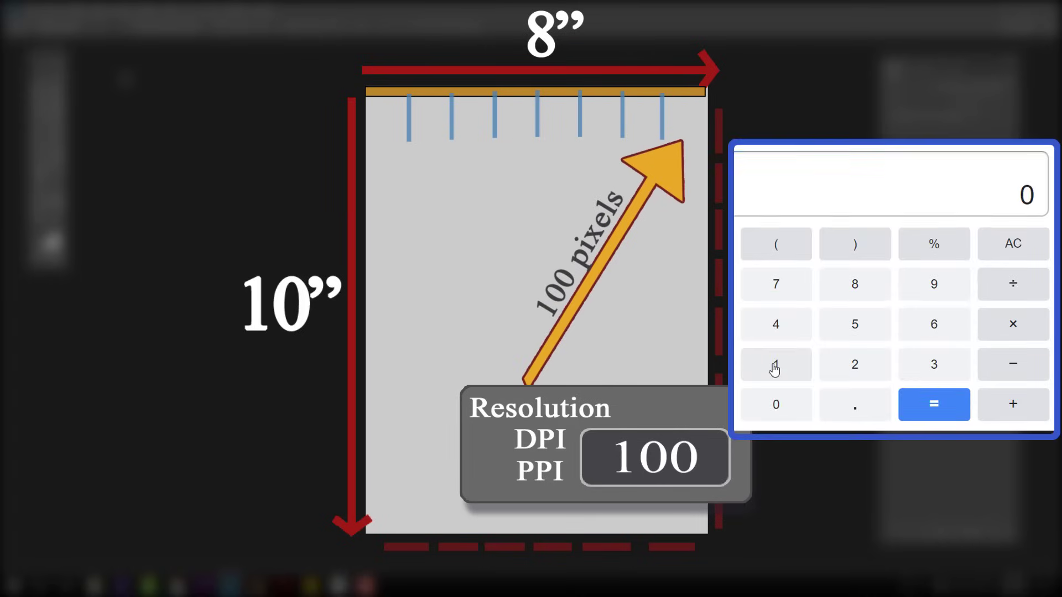
{"action": "left_click", "coordinate": [775, 364]}
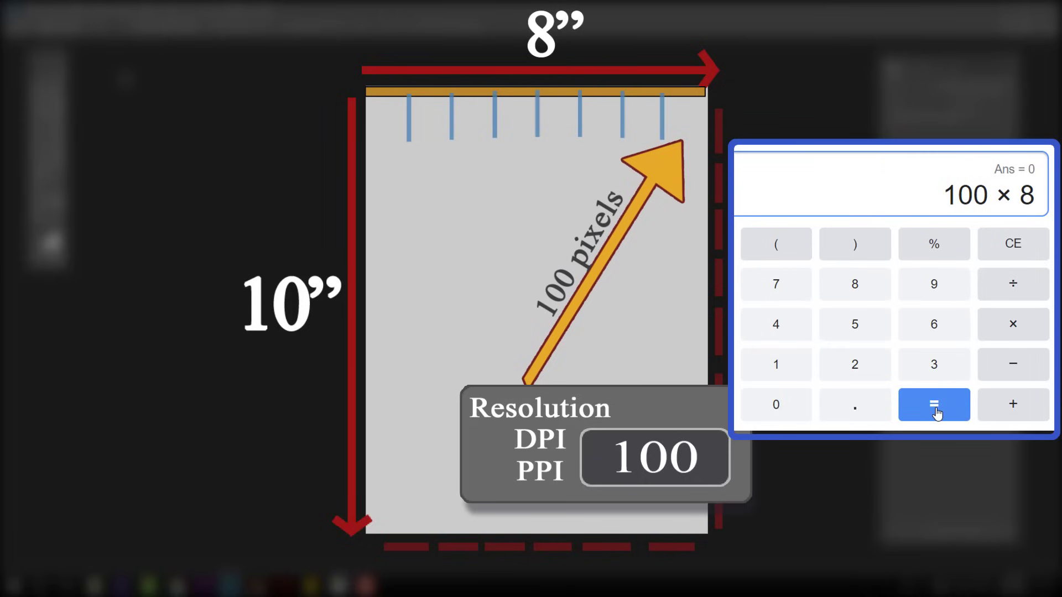
{"action": "left_click", "coordinate": [934, 404]}
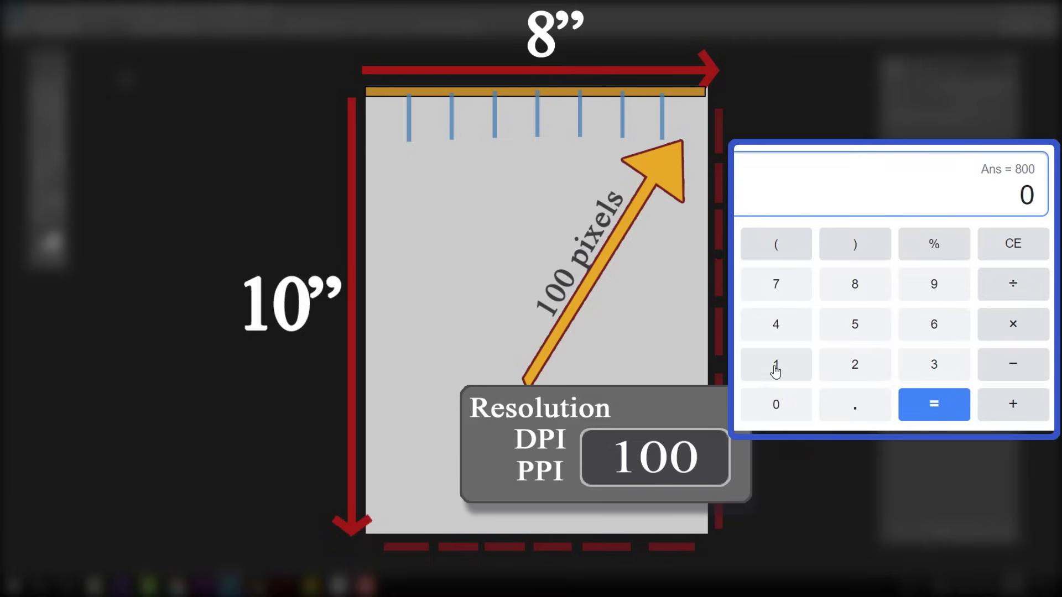
{"action": "left_click", "coordinate": [1012, 324]}
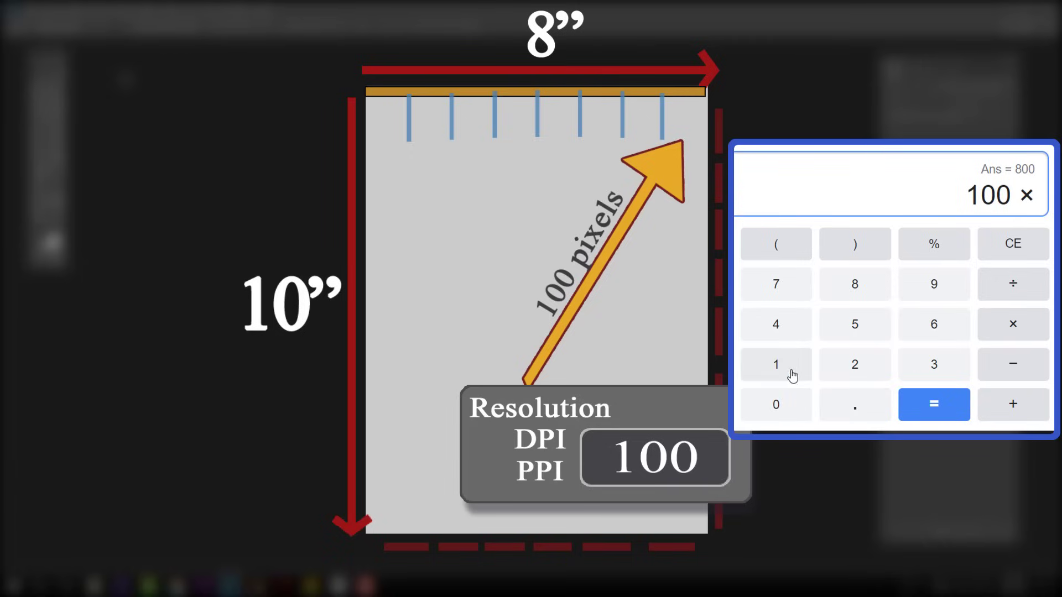
{"action": "left_click", "coordinate": [933, 405]}
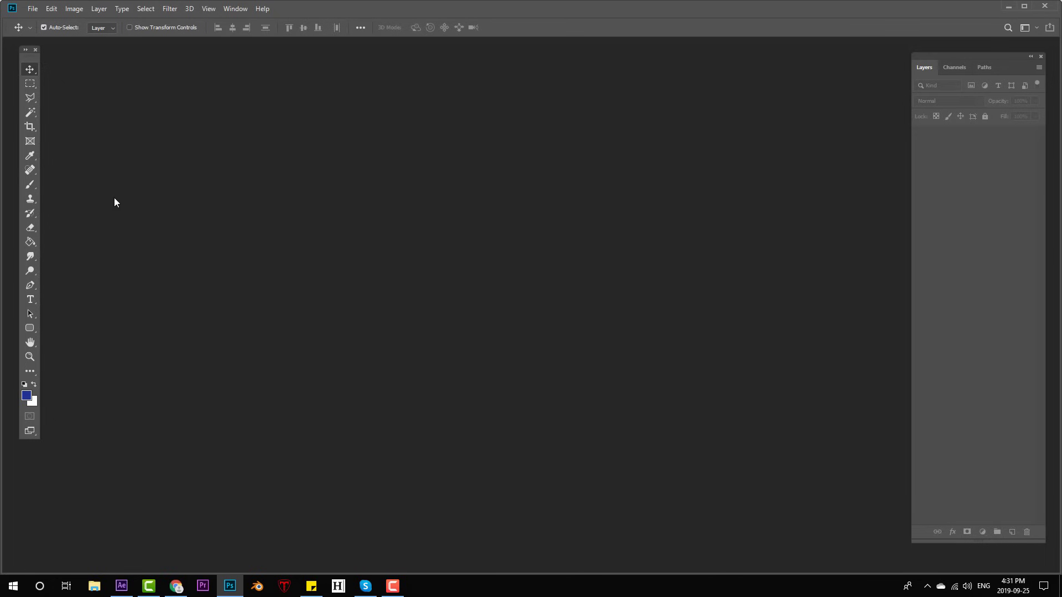
- Create an 8×10 inch document at 100 ppi and check Image Size reads 800×1000 pixels
{"action": "left_click", "coordinate": [33, 8]}
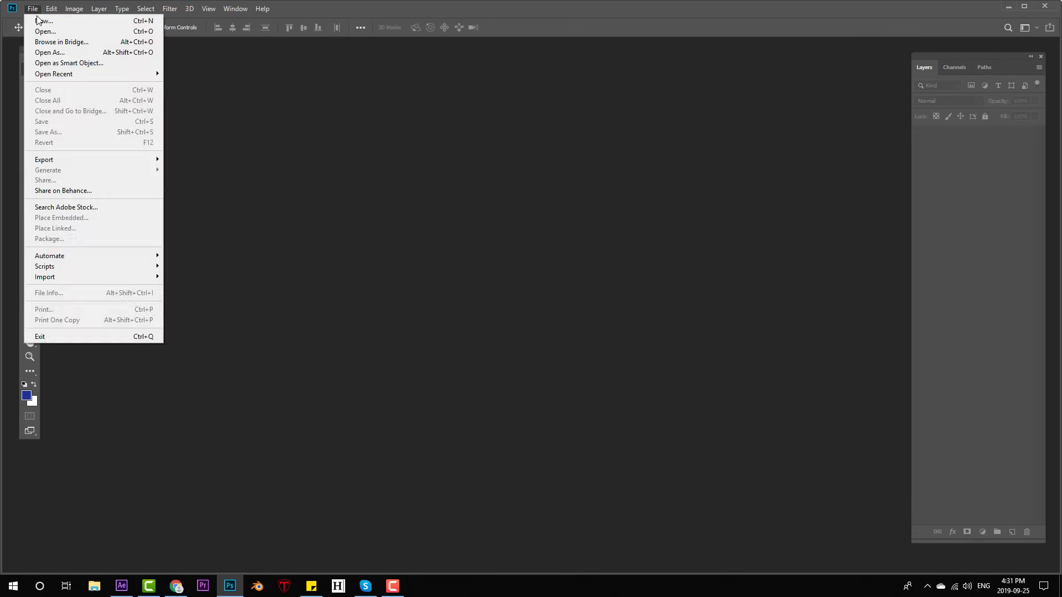
{"action": "left_click", "coordinate": [43, 20]}
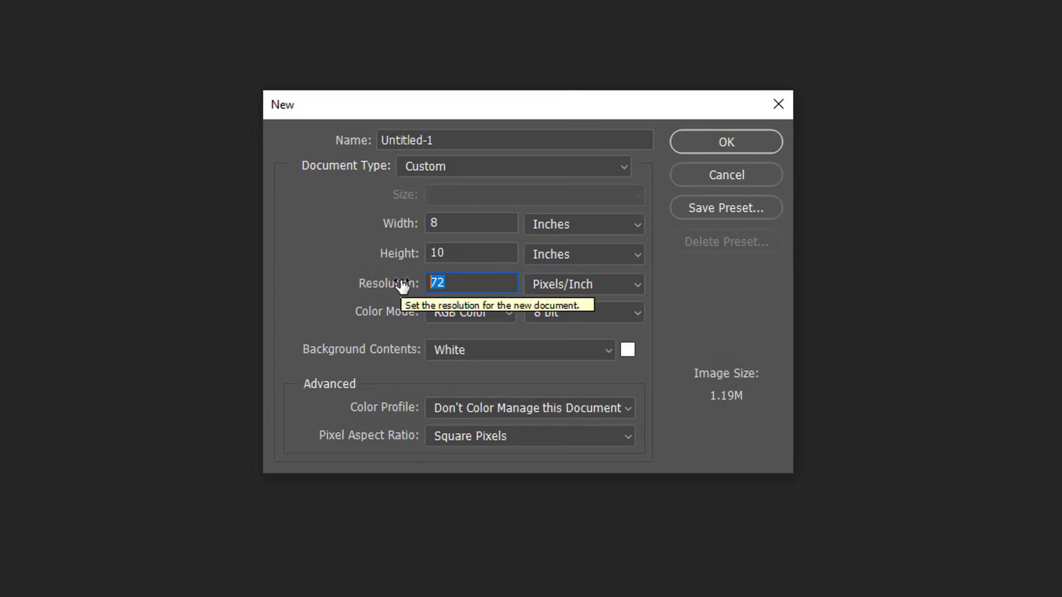
{"action": "type", "text": "100"}
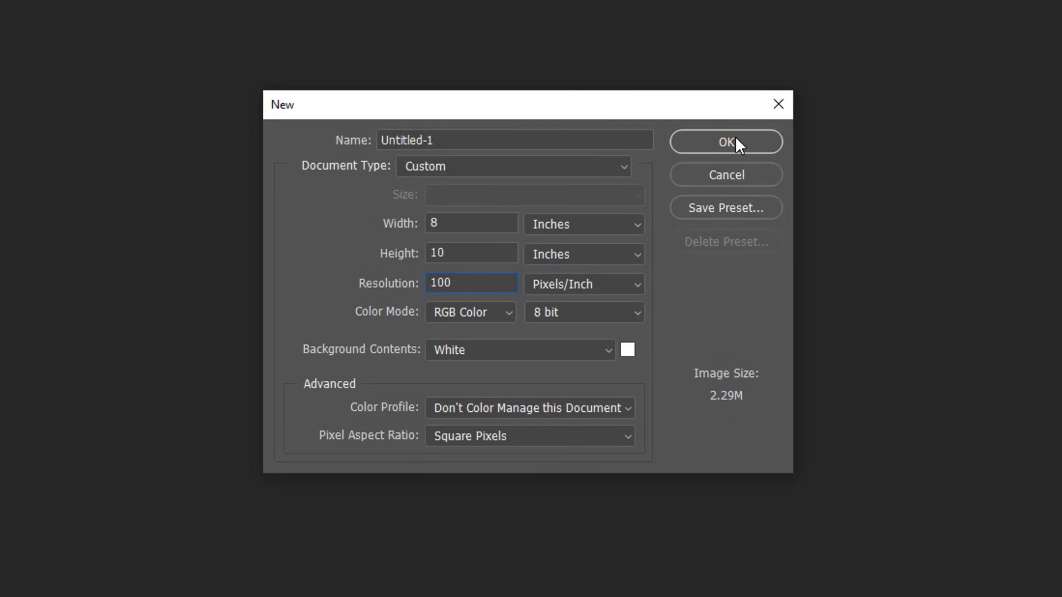
{"action": "left_click", "coordinate": [724, 141]}
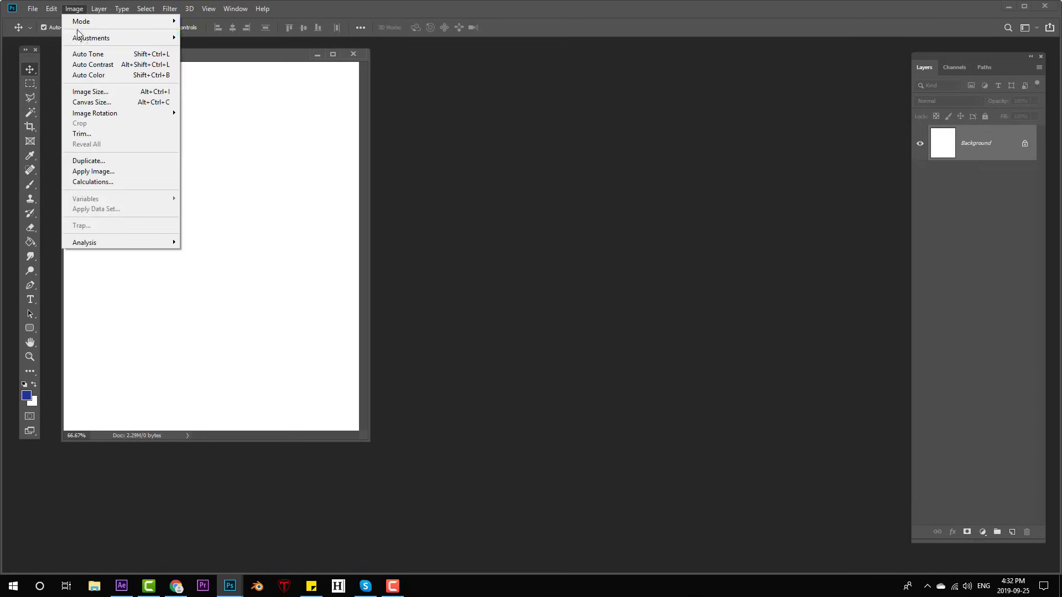
{"action": "left_click", "coordinate": [89, 92]}
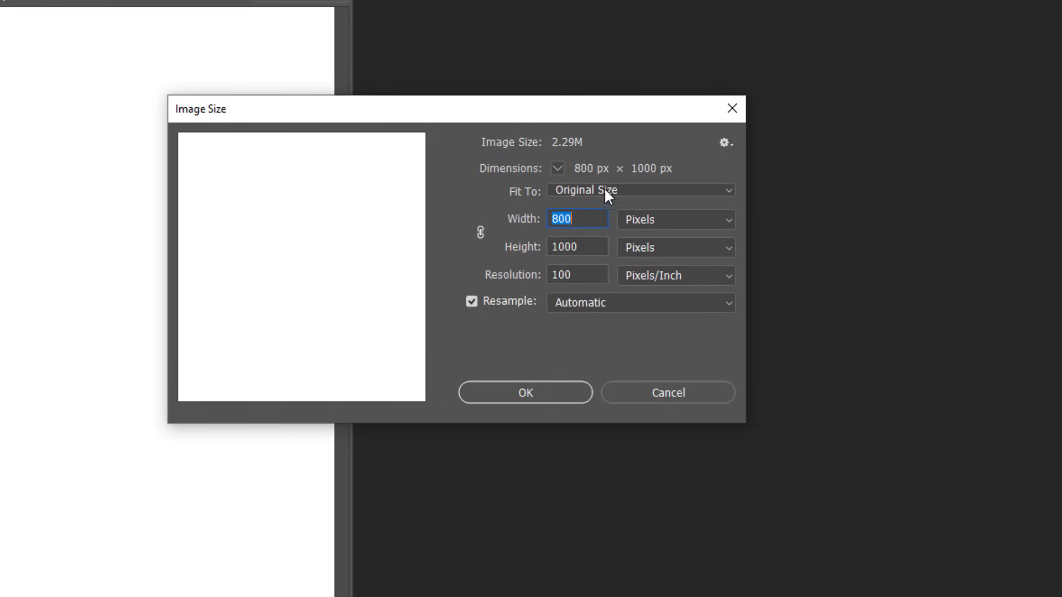
{"action": "mouse_move", "coordinate": [613, 192]}
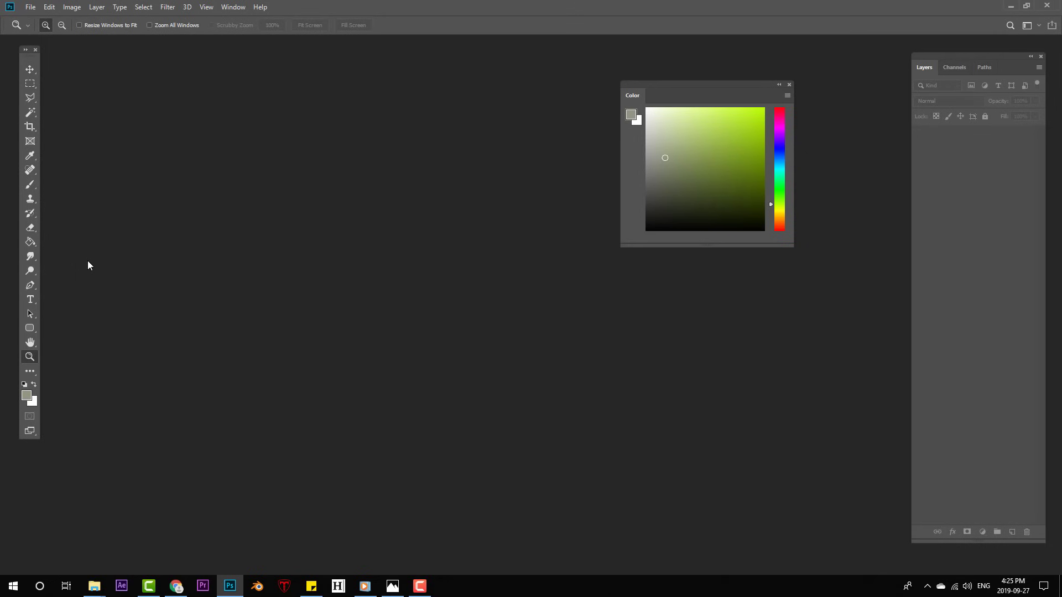
- Create a new 9×12 inch document for the painting
{"action": "left_click", "coordinate": [31, 7]}
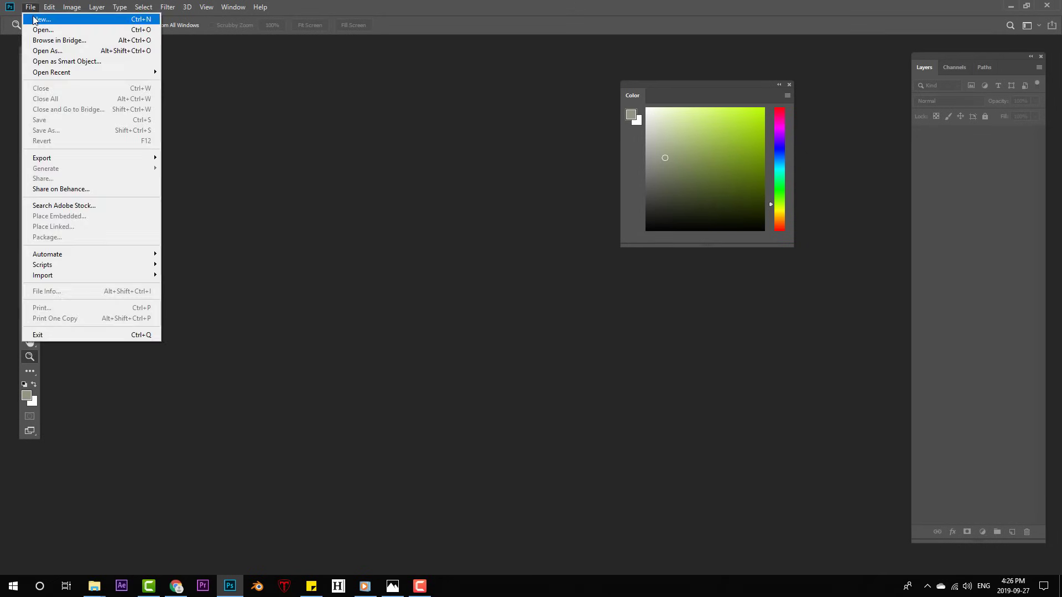
{"action": "left_click", "coordinate": [41, 19]}
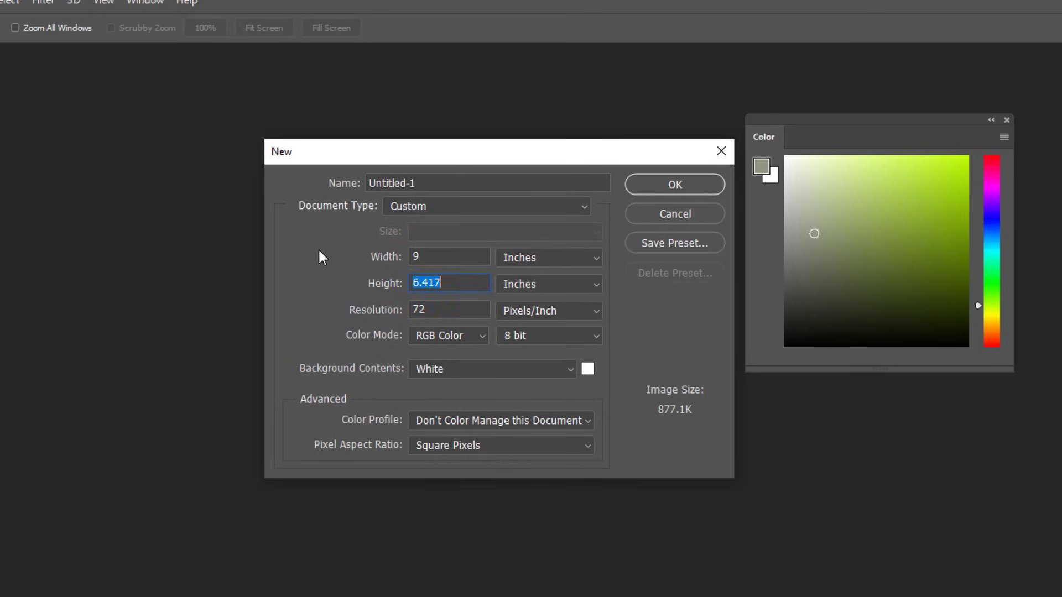
{"action": "type", "text": "12"}
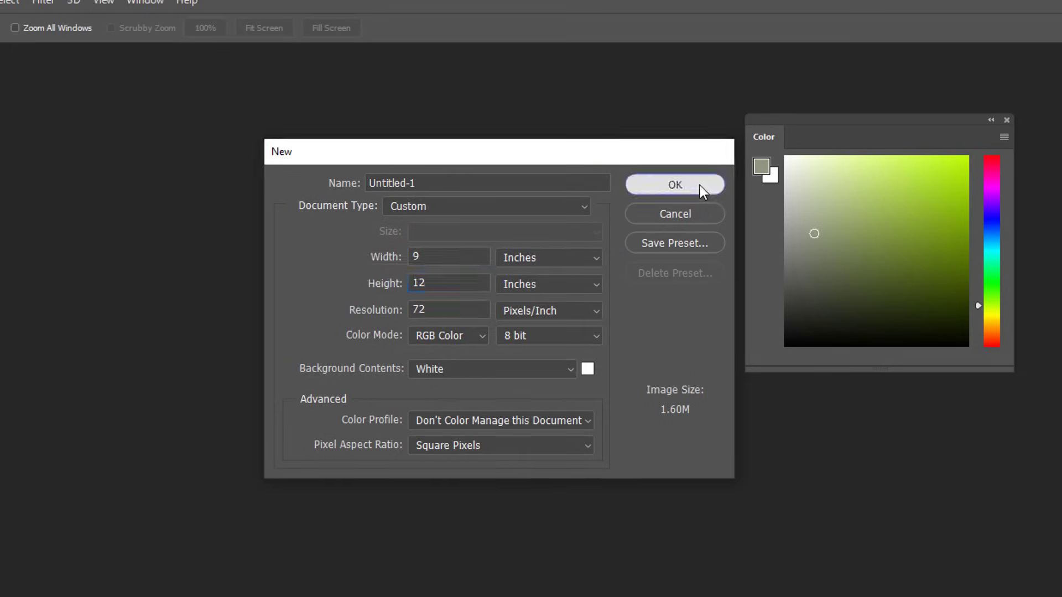
{"action": "left_click", "coordinate": [673, 184]}
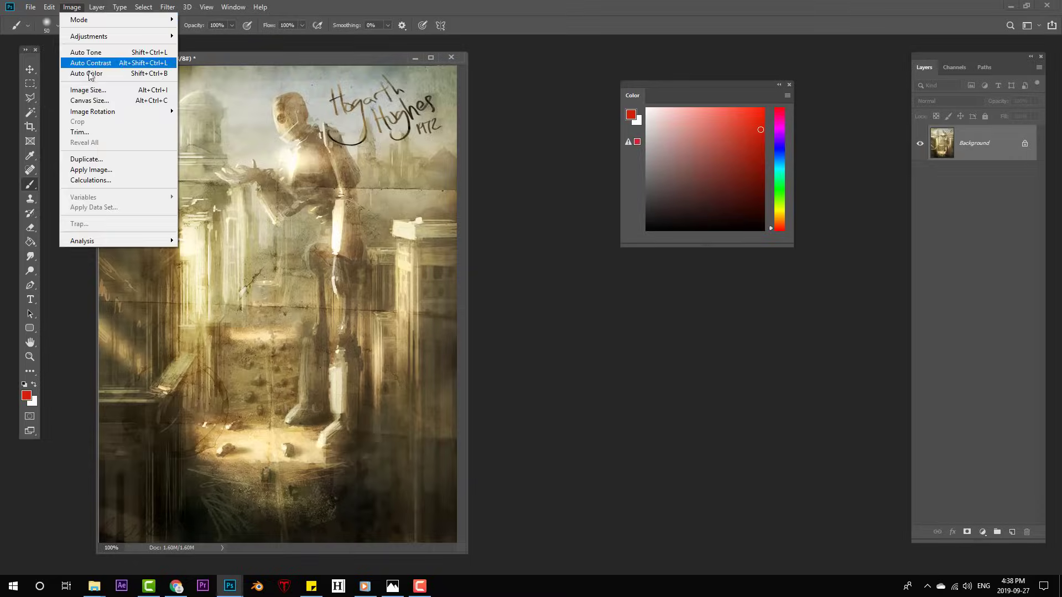
- In Image Size, resample from 72 to 300 ppi so the painting becomes 2700×3600 pixels
{"action": "left_click", "coordinate": [88, 90]}
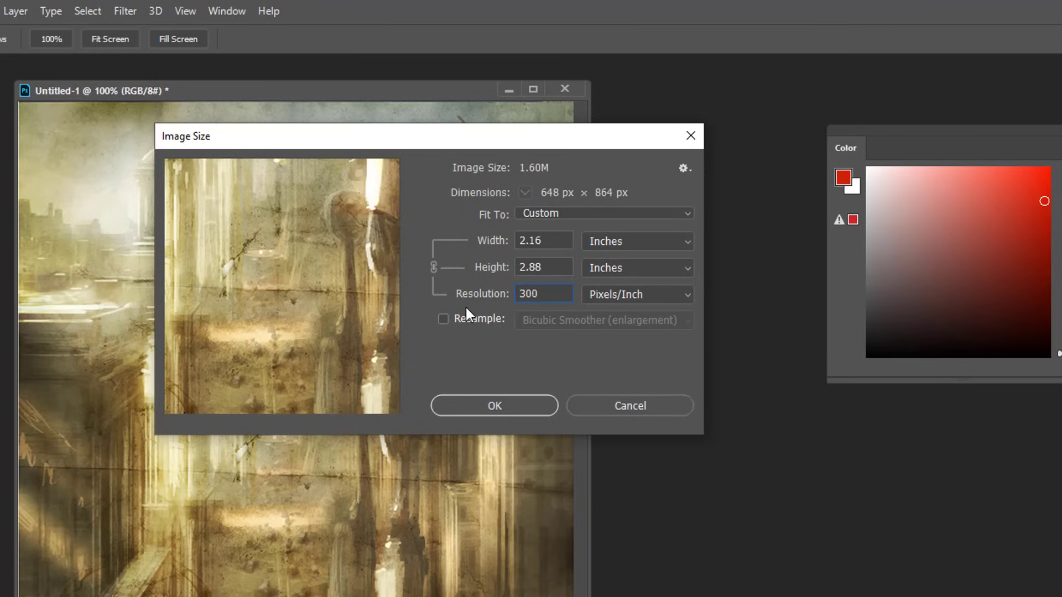
{"action": "left_click", "coordinate": [601, 213]}
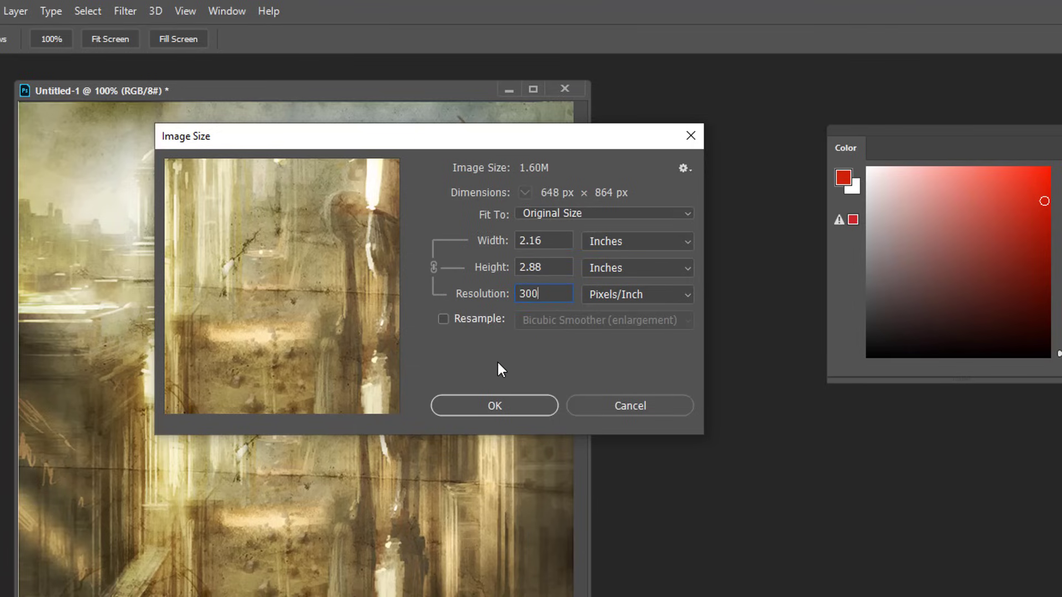
{"action": "type", "text": "72"}
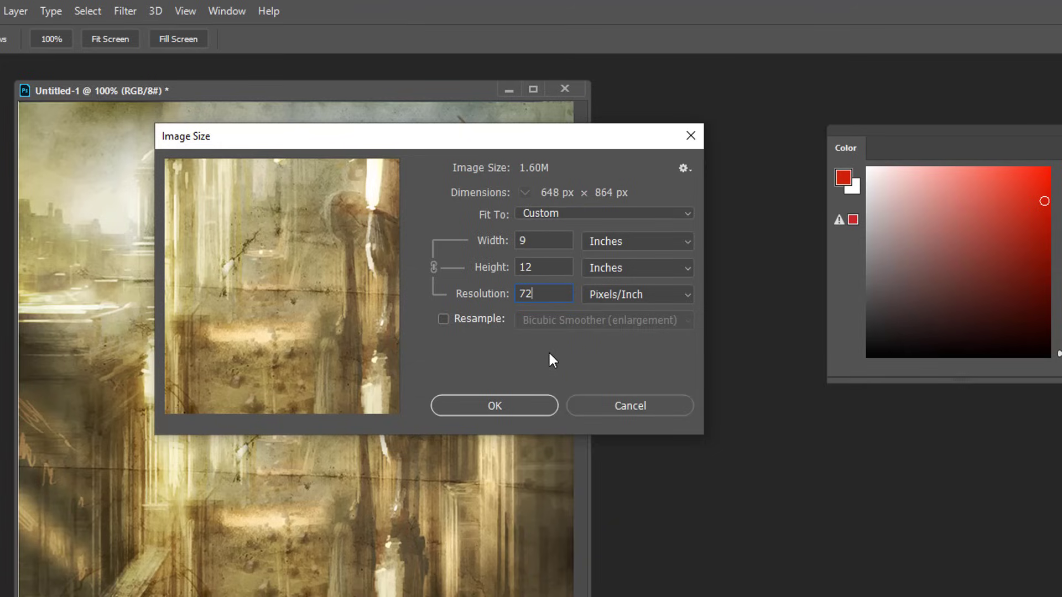
{"action": "mouse_move", "coordinate": [472, 351]}
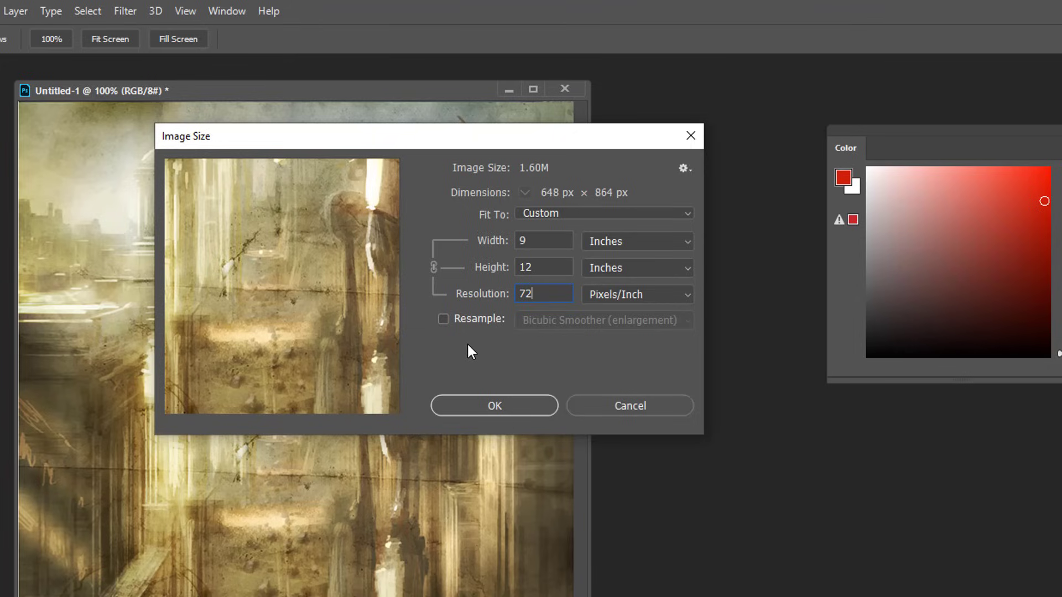
{"action": "mouse_move", "coordinate": [456, 339]}
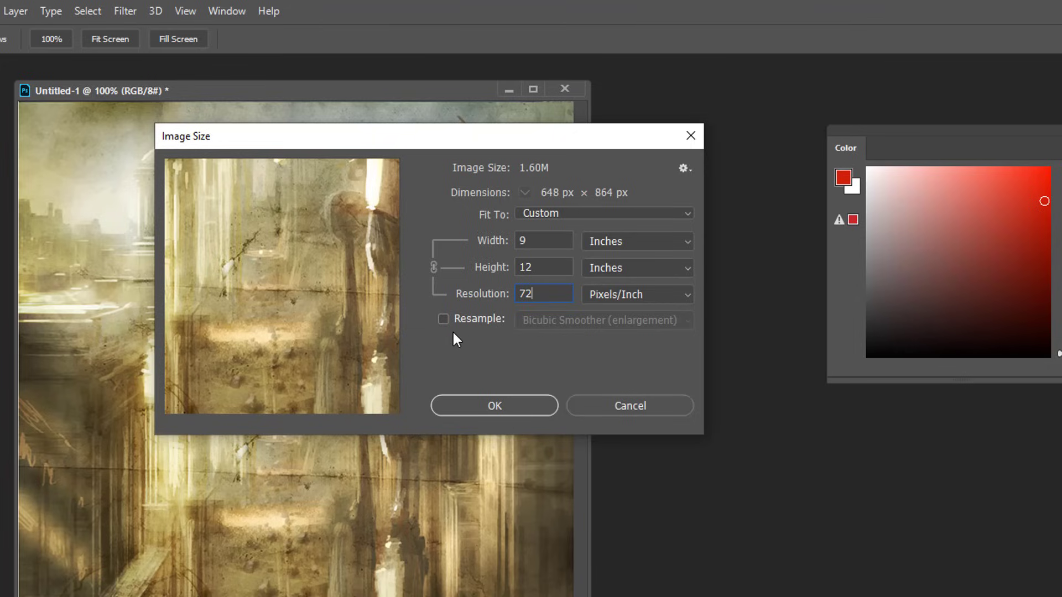
{"action": "left_click", "coordinate": [442, 319]}
{"action": "type", "text": "300"}
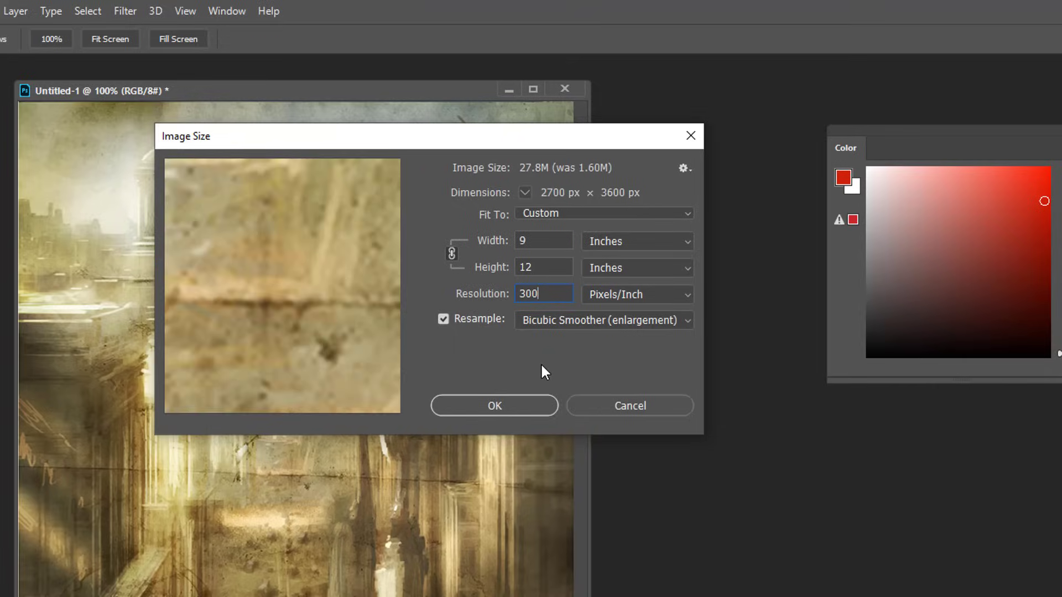
{"action": "left_click", "coordinate": [493, 406]}
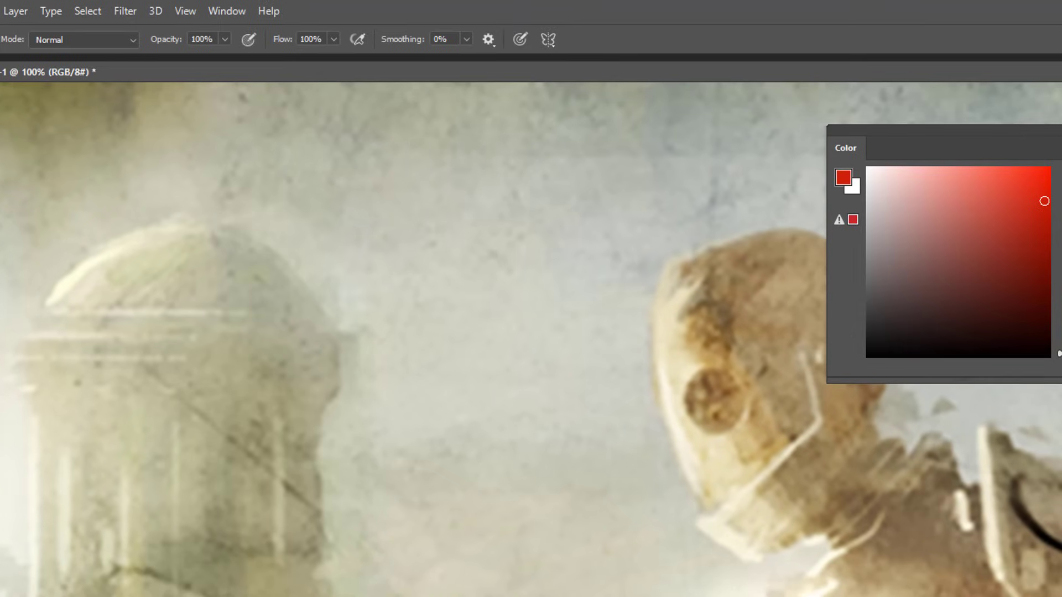
{"action": "mouse_move", "coordinate": [519, 494]}
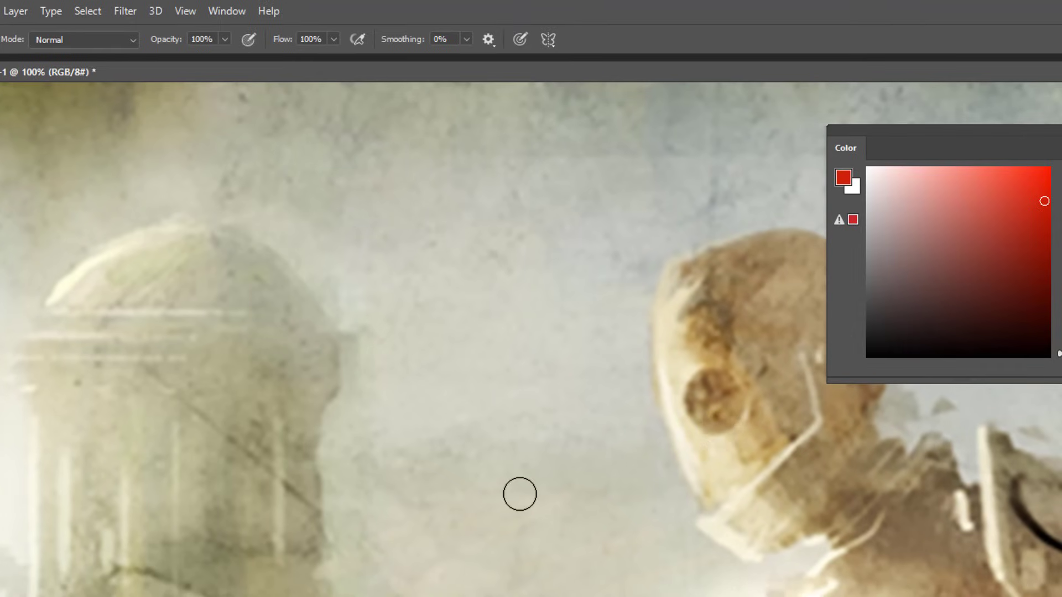
{"action": "mouse_move", "coordinate": [664, 471]}
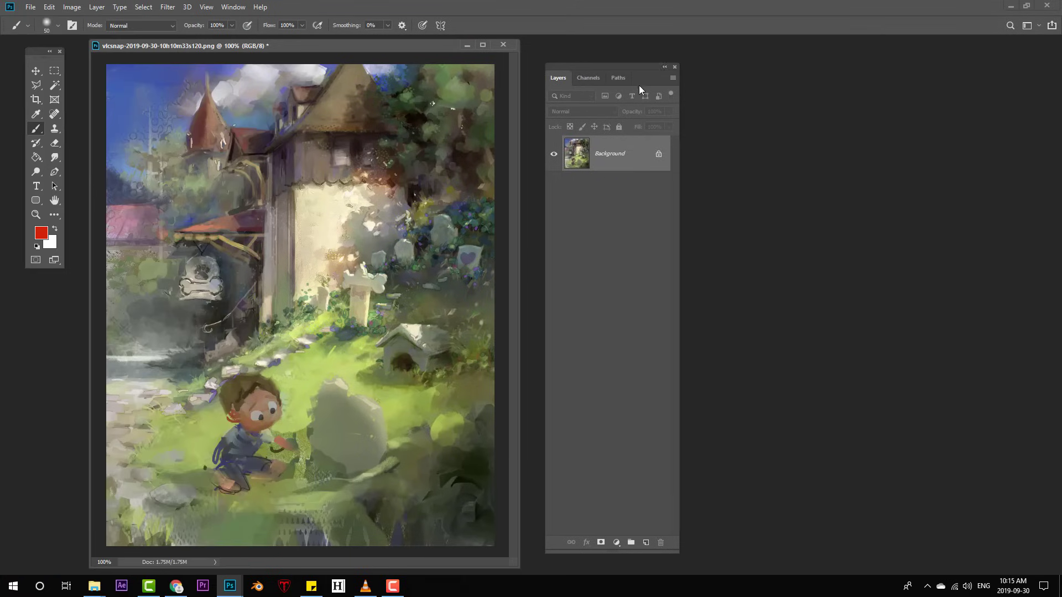
- Add a black-filled layer in Color mode named BLACK / WHITE above the painting
{"action": "left_click", "coordinate": [583, 120]}
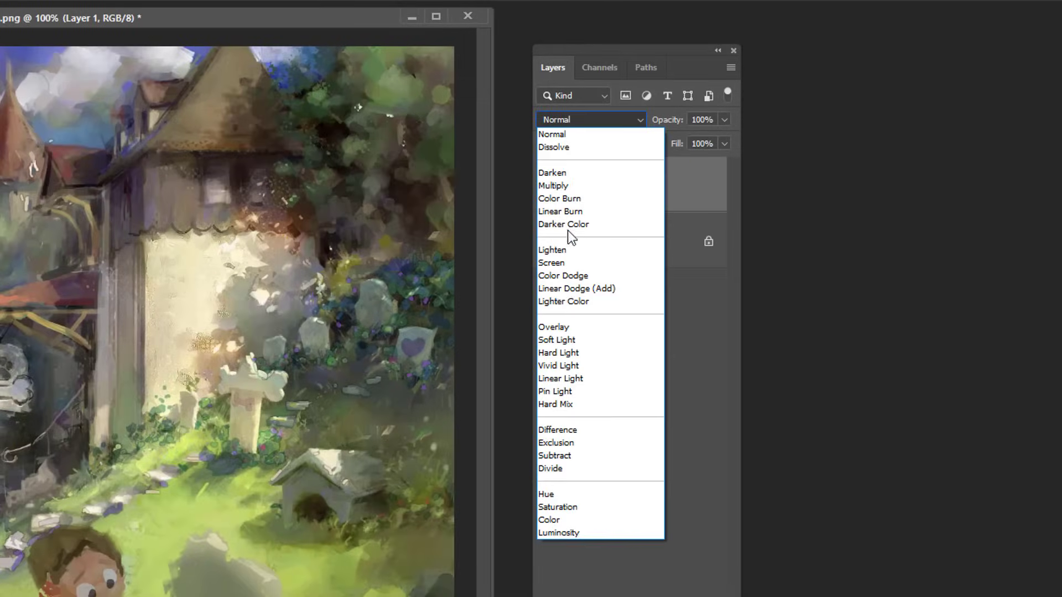
{"action": "left_click", "coordinate": [548, 519]}
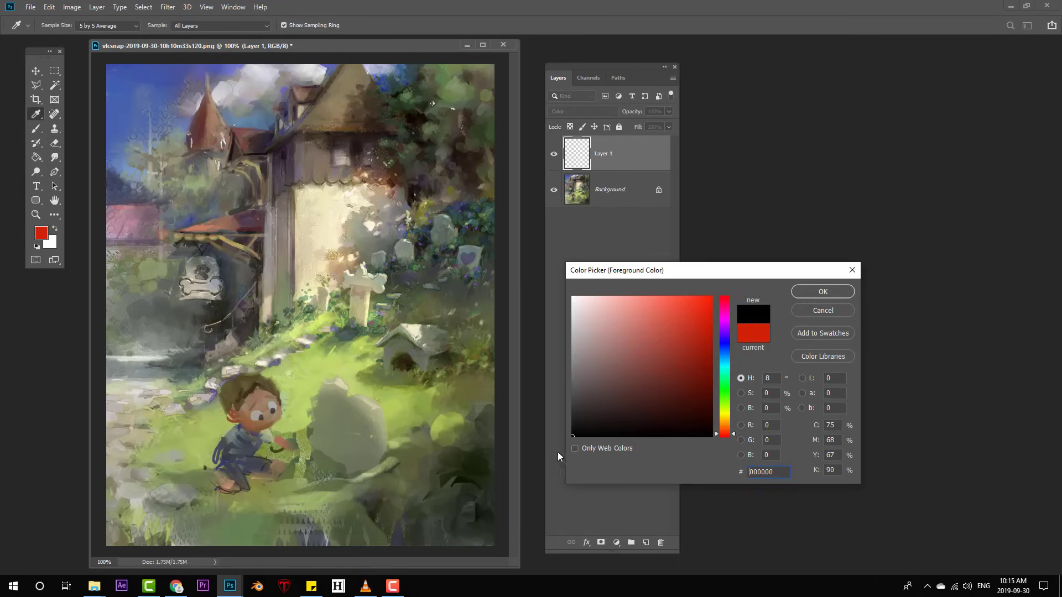
{"action": "left_click", "coordinate": [822, 290]}
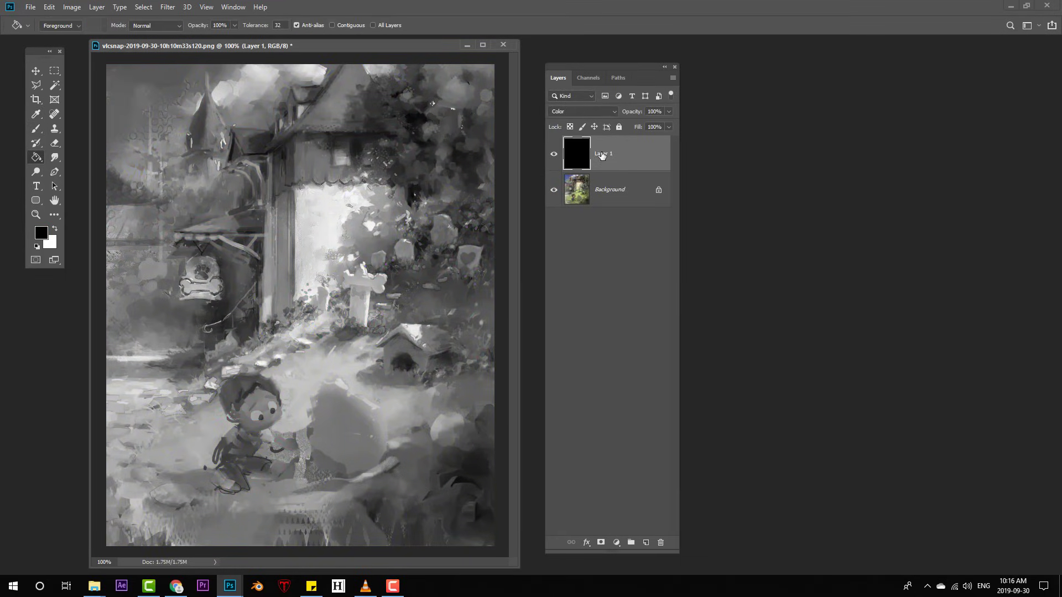
{"action": "double_click", "coordinate": [602, 152]}
{"action": "type", "text": "BLACK / WHITE"}
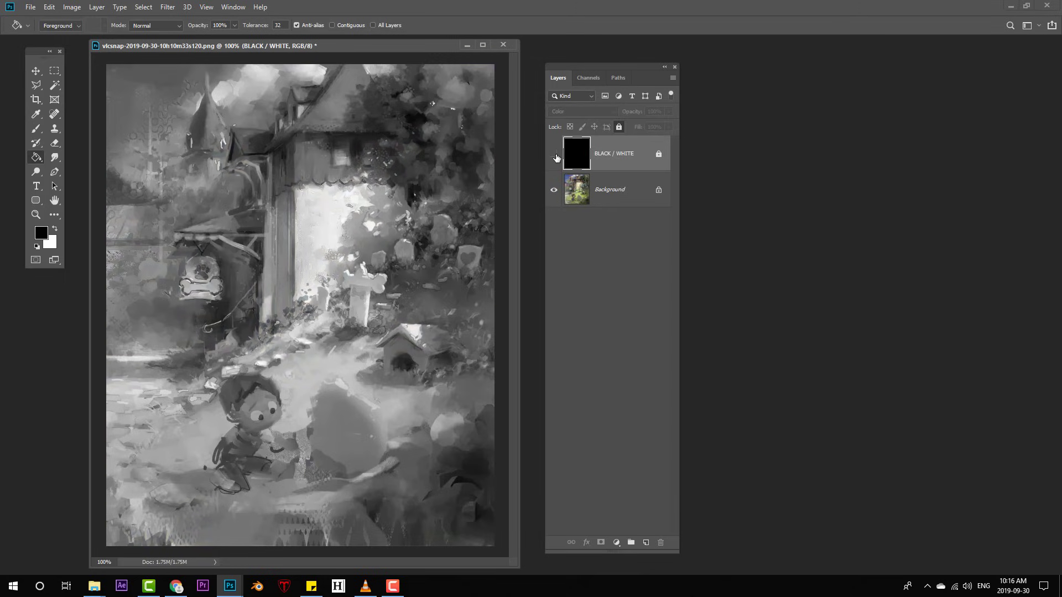
- Toggle BLACK / WHITE to compare grayscale, then add empty paint layers above Background
{"action": "left_click", "coordinate": [554, 153]}
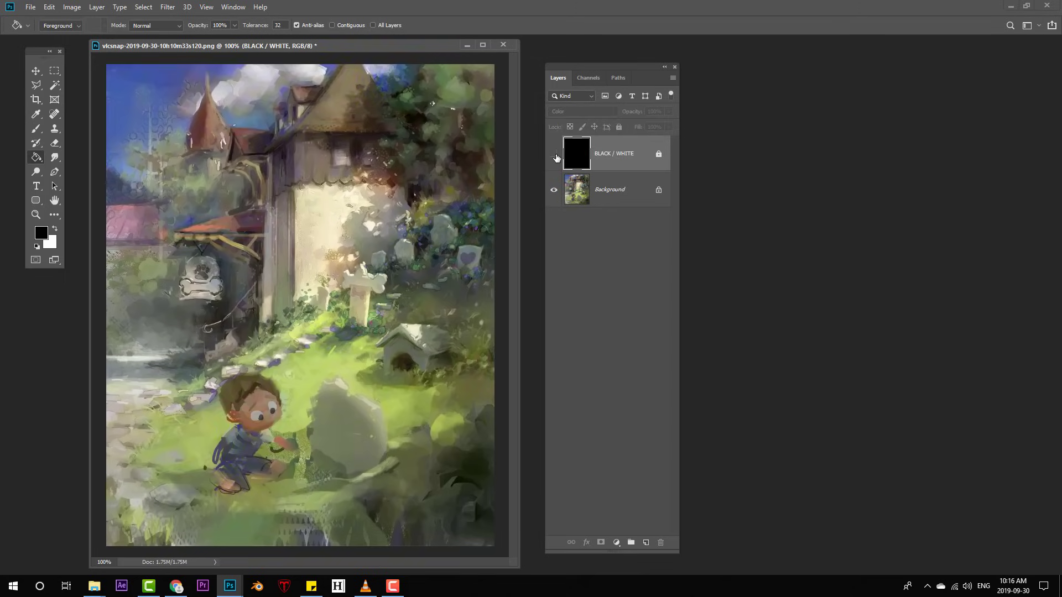
{"action": "left_click", "coordinate": [554, 152]}
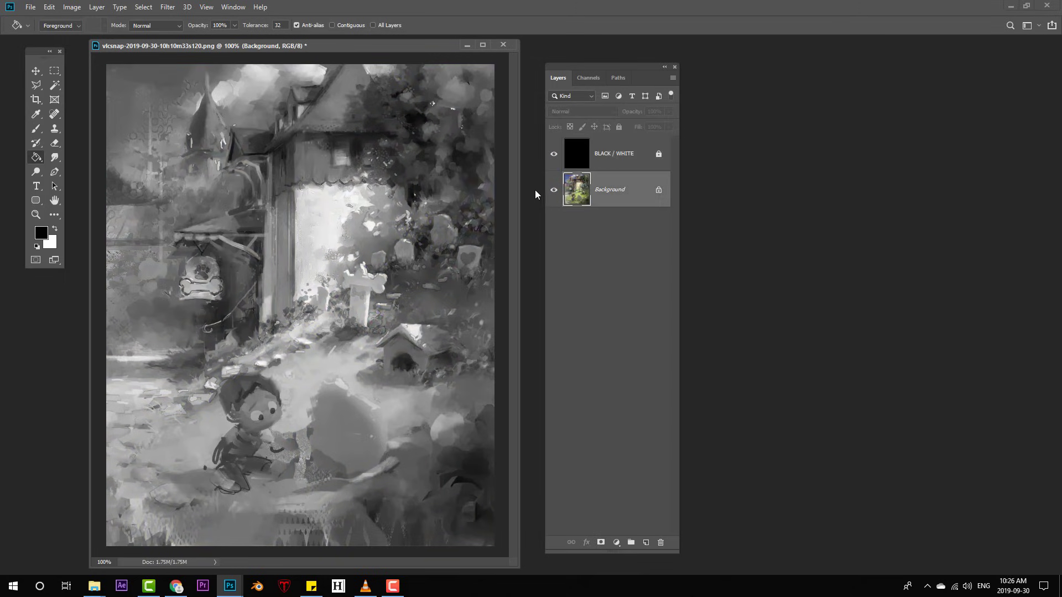
{"action": "left_click", "coordinate": [553, 153]}
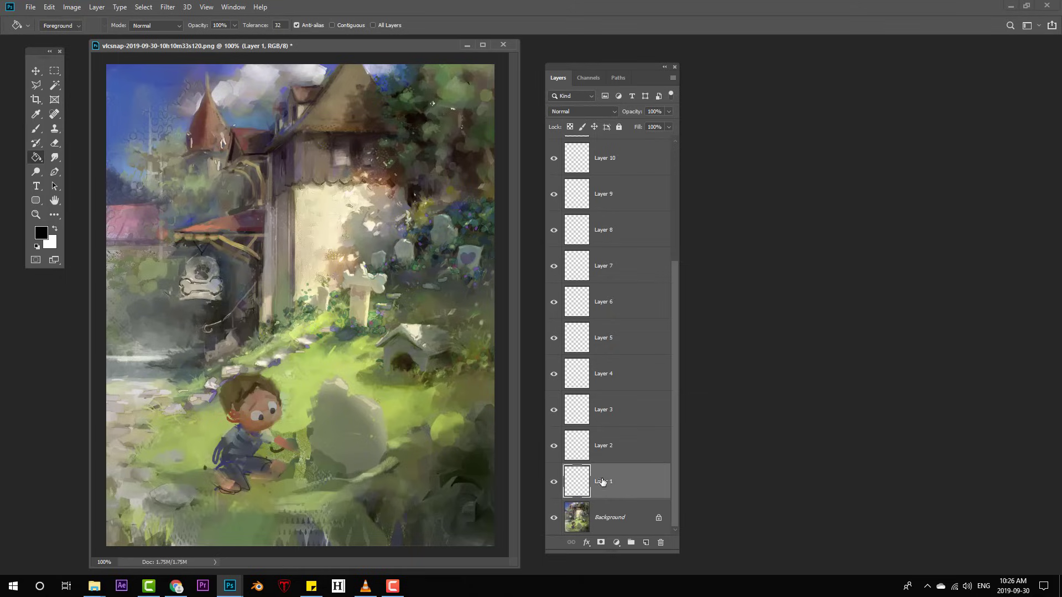
{"action": "mouse_move", "coordinate": [586, 488]}
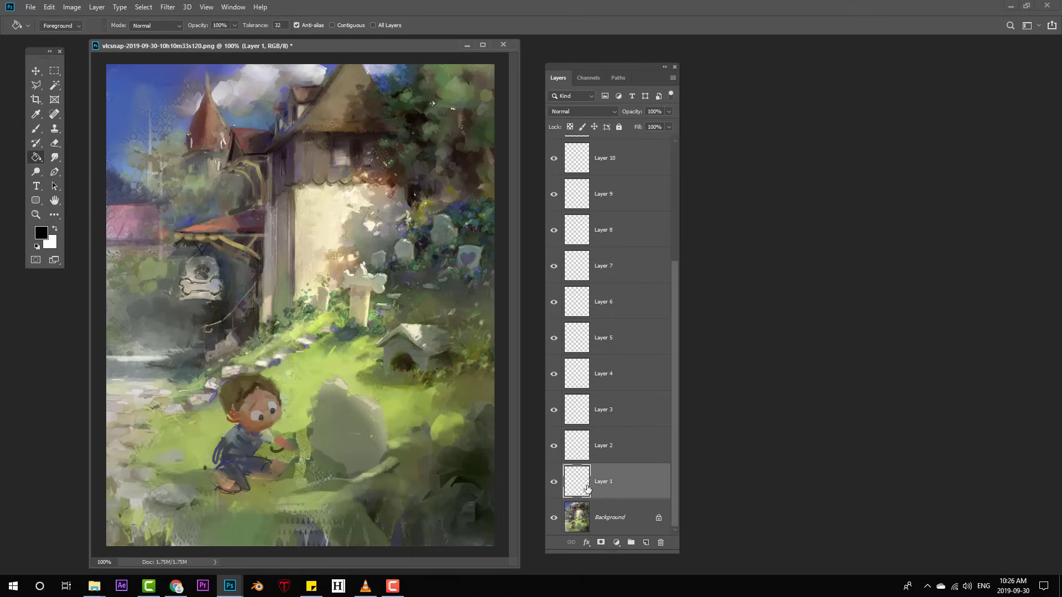
{"action": "scroll", "scroll_direction": "up", "scroll_amount": 3}
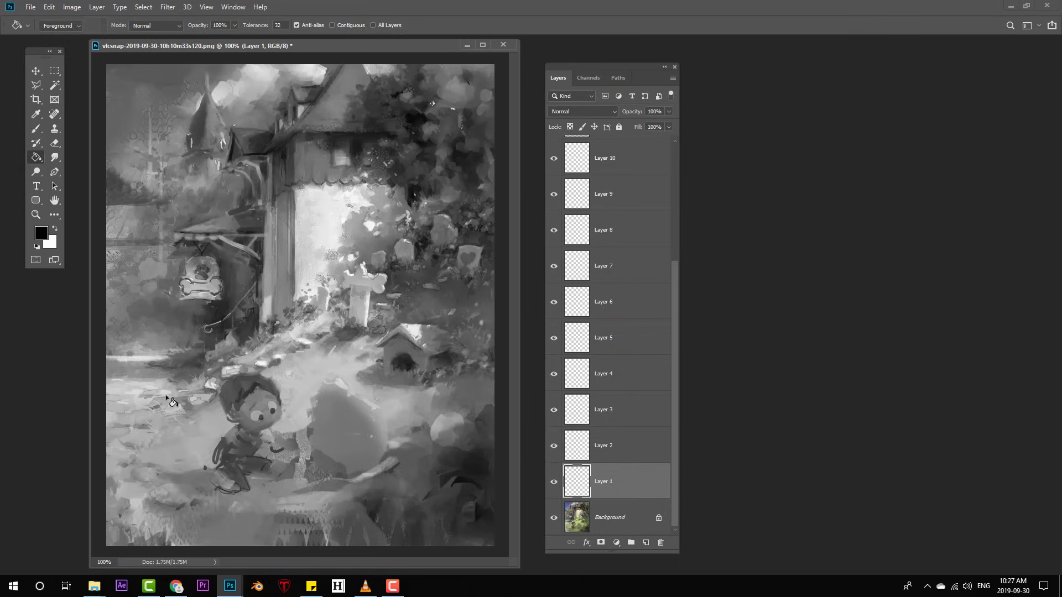
{"action": "mouse_move", "coordinate": [274, 363]}
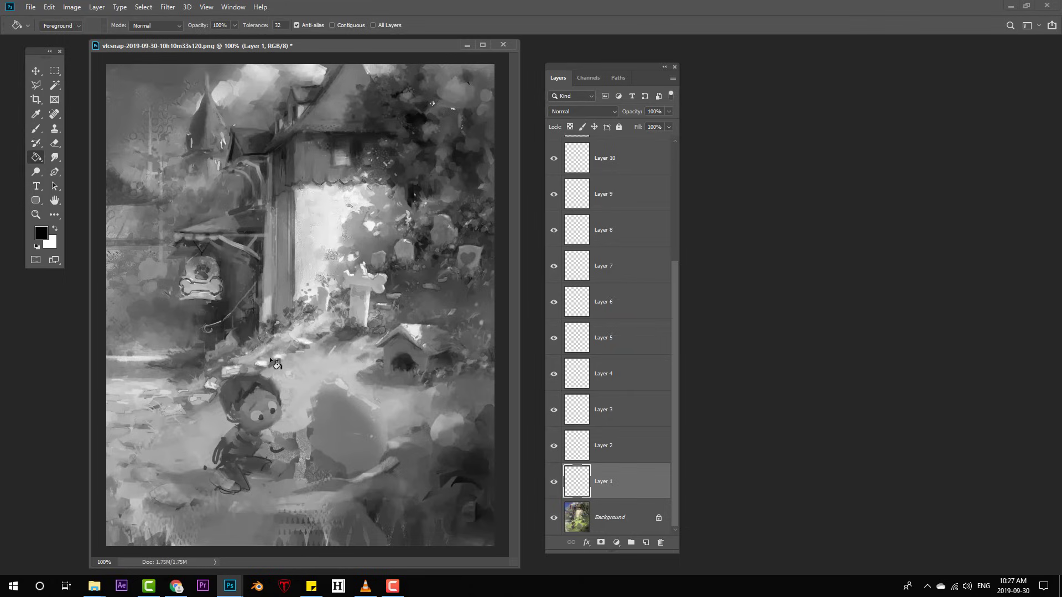
- In custom Proof Setup, simulate Working Gray - Dot Gain 20% and confirm
{"action": "key", "text": "ctrl"}
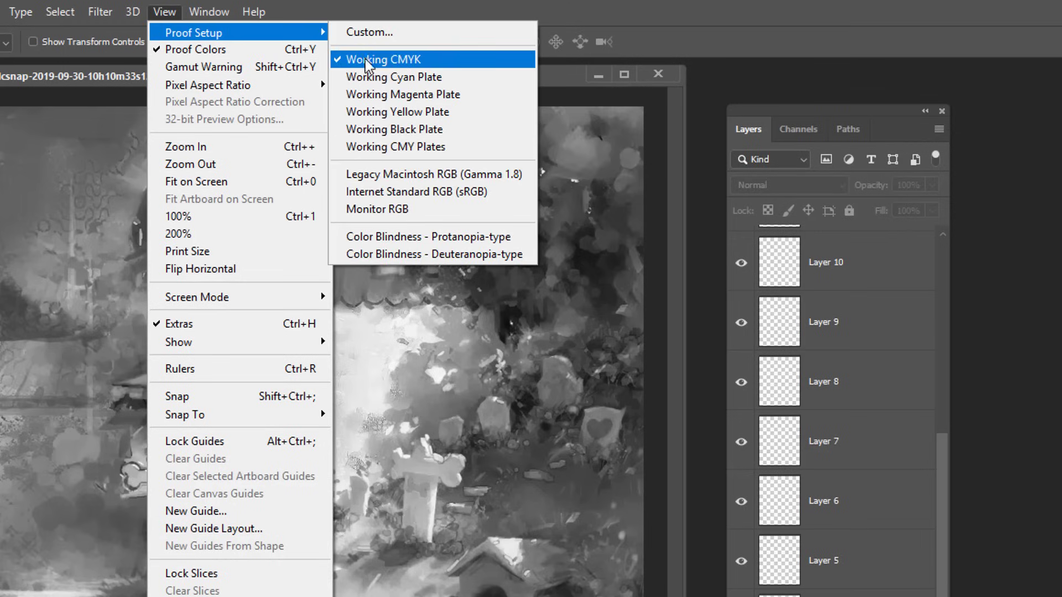
{"action": "mouse_move", "coordinate": [418, 68]}
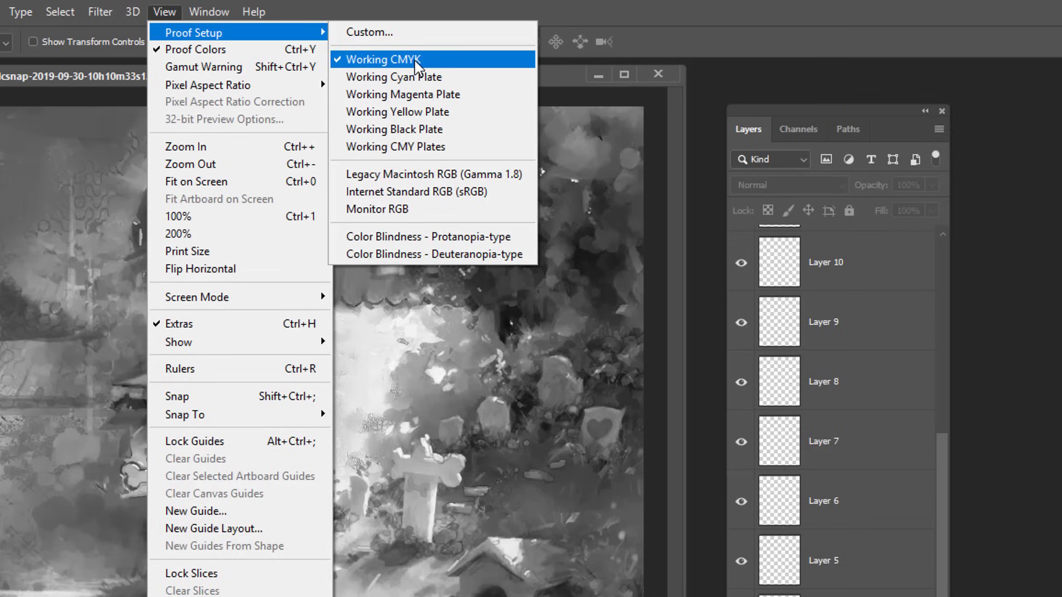
{"action": "left_click", "coordinate": [369, 32]}
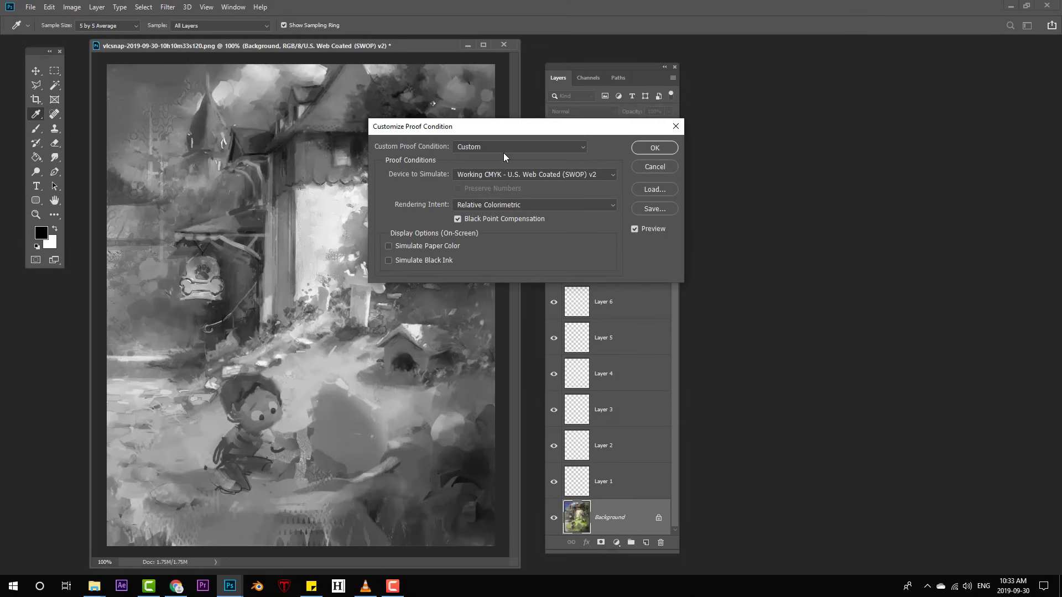
{"action": "left_click", "coordinate": [533, 174]}
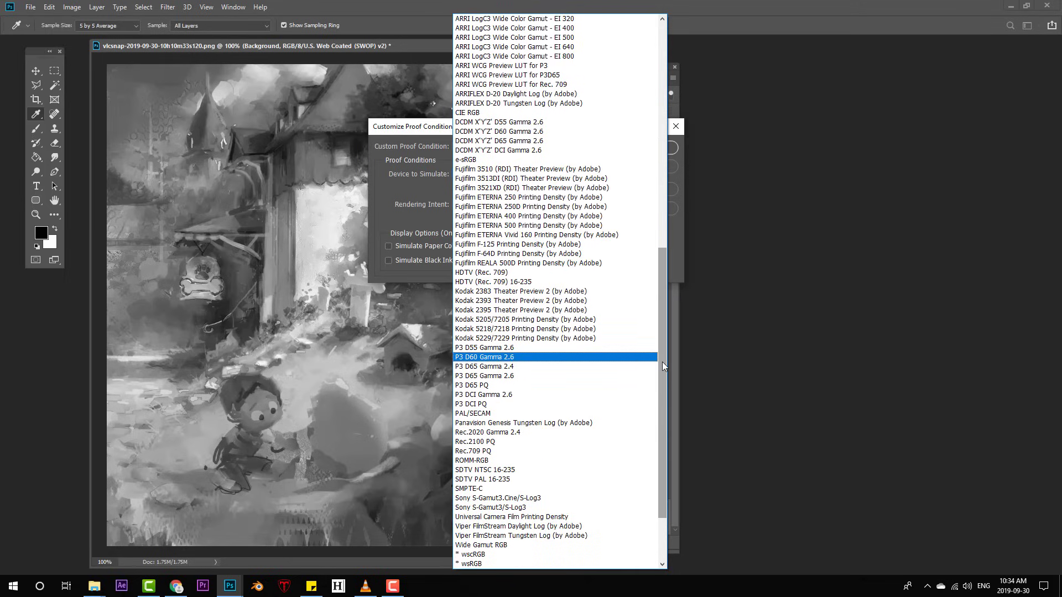
{"action": "scroll", "scroll_direction": "up", "scroll_amount": 3}
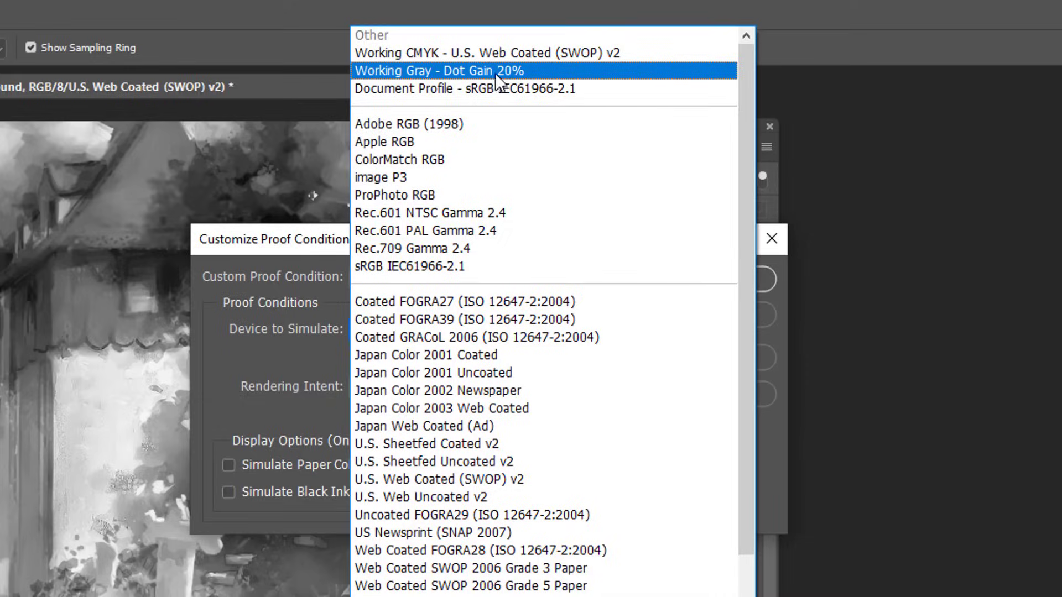
{"action": "left_click", "coordinate": [445, 70]}
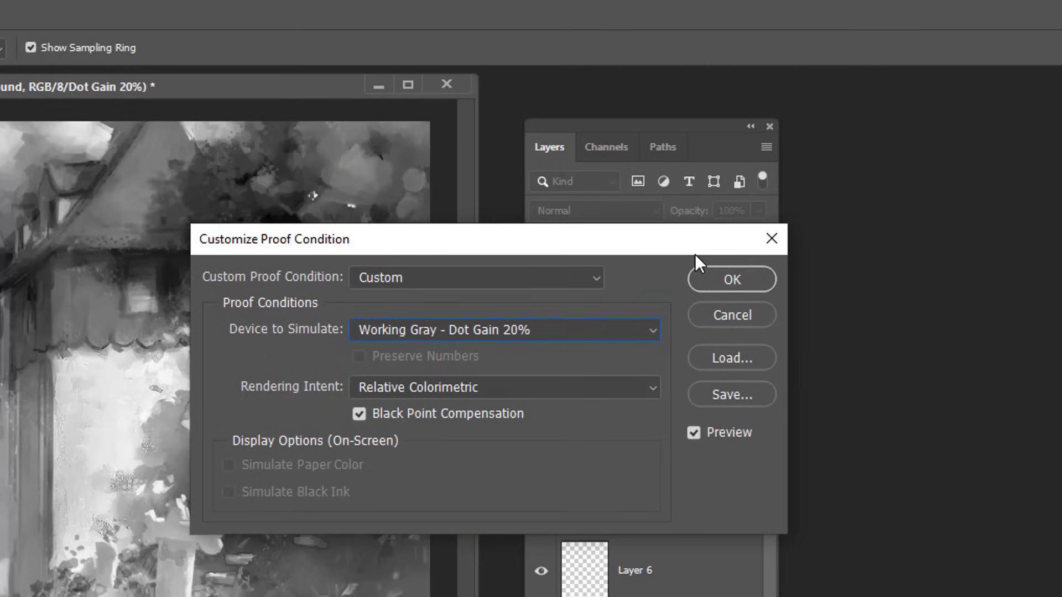
{"action": "left_click", "coordinate": [731, 279]}
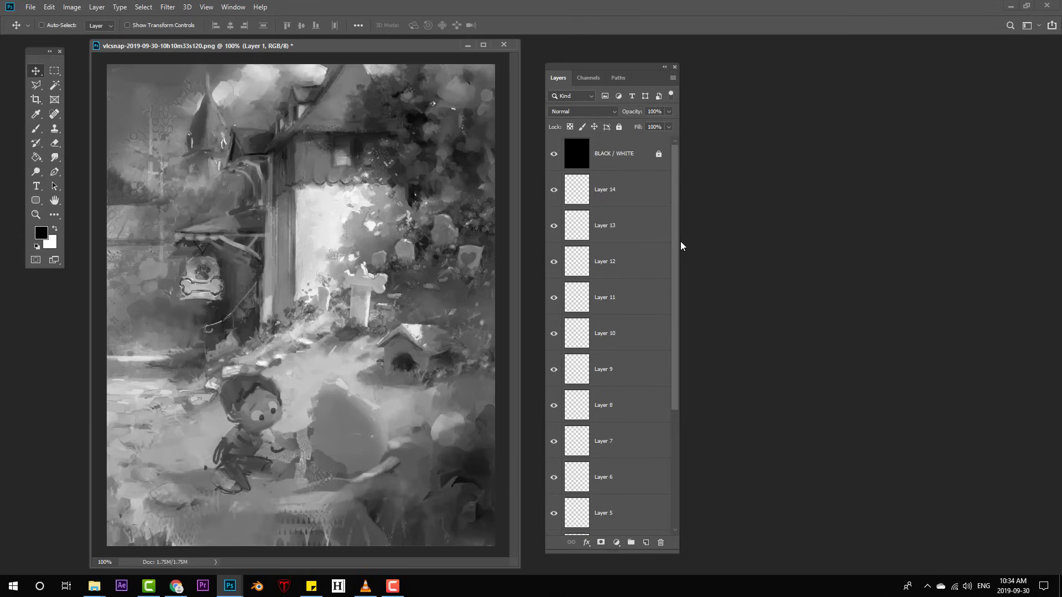
- Delete BLACK / WHITE and show a second grayscale-proof window beside the colour view
{"action": "left_click", "coordinate": [613, 152]}
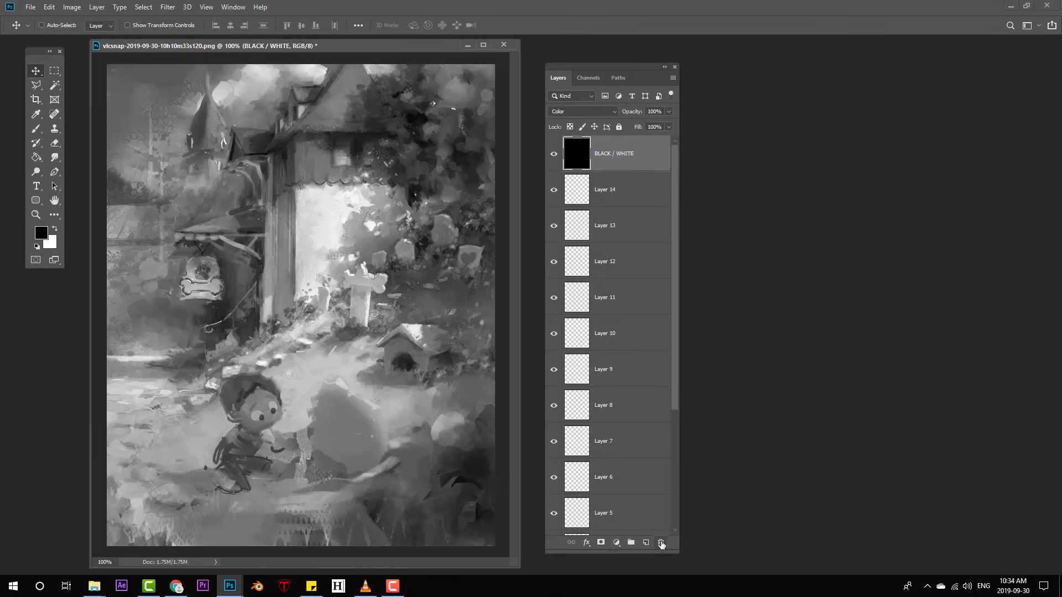
{"action": "left_click", "coordinate": [660, 542]}
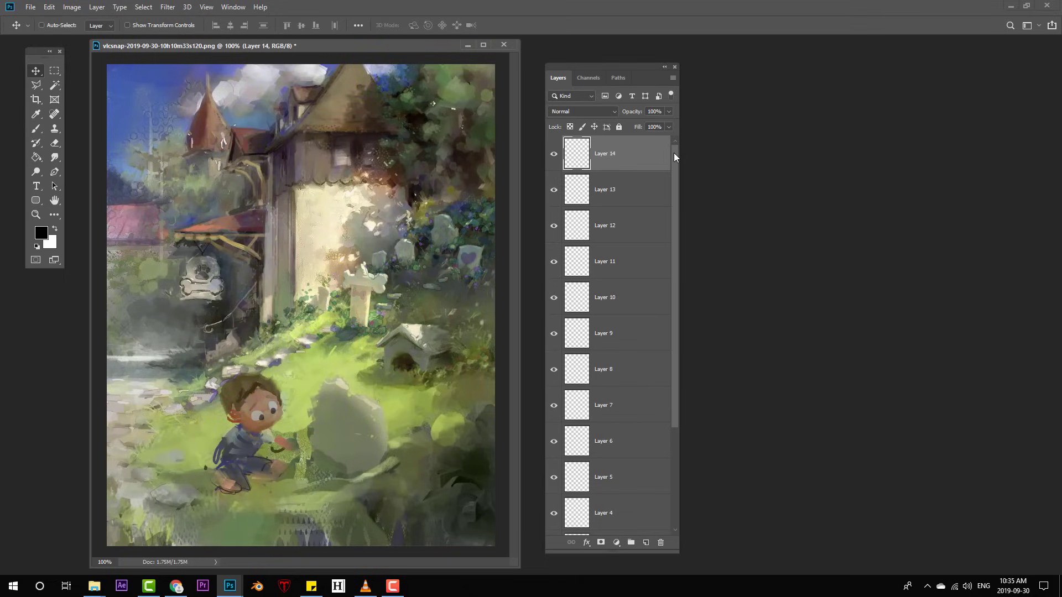
{"action": "mouse_move", "coordinate": [683, 170]}
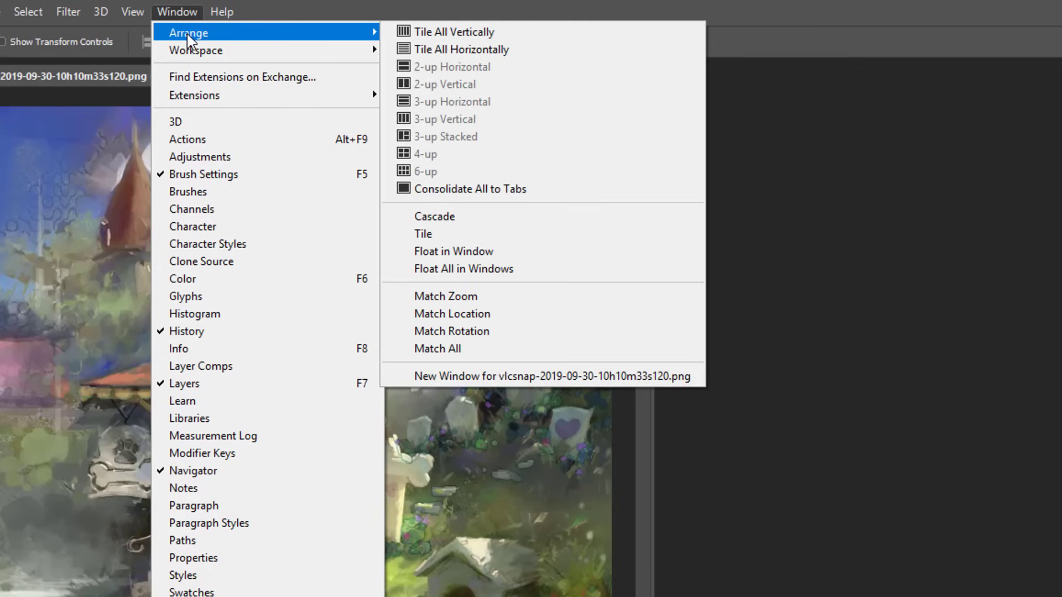
{"action": "mouse_move", "coordinate": [542, 376]}
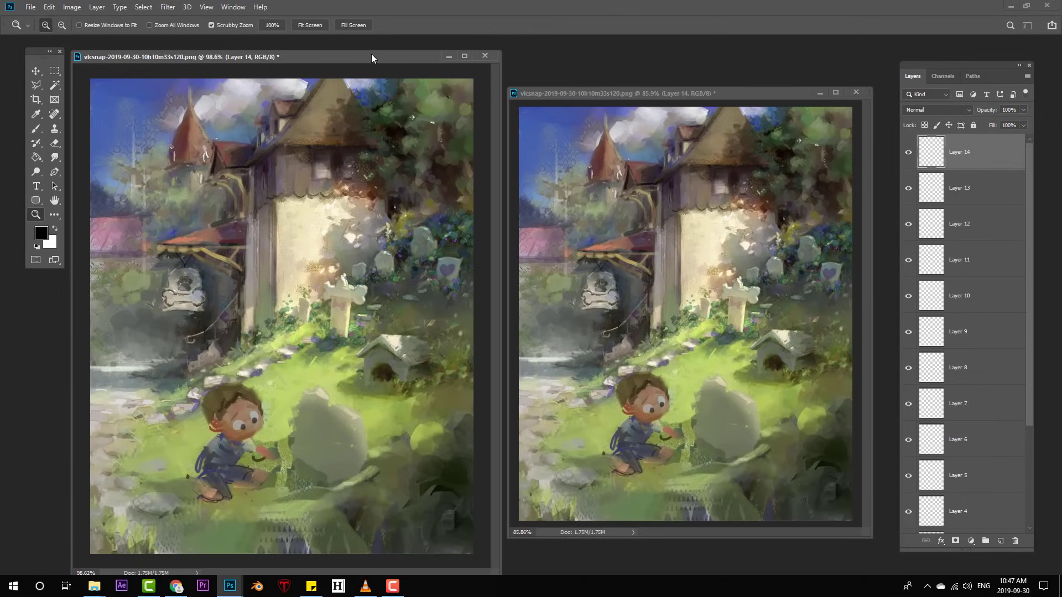
{"action": "left_click", "coordinate": [36, 113]}
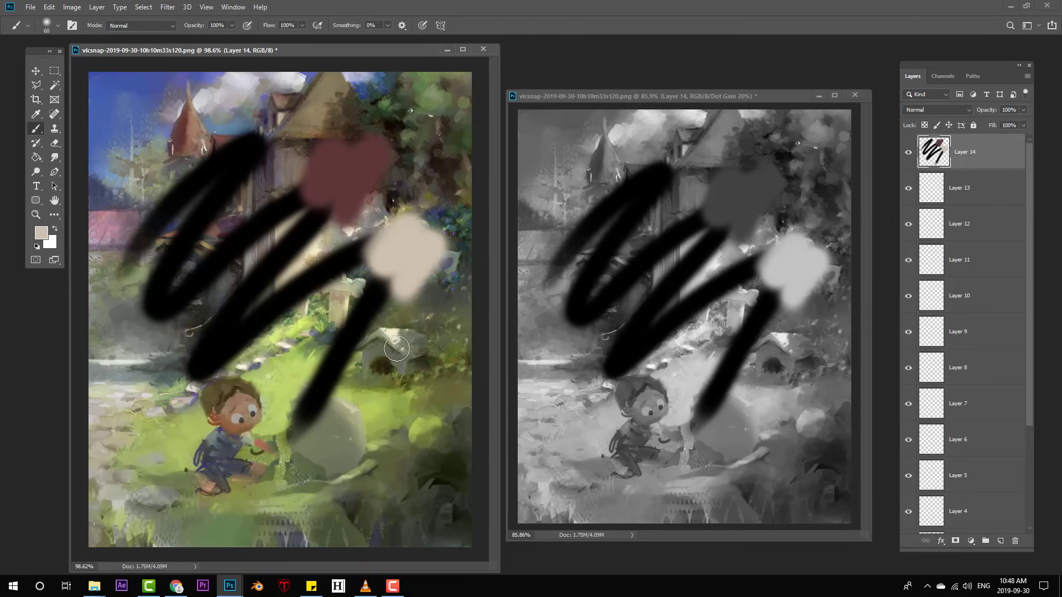
{"action": "left_click", "coordinate": [854, 95]}
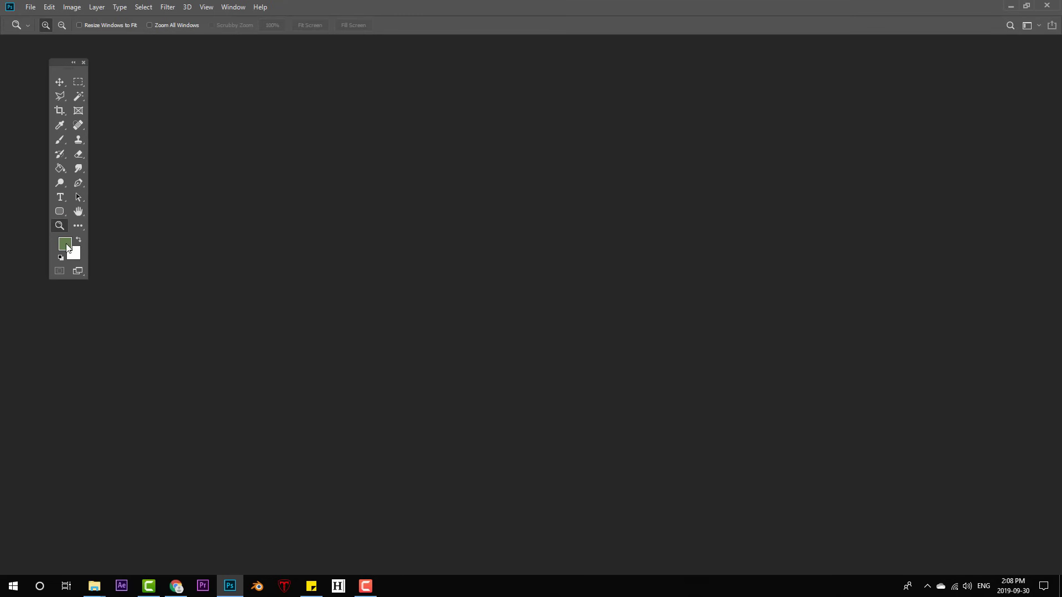
- In the Color Picker, move from green to a bright saturated blue
{"action": "left_click", "coordinate": [64, 244]}
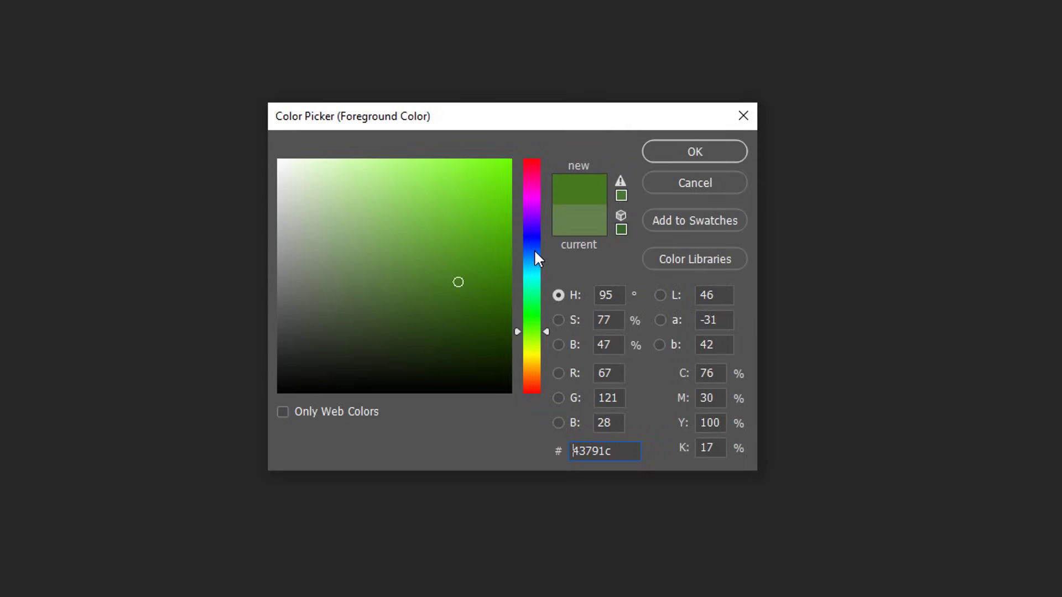
{"action": "left_click", "coordinate": [531, 249]}
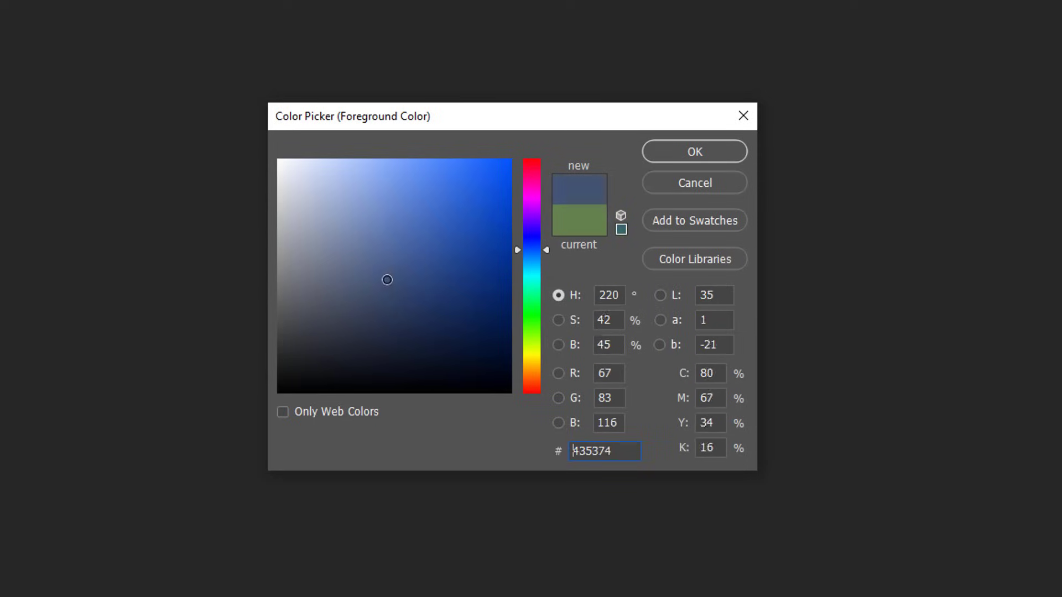
{"action": "left_click", "coordinate": [463, 190]}
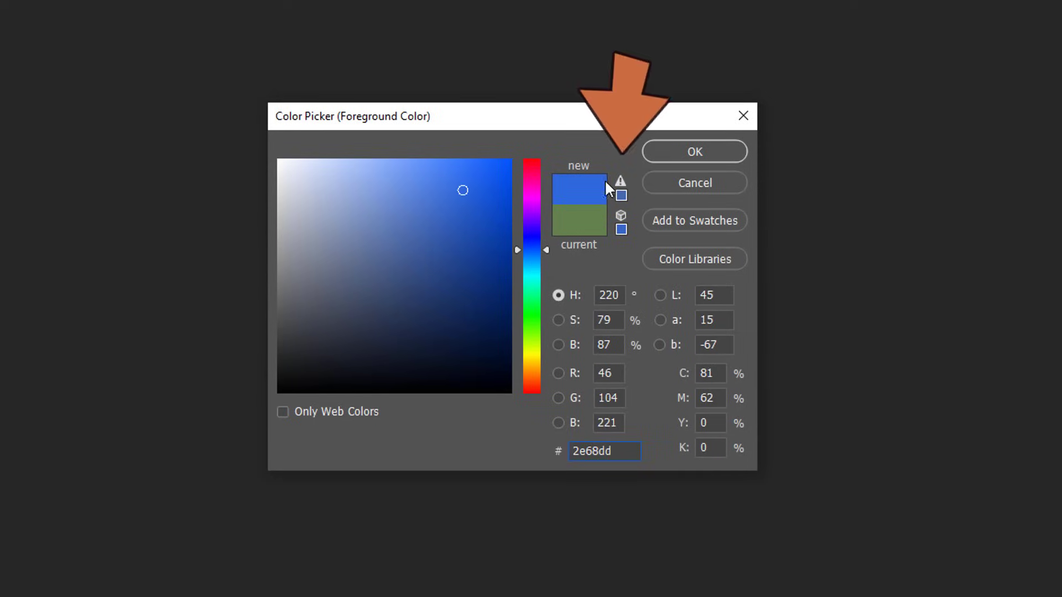
{"action": "mouse_move", "coordinate": [516, 208]}
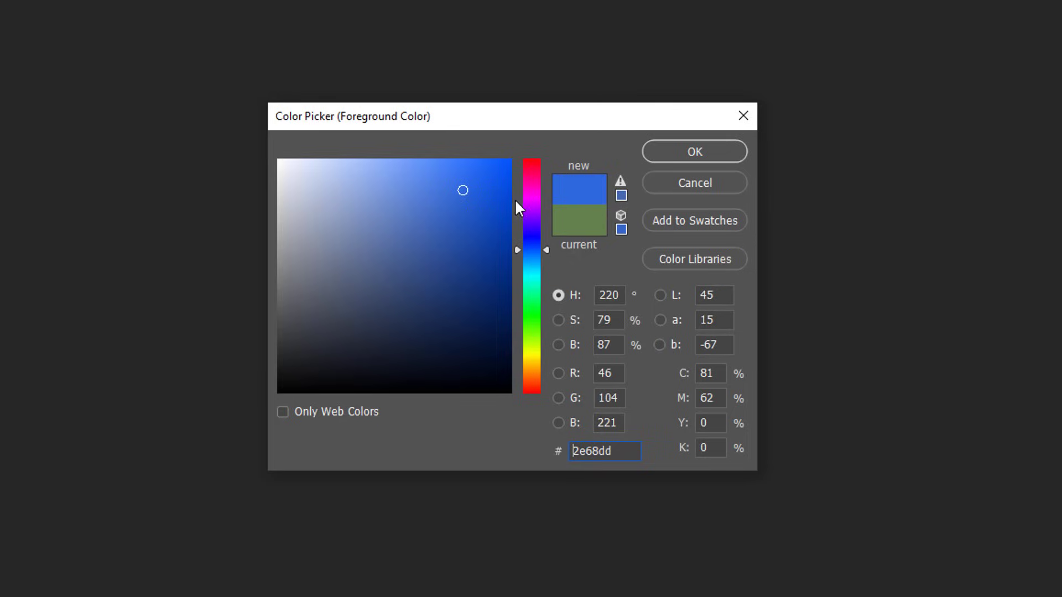
{"action": "left_click", "coordinate": [460, 191]}
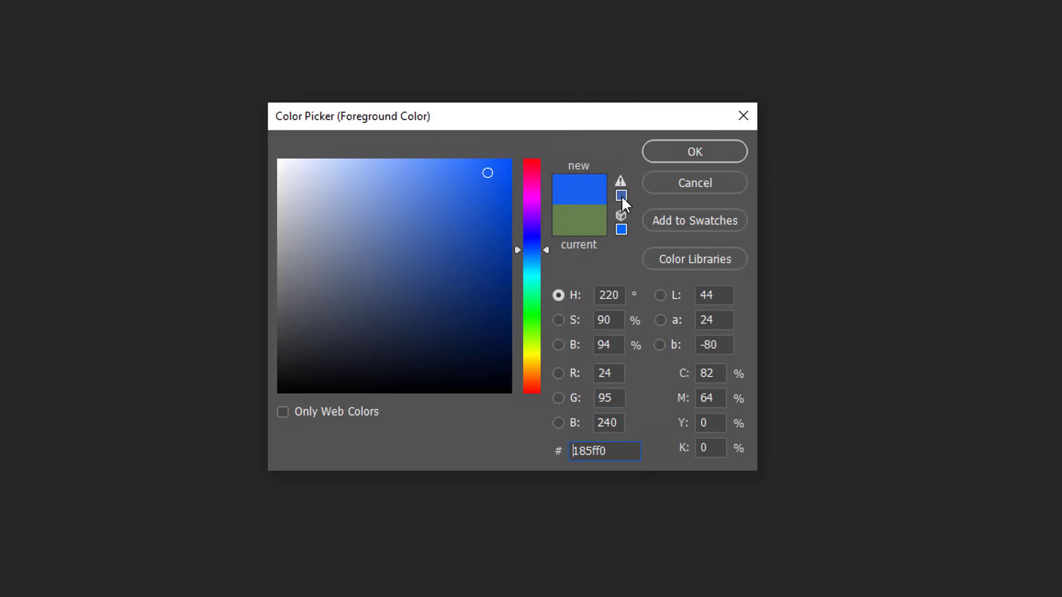
- Swap to the nearest printable blue (4065af) and show the CMYK out-of-gamut overlay
{"action": "left_click", "coordinate": [437, 226]}
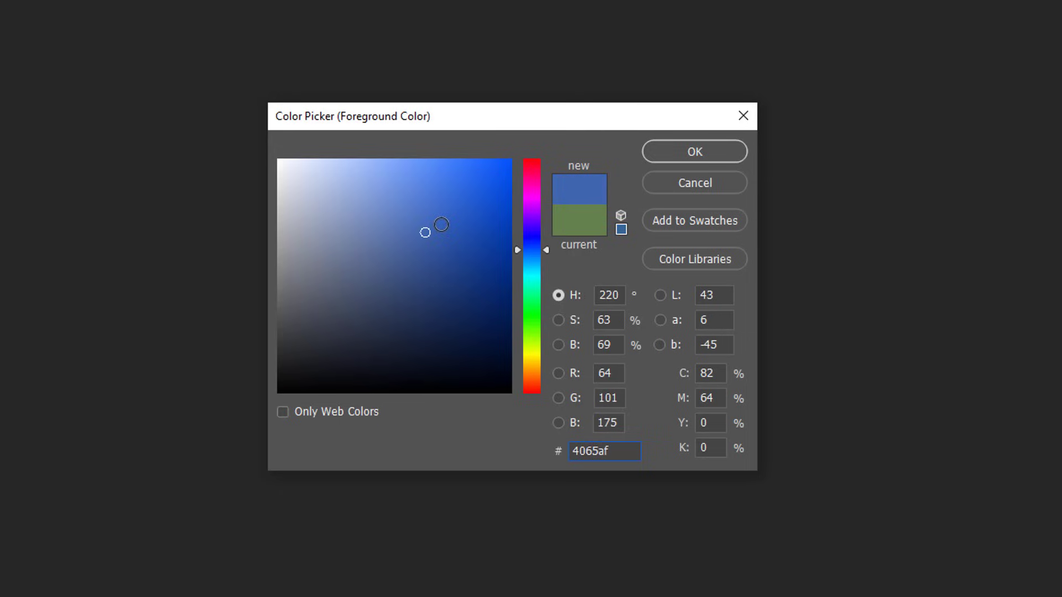
{"action": "triple_click", "coordinate": [602, 451]}
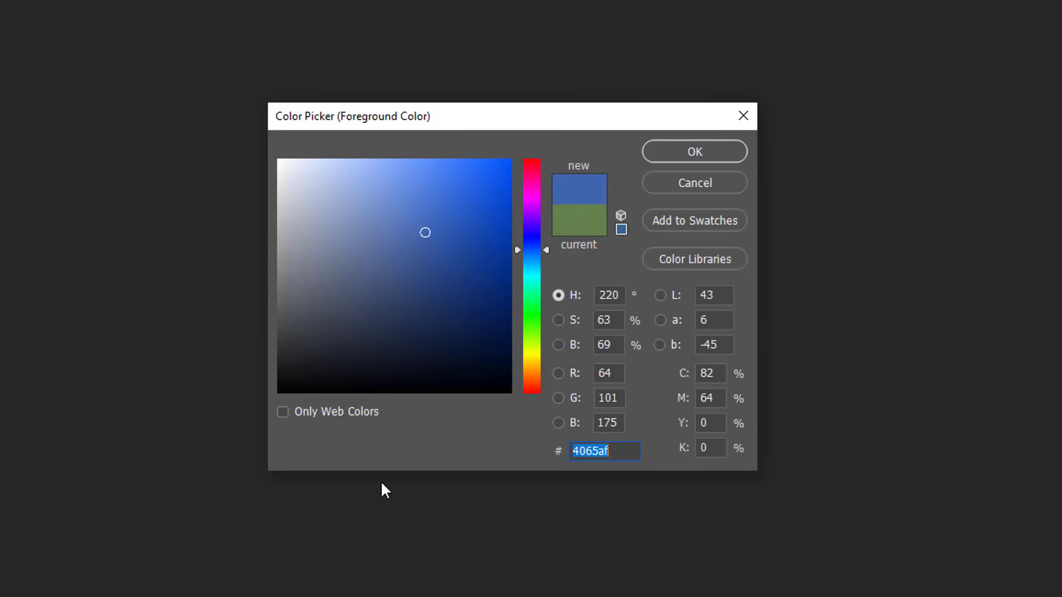
{"action": "mouse_move", "coordinate": [374, 497]}
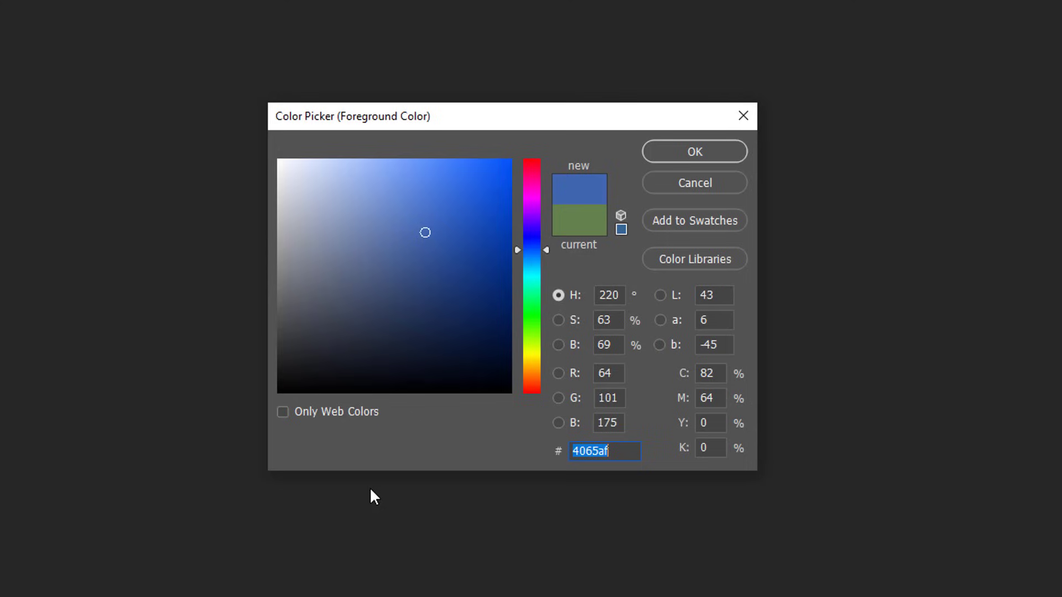
{"action": "mouse_move", "coordinate": [383, 462]}
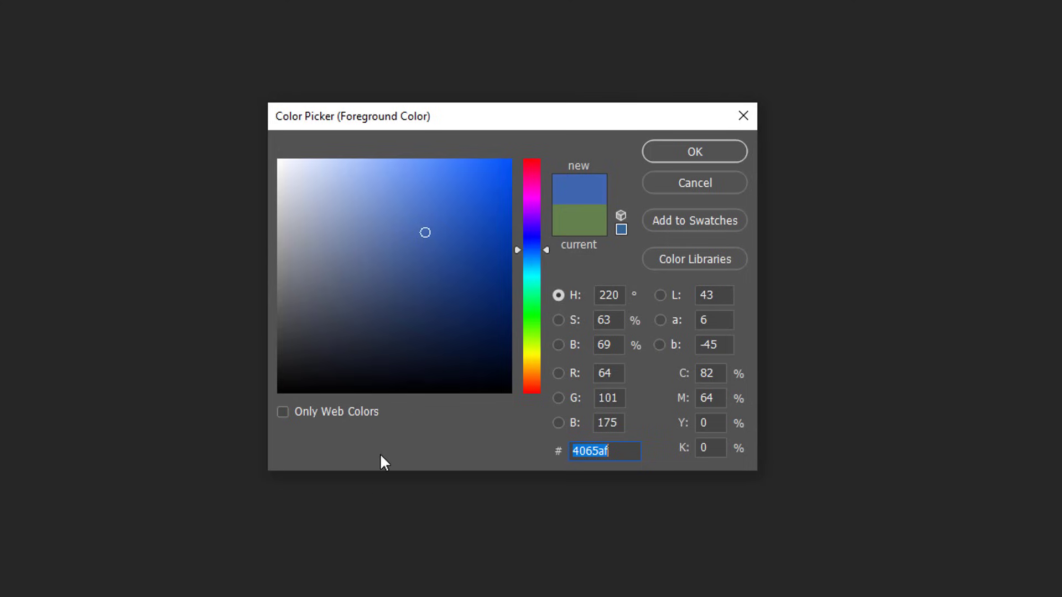
{"action": "key", "text": "ctrl+shift+y"}
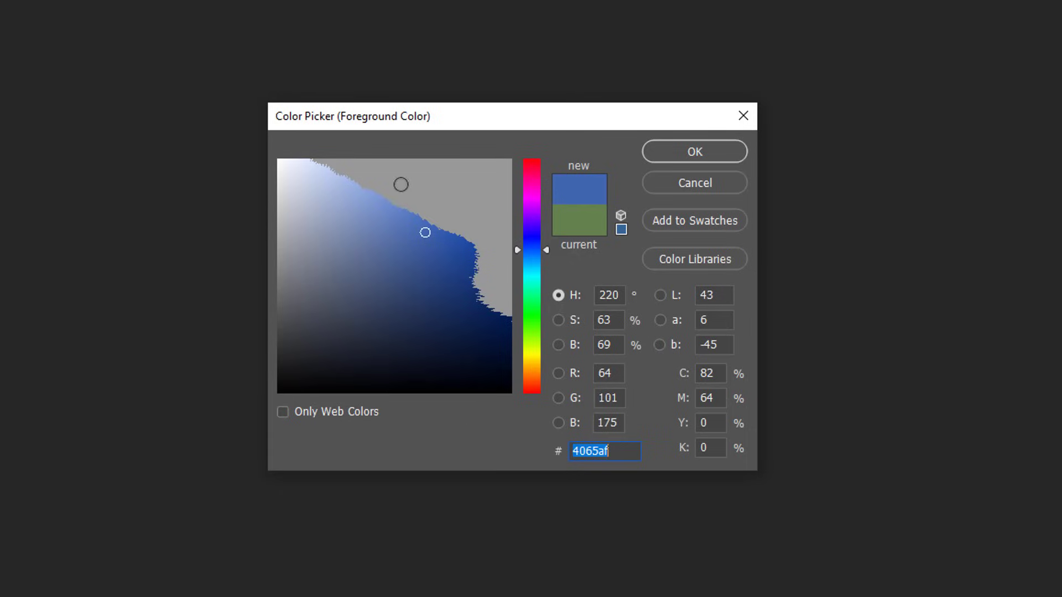
{"action": "mouse_move", "coordinate": [533, 249]}
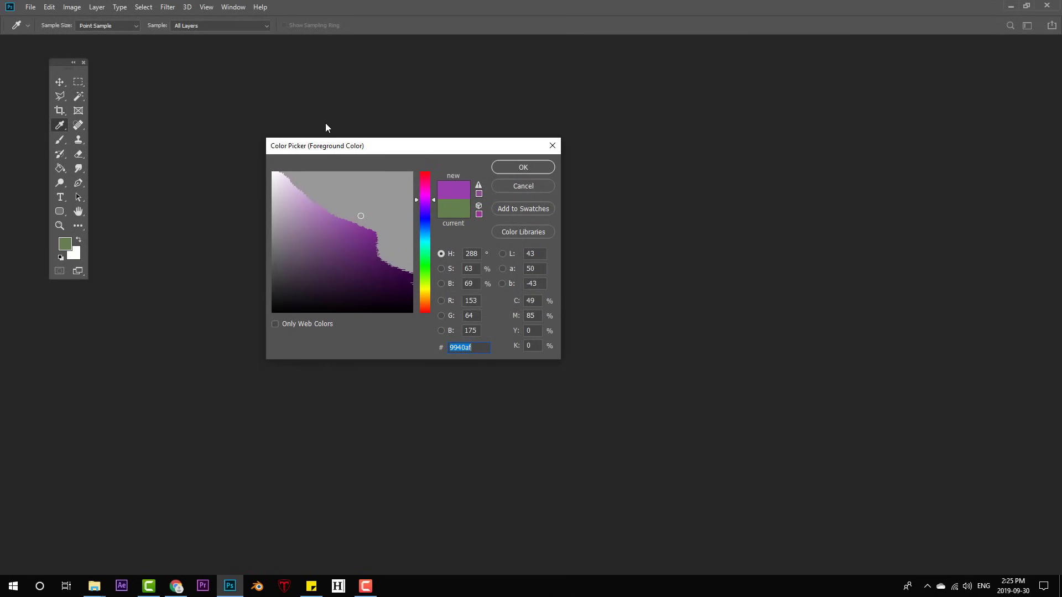
{"action": "mouse_move", "coordinate": [341, 123]}
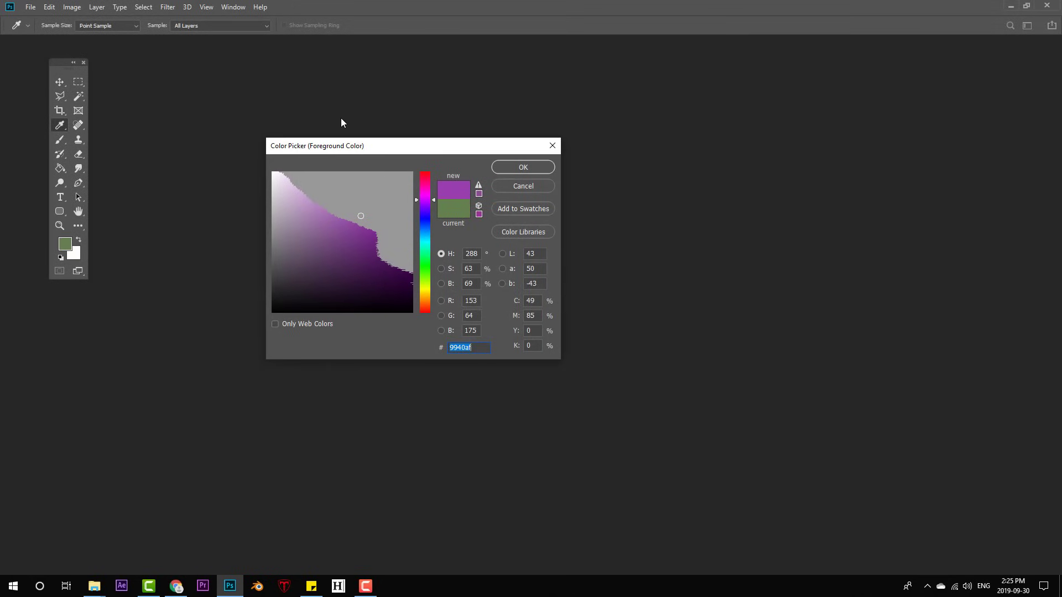
{"action": "mouse_move", "coordinate": [373, 156]}
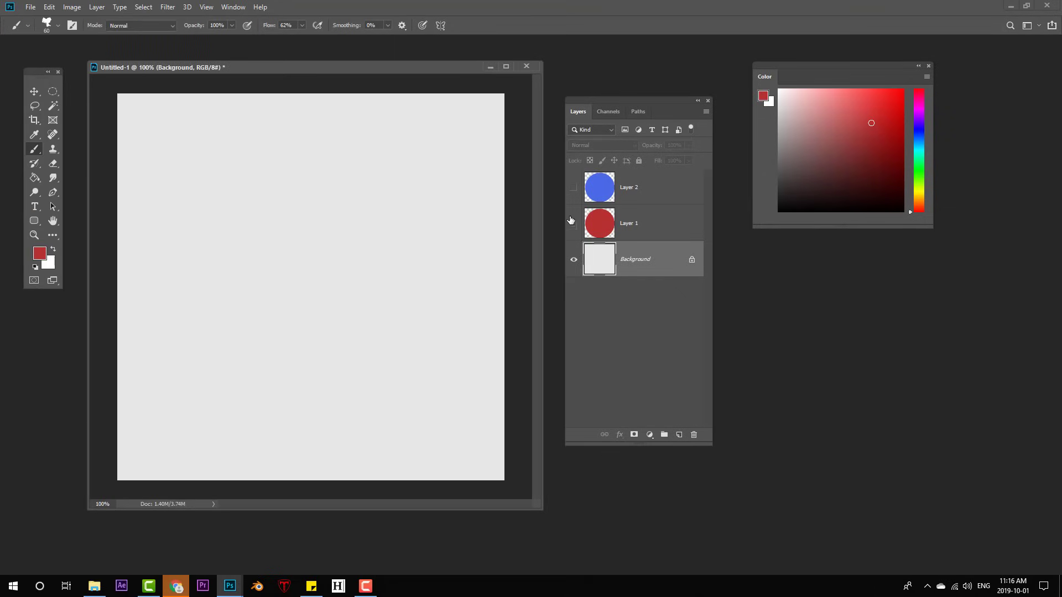
- Show both circle layers and give the blue and red circle layers masks
{"action": "left_click", "coordinate": [573, 224]}
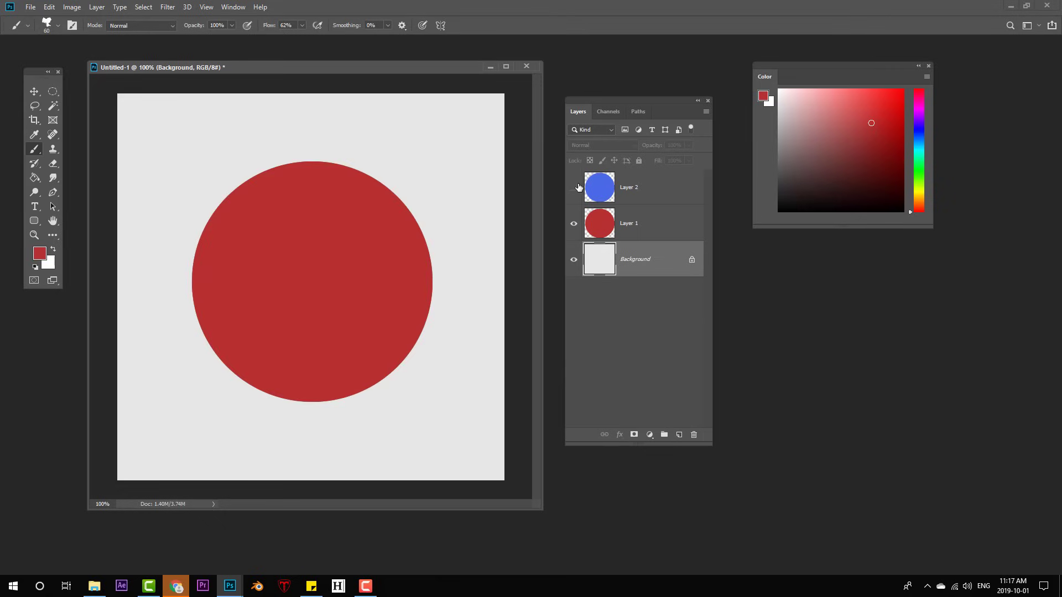
{"action": "left_click", "coordinate": [573, 188]}
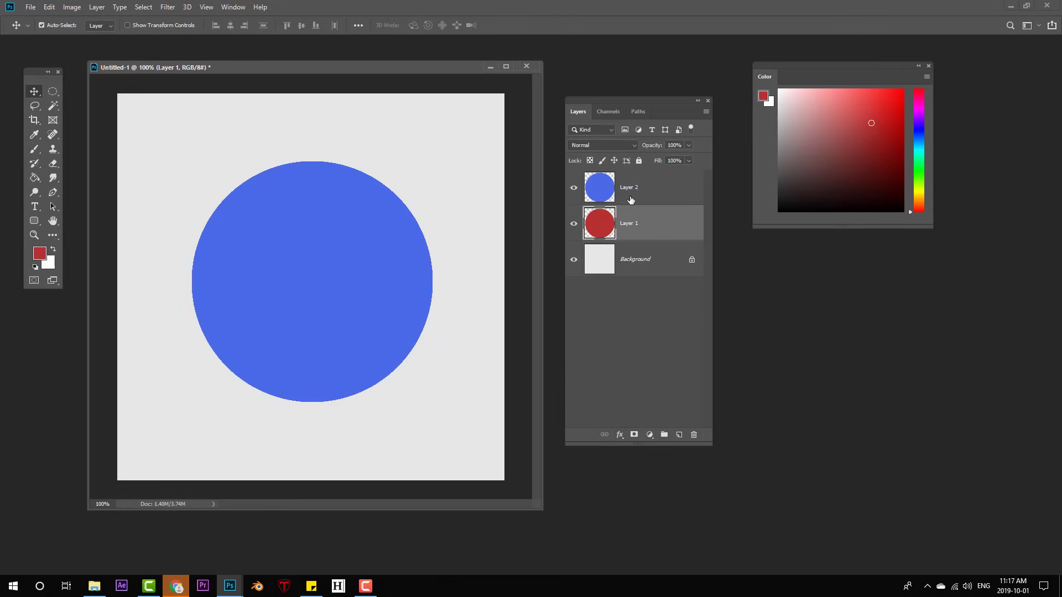
{"action": "left_click", "coordinate": [628, 187]}
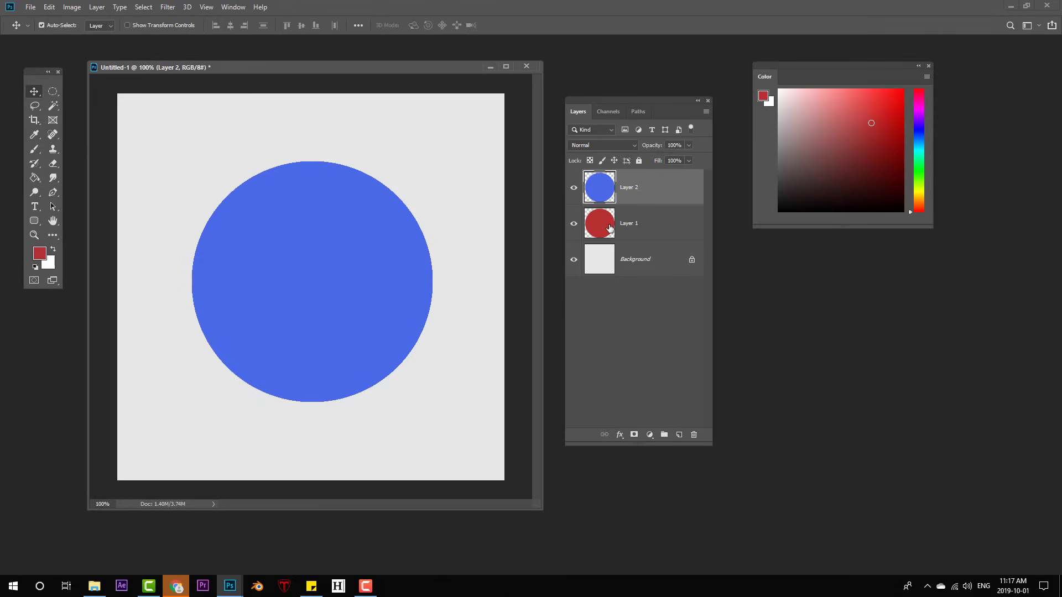
{"action": "mouse_move", "coordinate": [637, 230]}
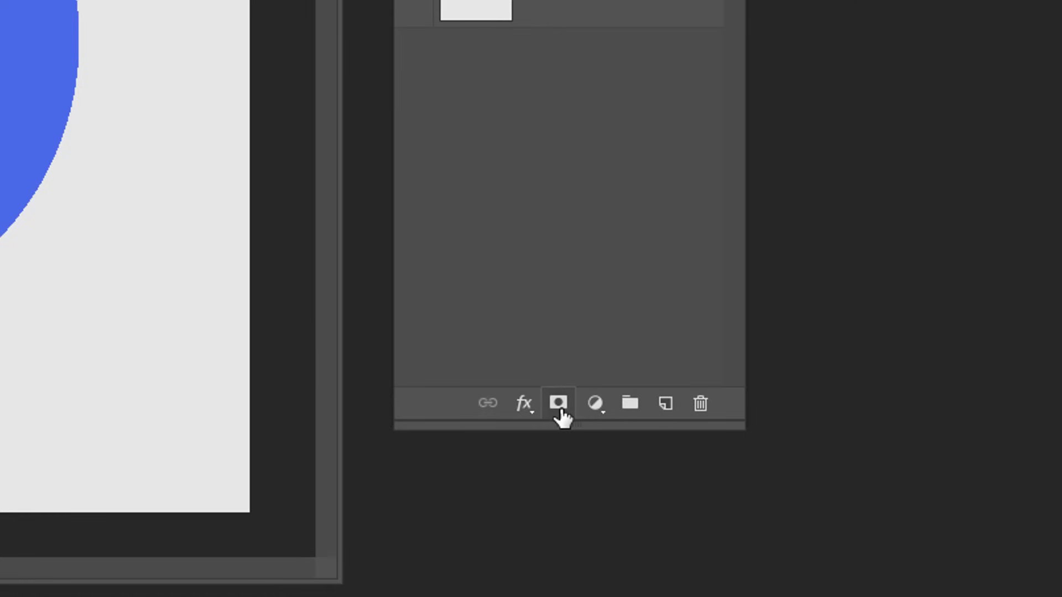
{"action": "left_click", "coordinate": [558, 404]}
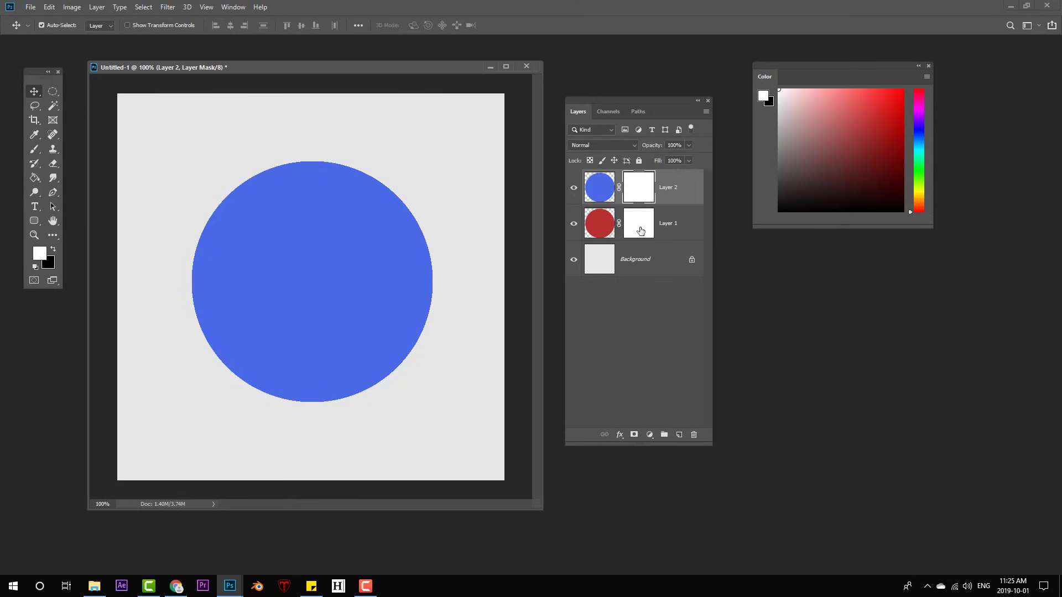
{"action": "left_click", "coordinate": [638, 223]}
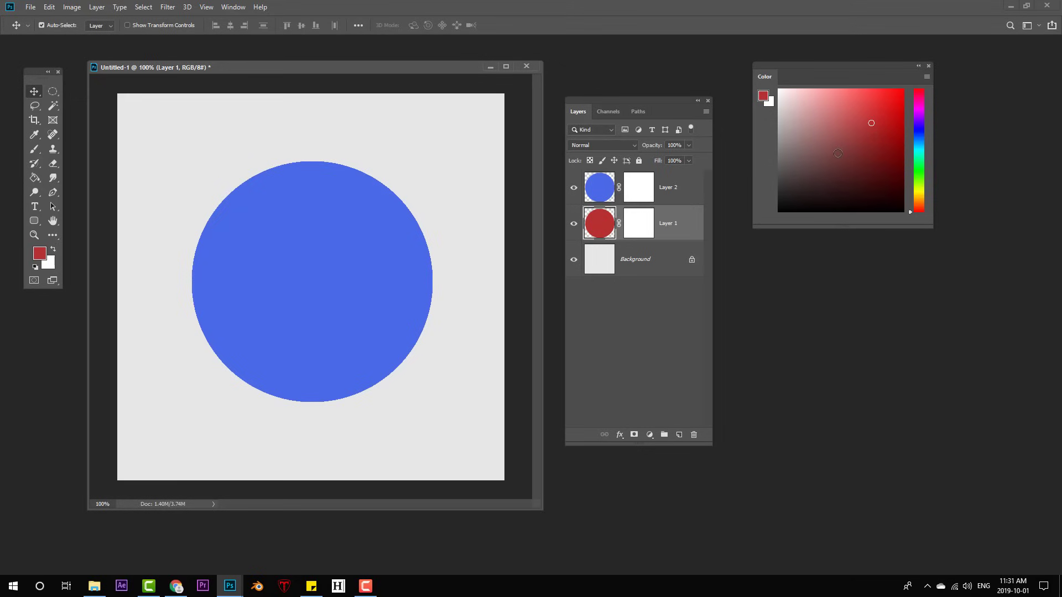
- Brush soft black on the blue circle's mask, view the mask alone, then return to the image
{"action": "left_click", "coordinate": [768, 135]}
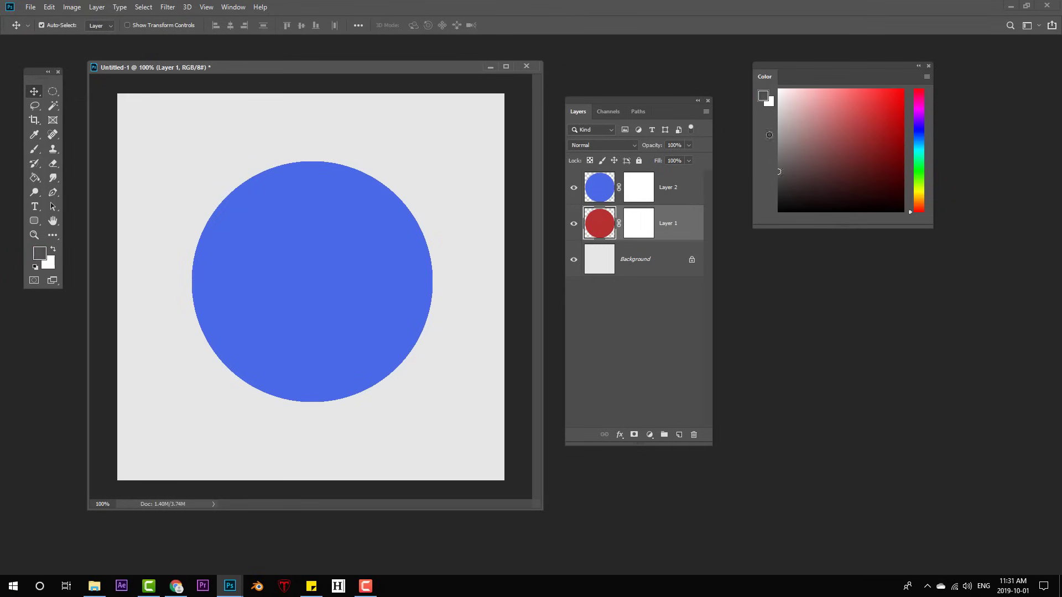
{"action": "left_click", "coordinate": [801, 131]}
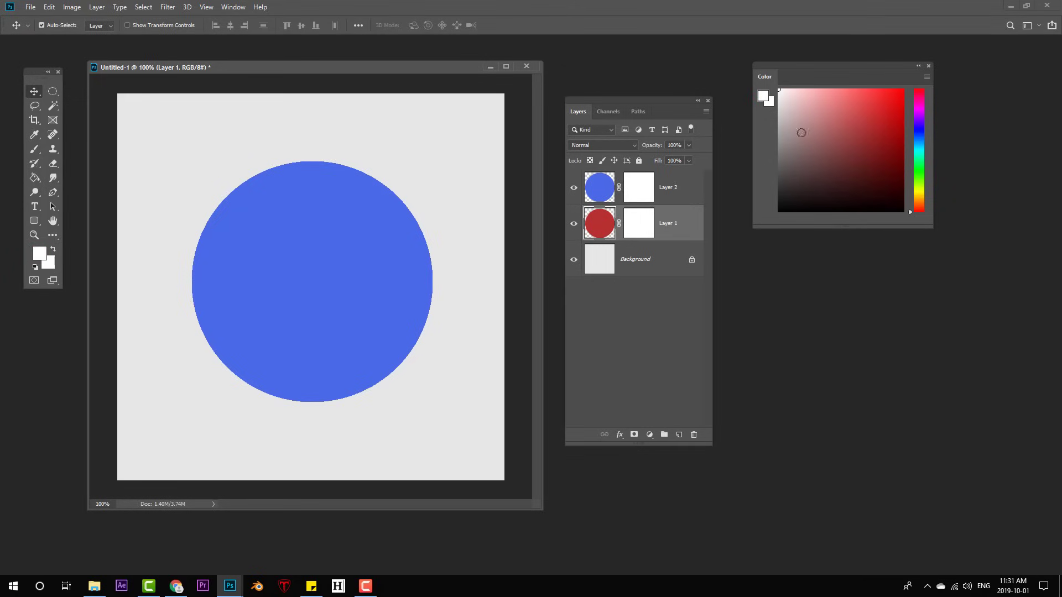
{"action": "left_click", "coordinate": [779, 211]}
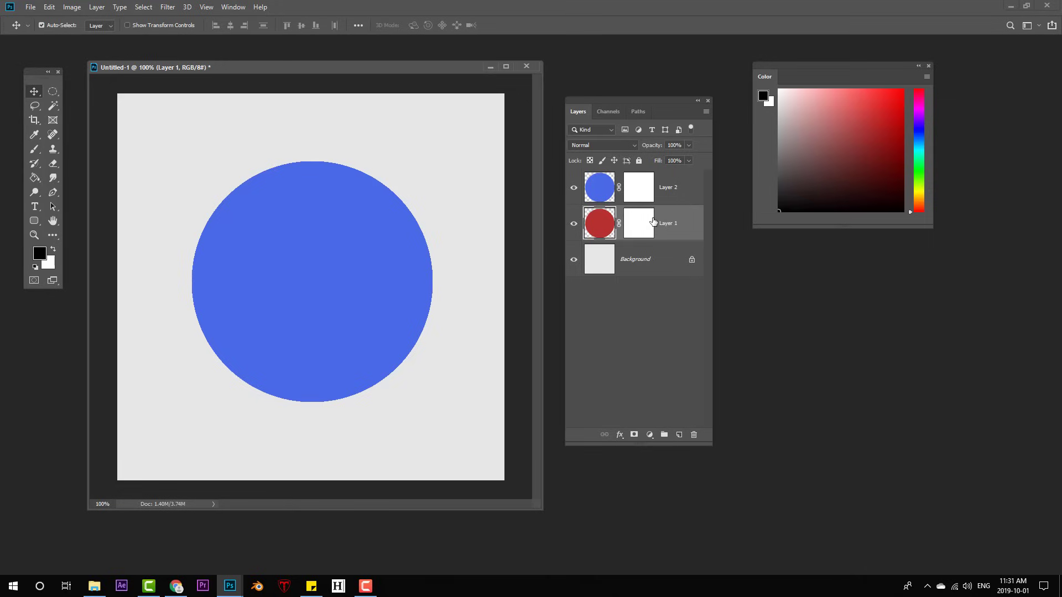
{"action": "mouse_move", "coordinate": [638, 189]}
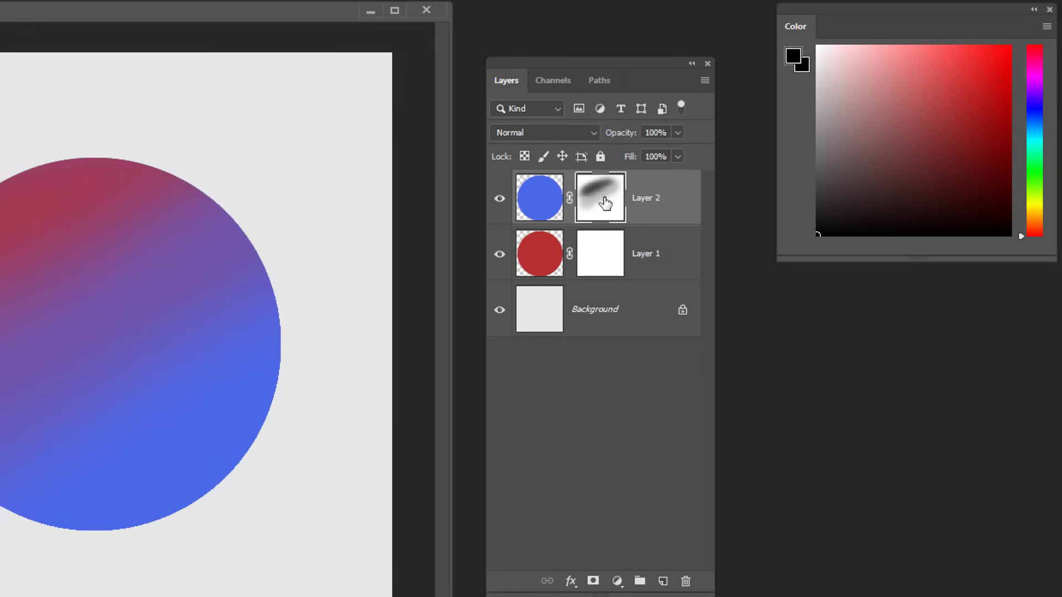
{"action": "left_click", "coordinate": [598, 197]}
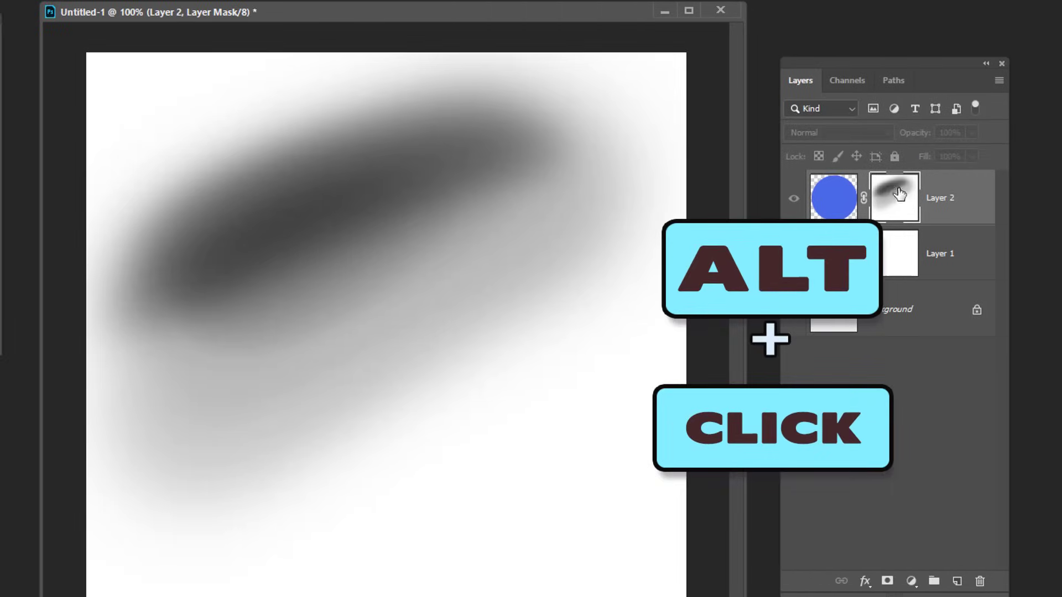
{"action": "left_click", "coordinate": [894, 197]}
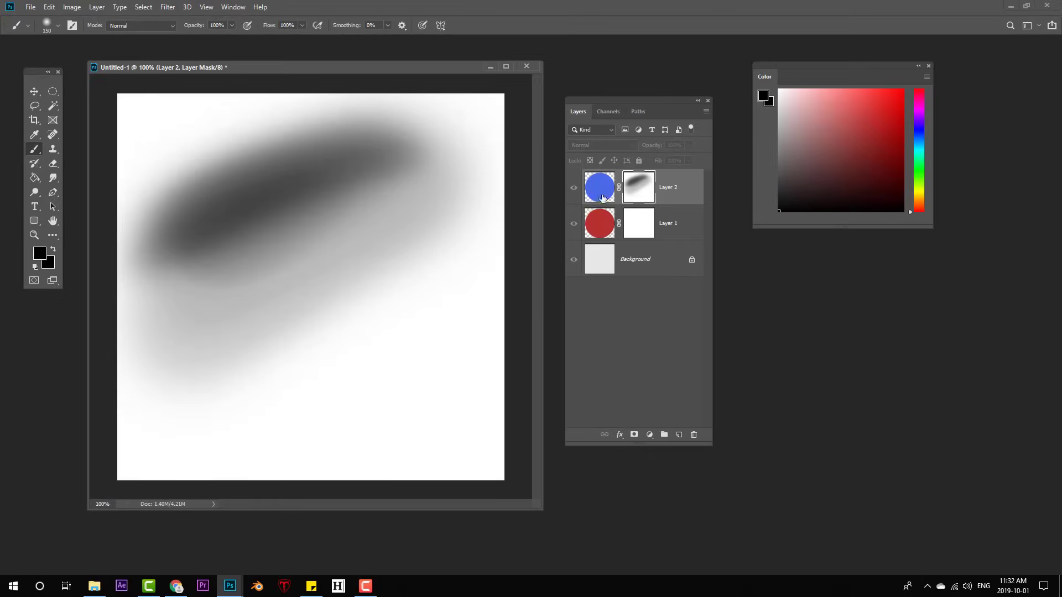
{"action": "mouse_move", "coordinate": [388, 392]}
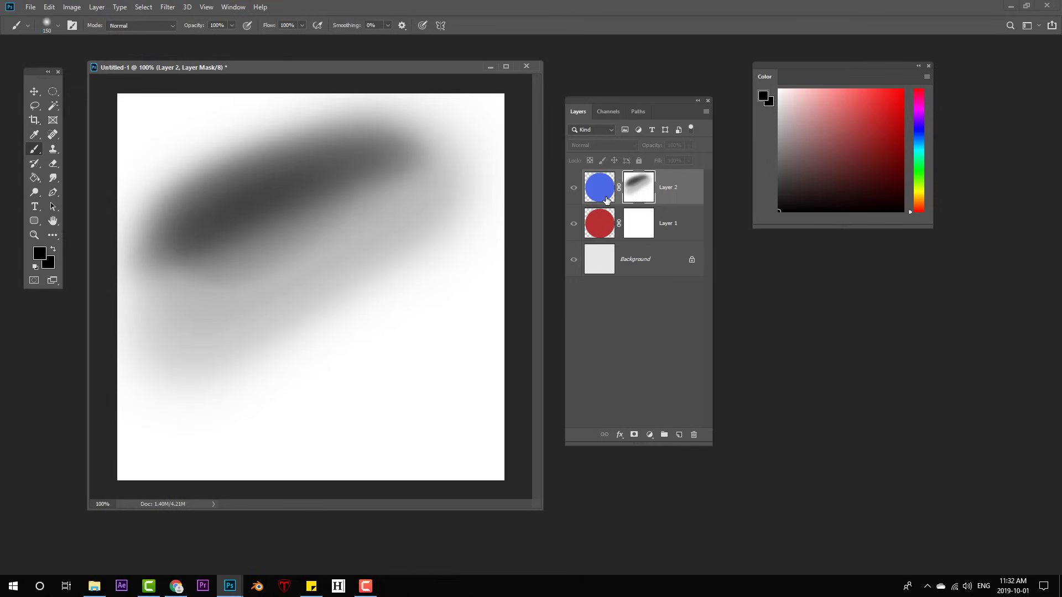
{"action": "left_click", "coordinate": [599, 187]}
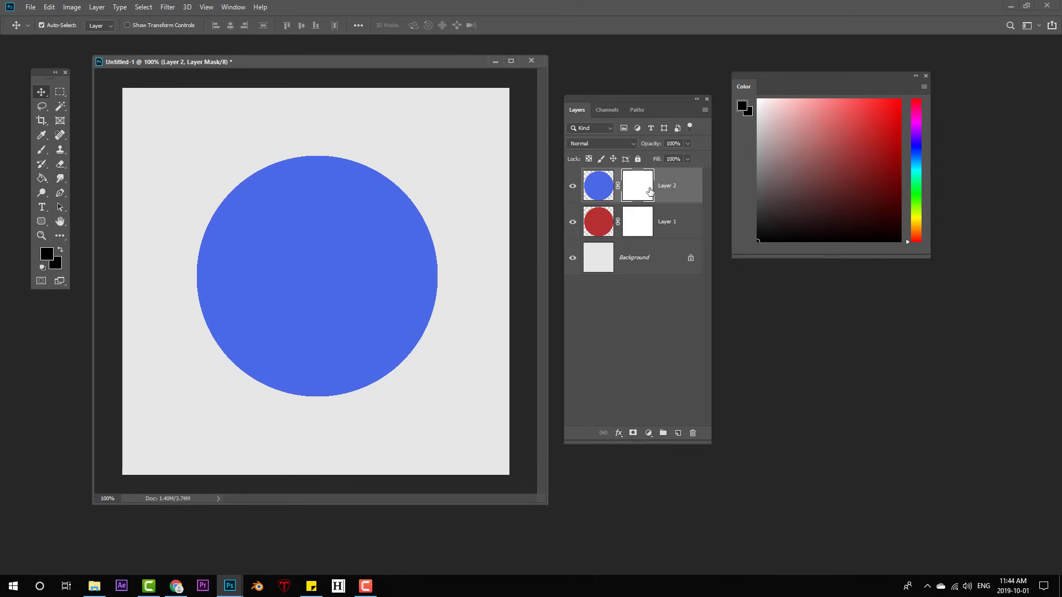
{"action": "mouse_move", "coordinate": [637, 190]}
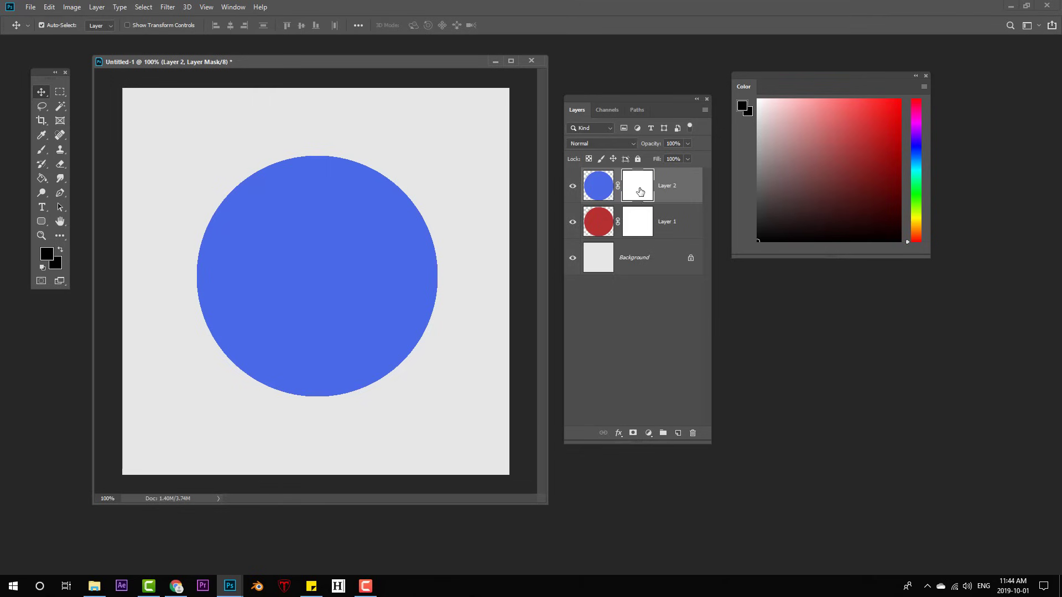
- Invert Layer 2's mask to black, then scribble white hard-round brush strokes over the circle
{"action": "key", "text": "ctrl+i"}
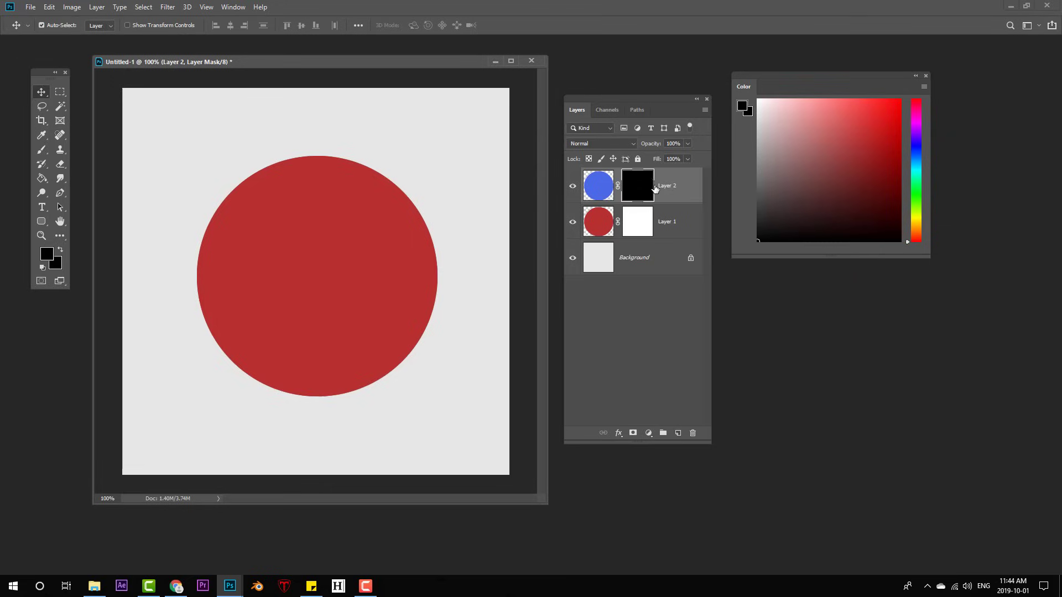
{"action": "left_click", "coordinate": [572, 186]}
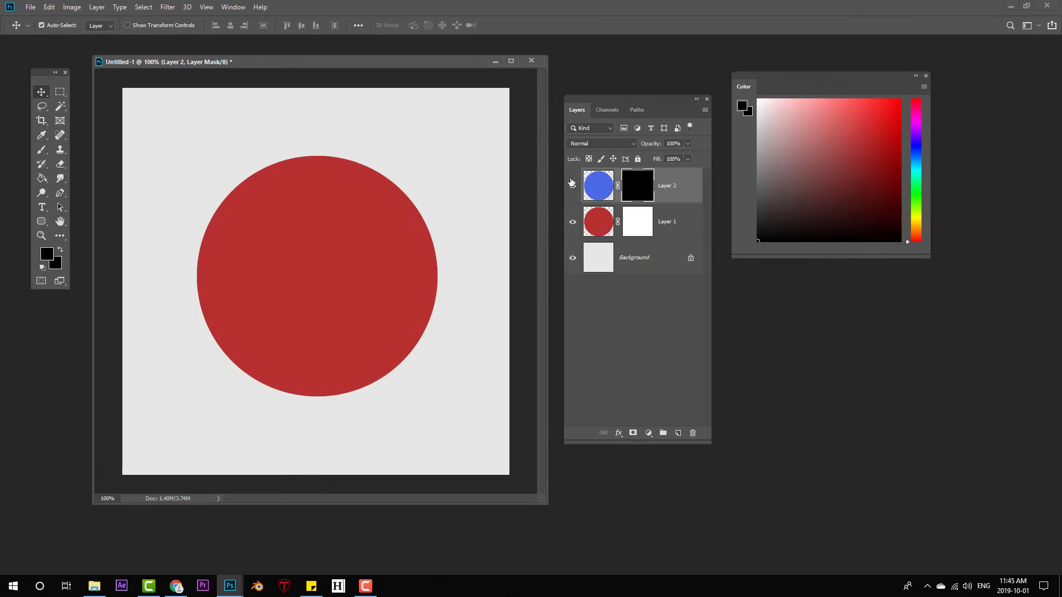
{"action": "left_click", "coordinate": [572, 183]}
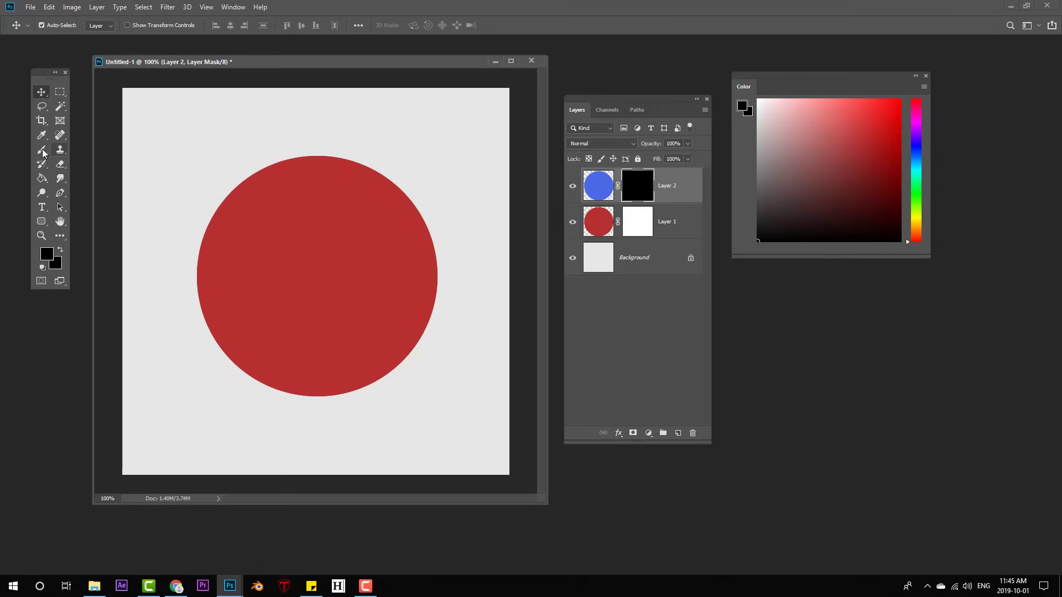
{"action": "left_click", "coordinate": [41, 151]}
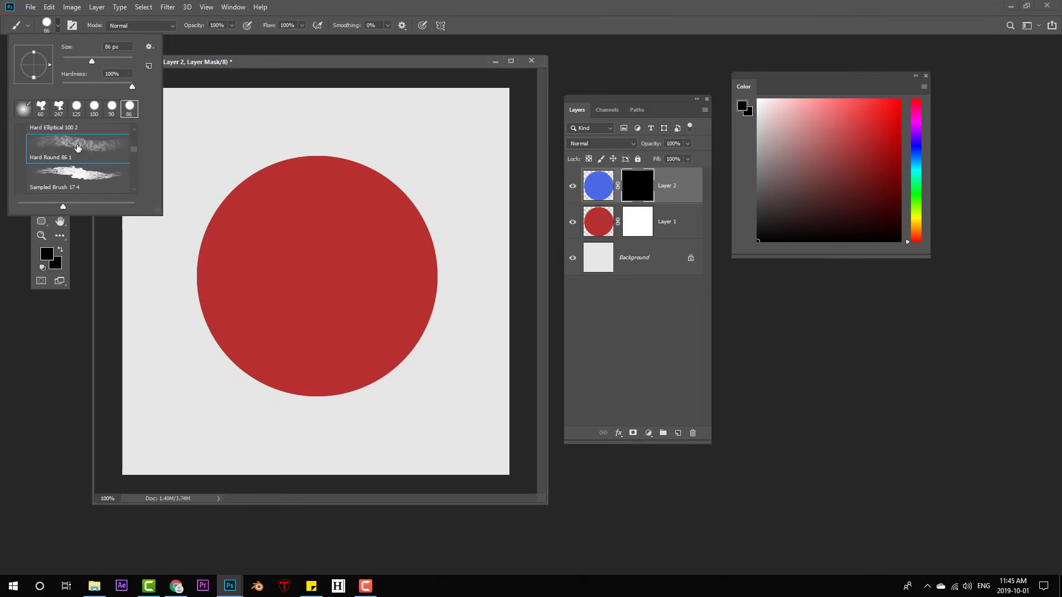
{"action": "left_click", "coordinate": [76, 147]}
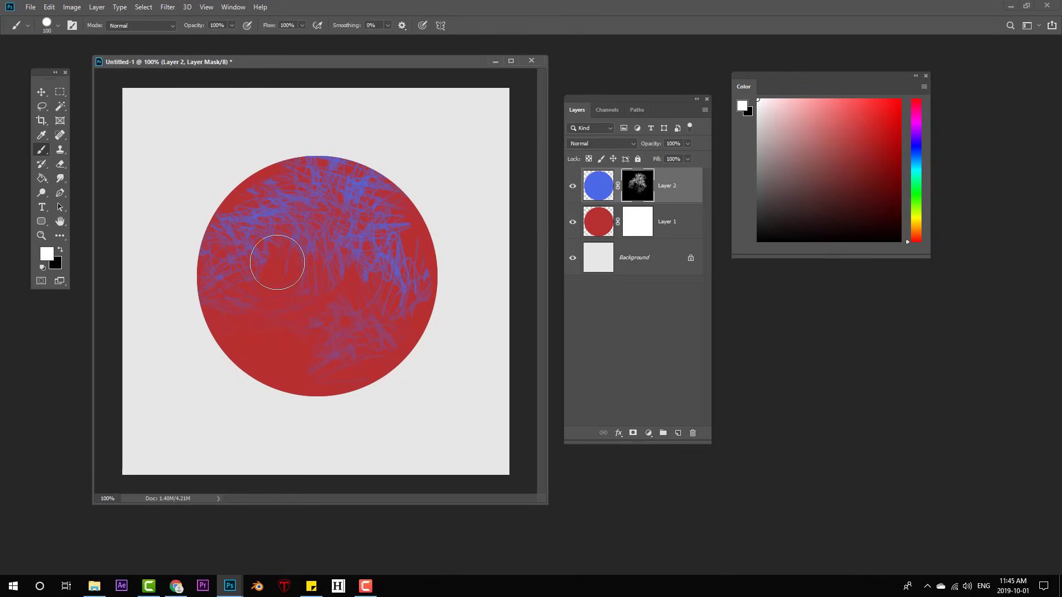
{"action": "left_click", "coordinate": [277, 261]}
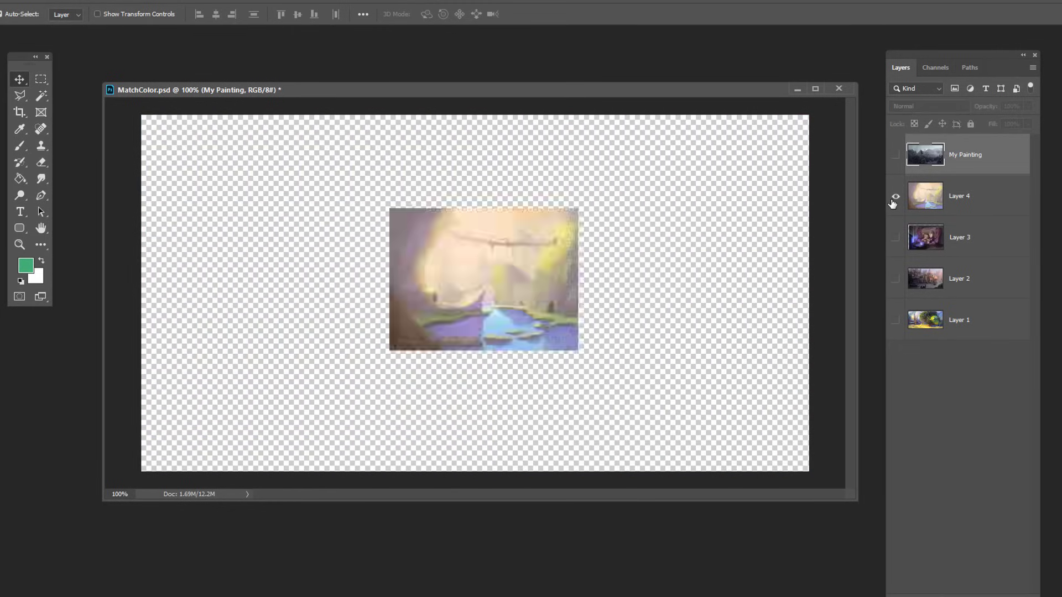
- Show only My Painting and start Match Color with MatchColor.psd as the source
{"action": "left_click", "coordinate": [903, 163]}
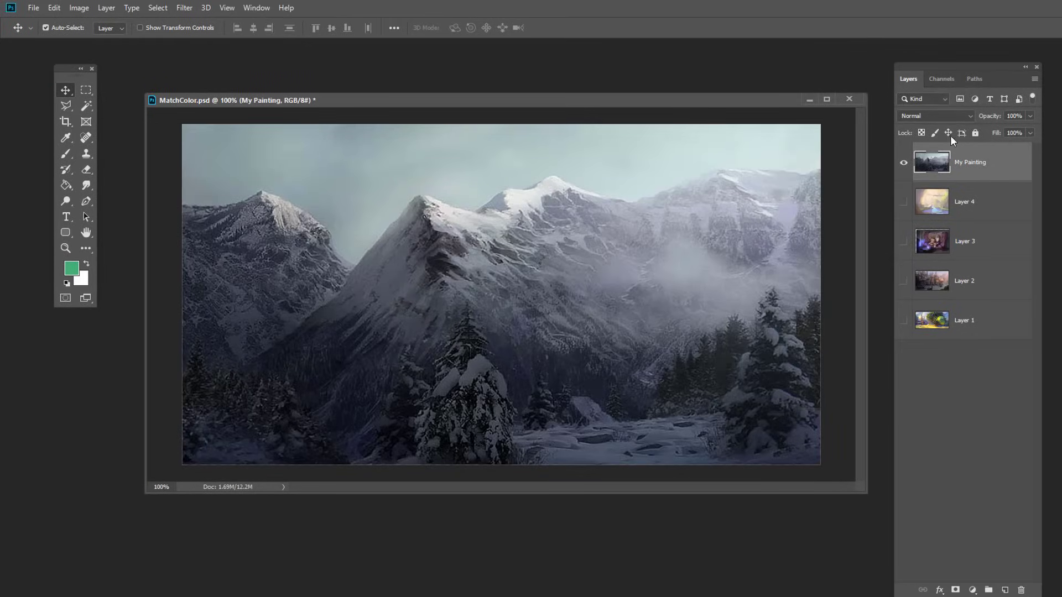
{"action": "left_click", "coordinate": [79, 7]}
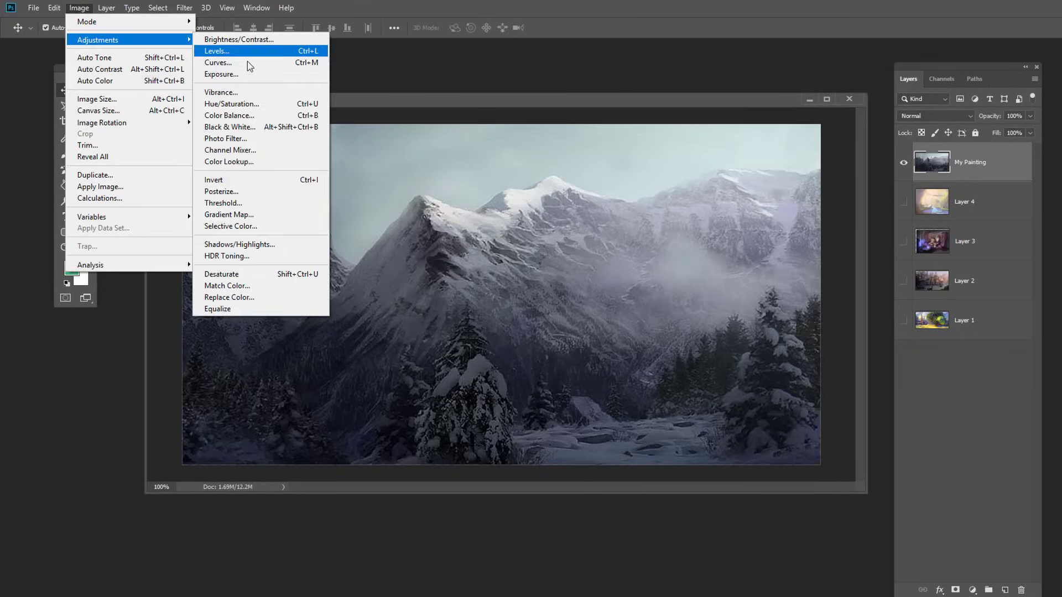
{"action": "left_click", "coordinate": [227, 285]}
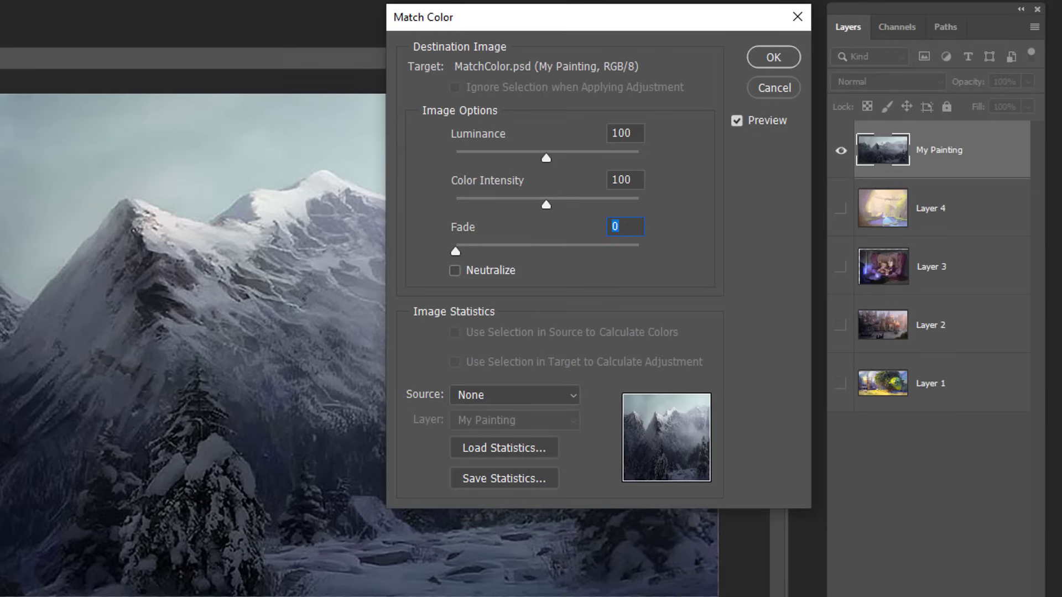
{"action": "mouse_move", "coordinate": [493, 395]}
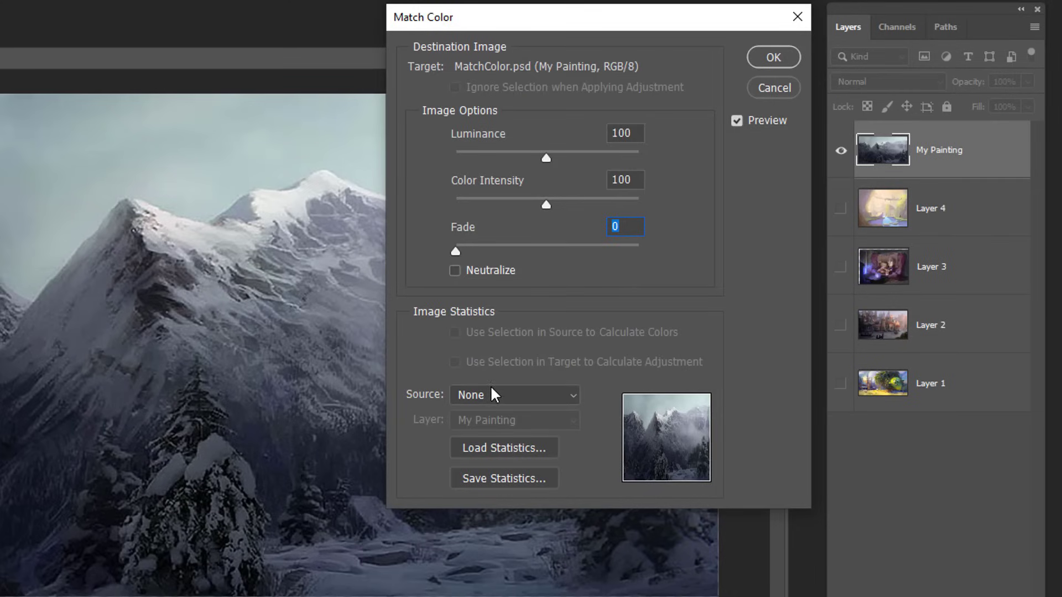
{"action": "left_click", "coordinate": [512, 395]}
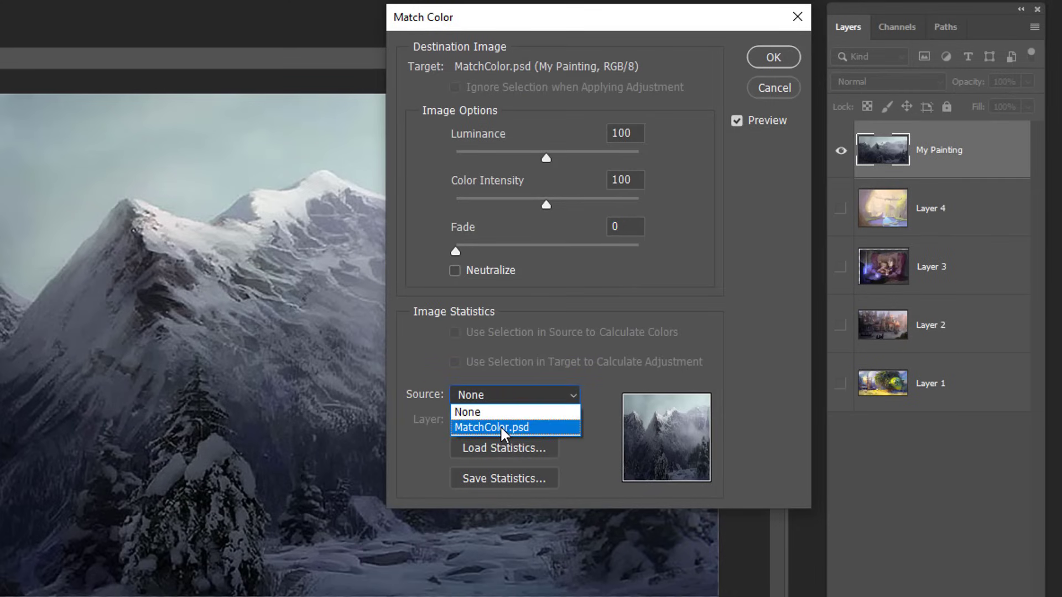
{"action": "left_click", "coordinate": [491, 426]}
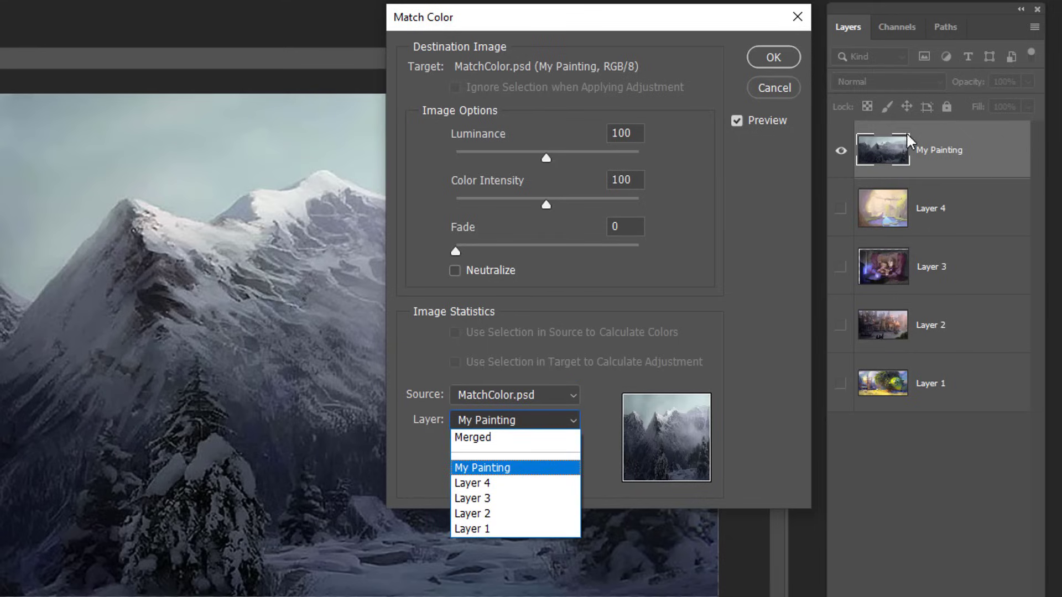
{"action": "mouse_move", "coordinate": [491, 529]}
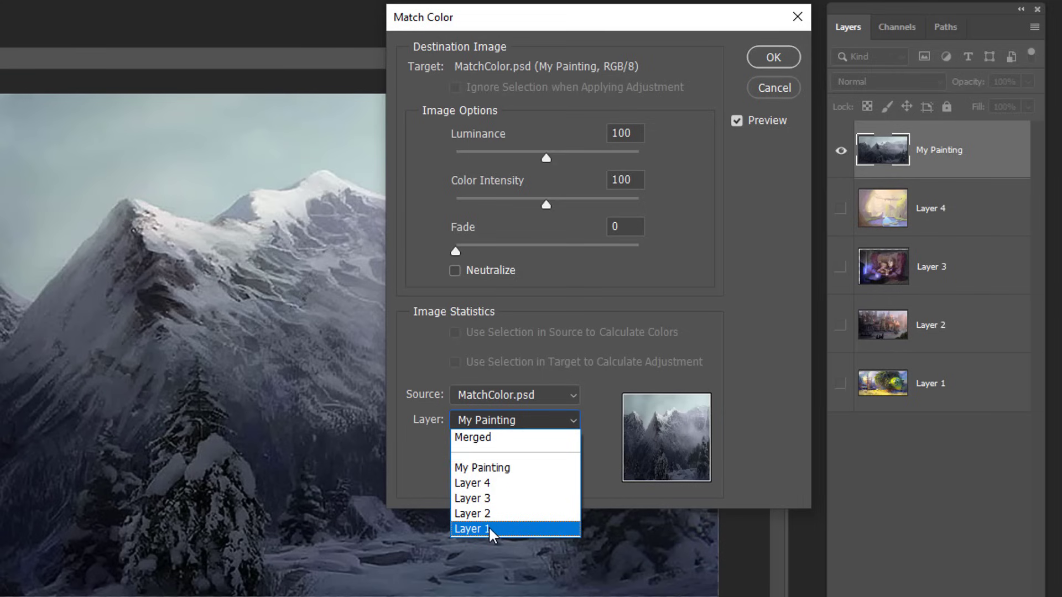
- Take colours from Layer 2 (after trying Layer 3), tune luminance and intensity, and apply
{"action": "left_click", "coordinate": [472, 513]}
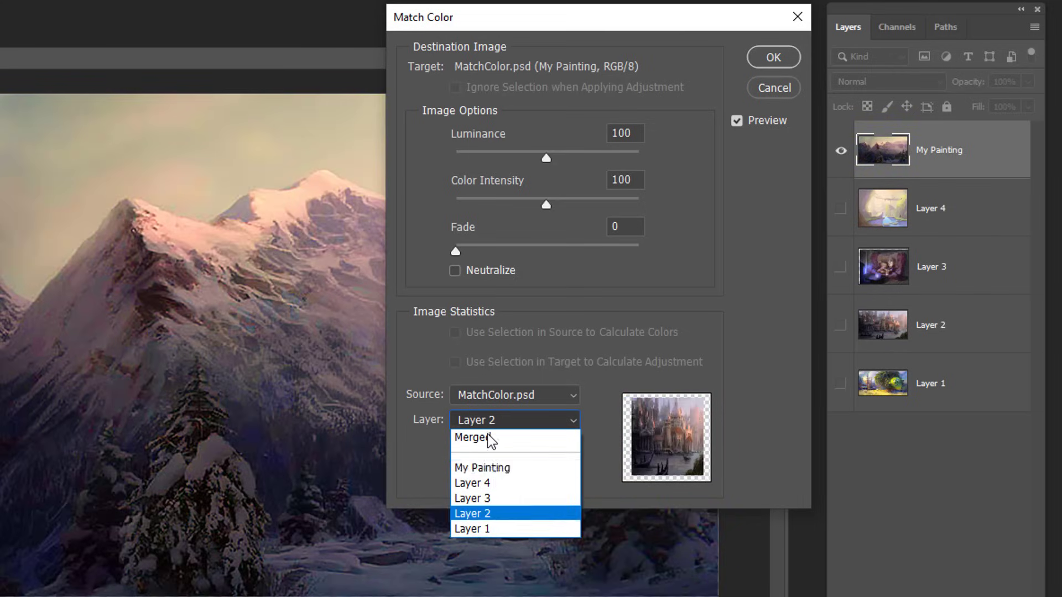
{"action": "left_click", "coordinate": [472, 497]}
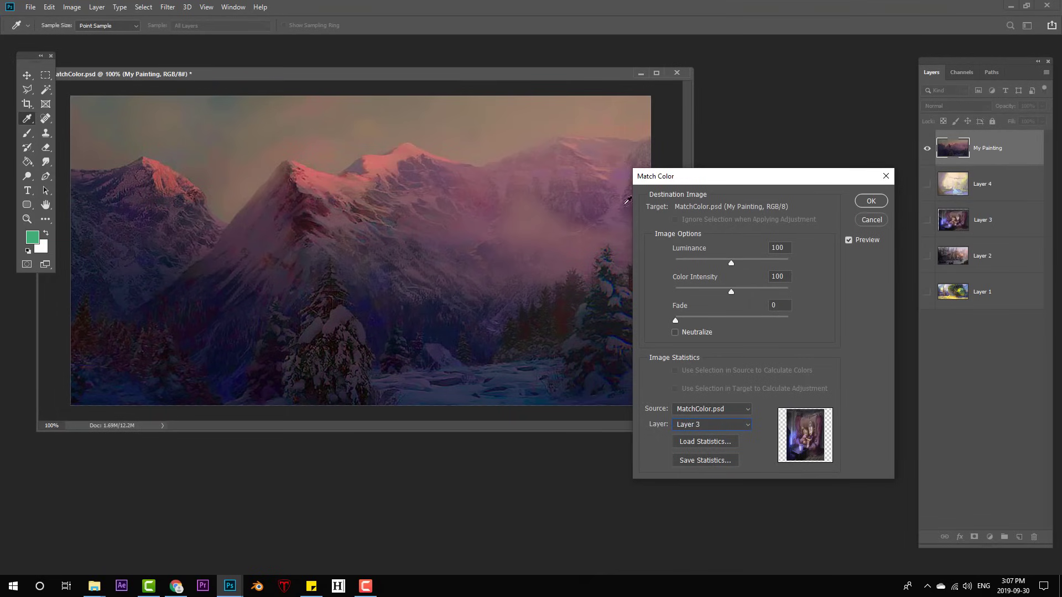
{"action": "mouse_move", "coordinate": [710, 425]}
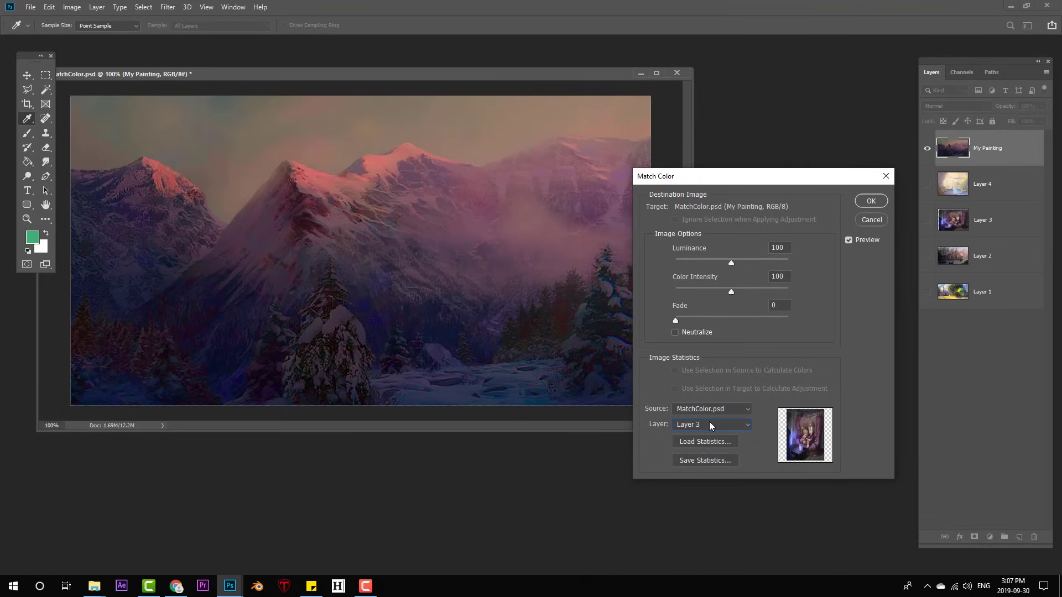
{"action": "left_click", "coordinate": [711, 425]}
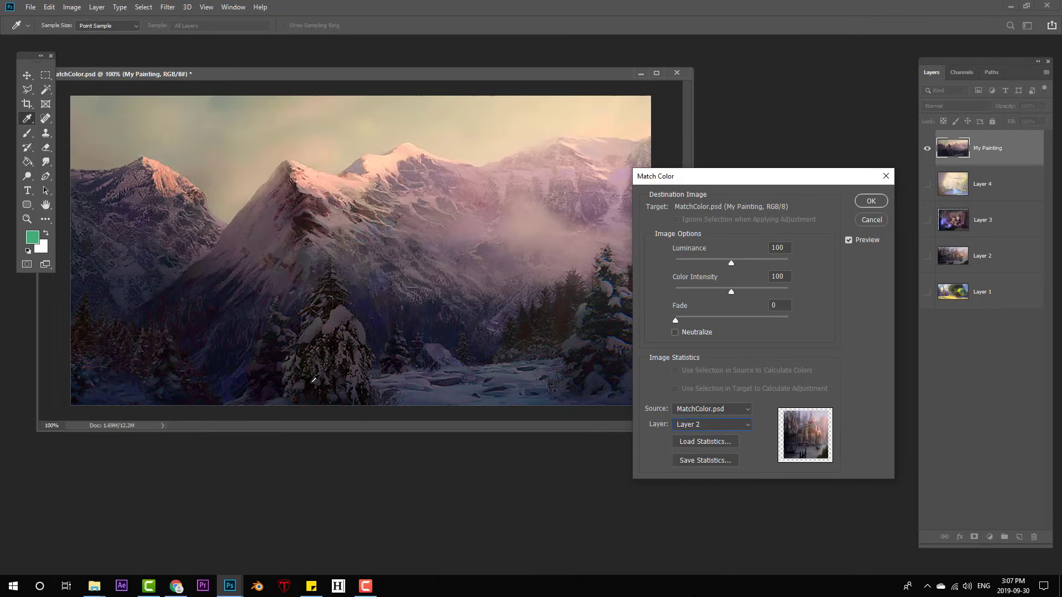
{"action": "left_click", "coordinate": [711, 424]}
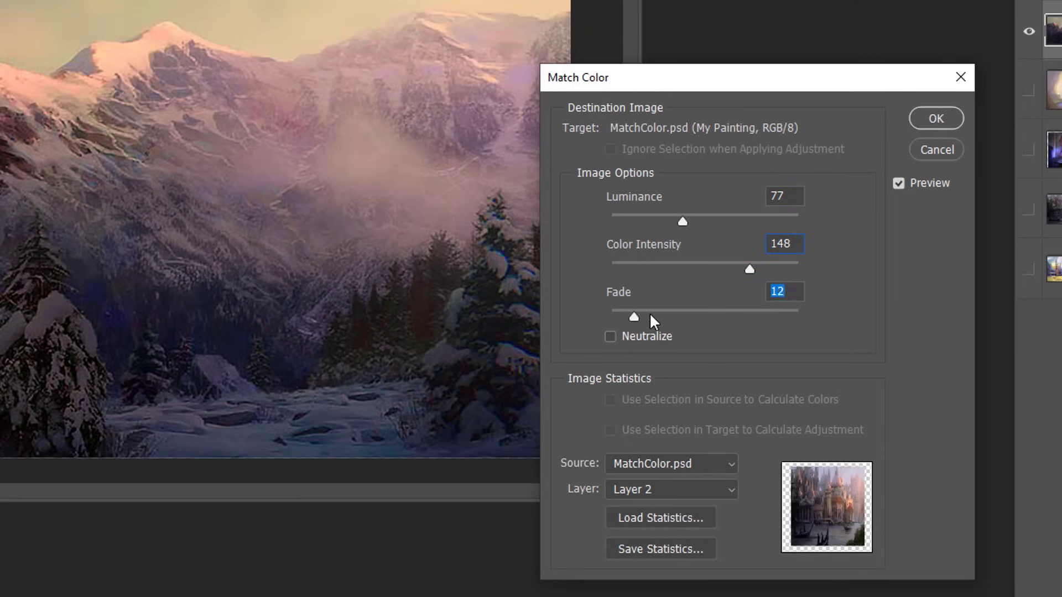
{"action": "left_click", "coordinate": [936, 118]}
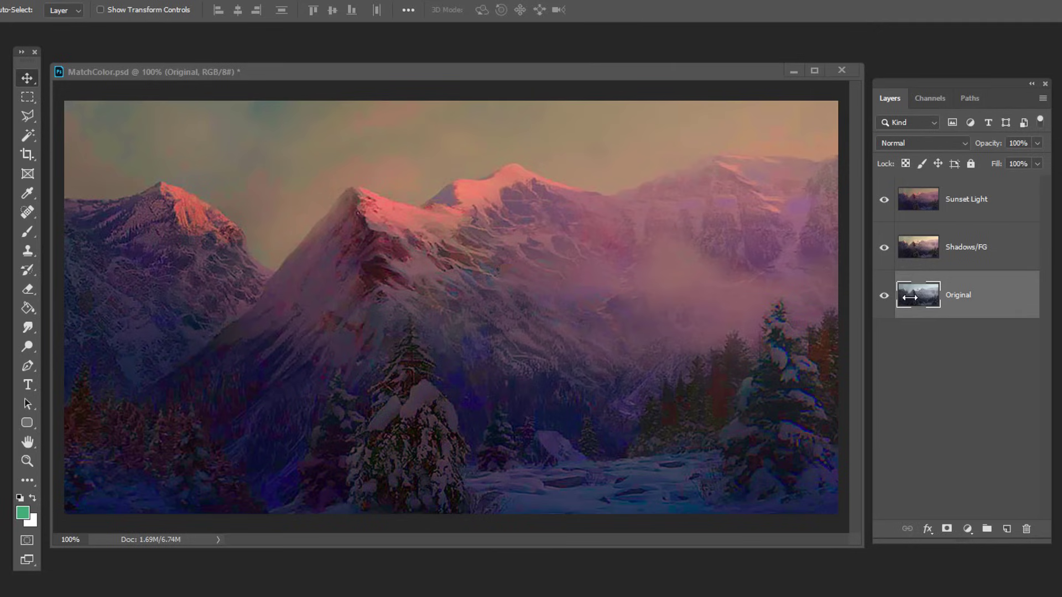
{"action": "mouse_move", "coordinate": [913, 296]}
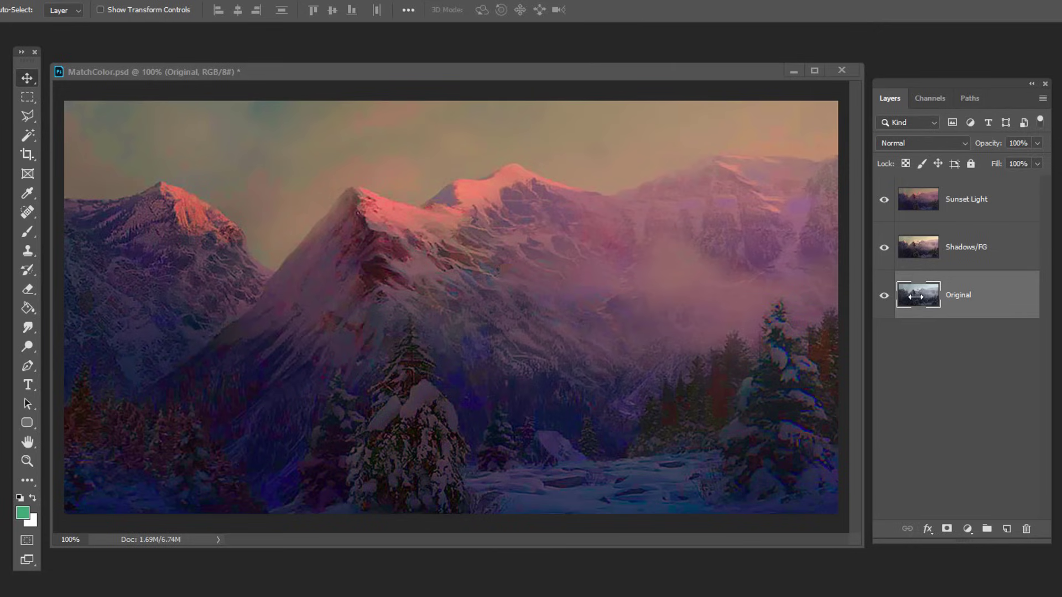
- Add masks to Shadows/FG and Sunset Light and brush black where the original should show
{"action": "left_click", "coordinate": [966, 247]}
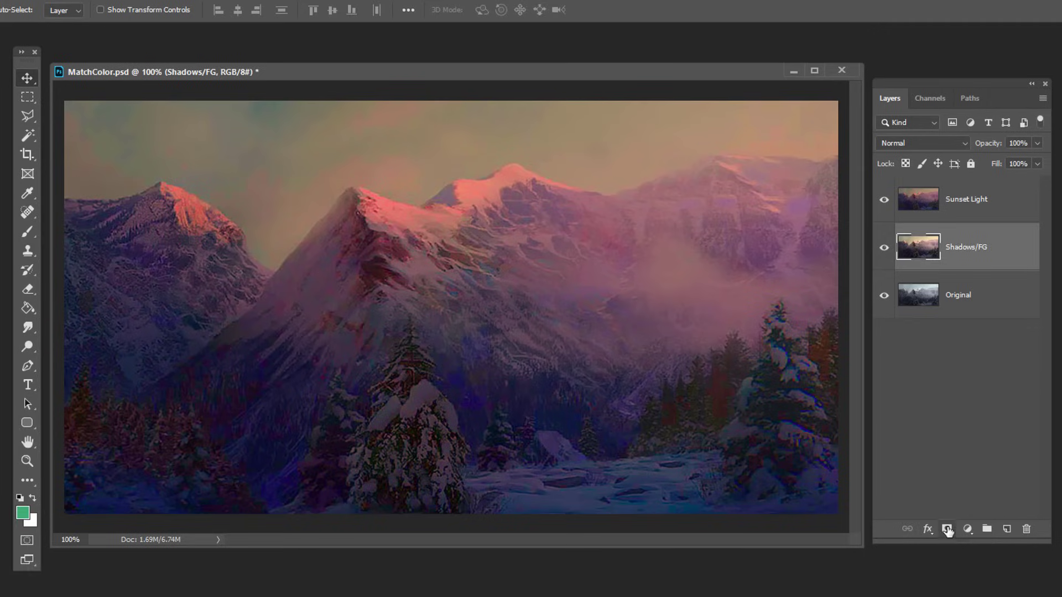
{"action": "left_click", "coordinate": [947, 529]}
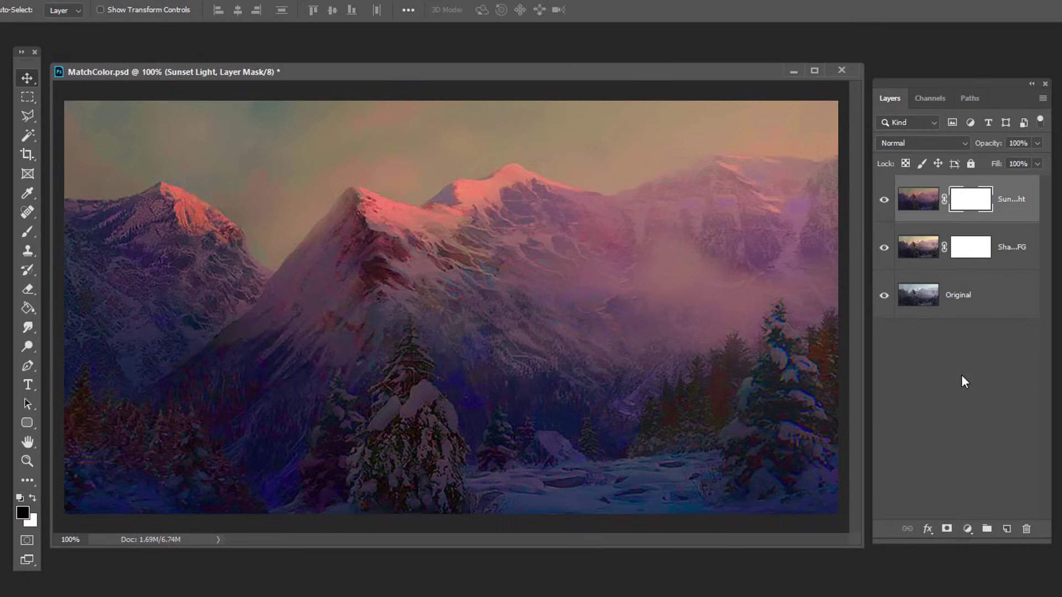
{"action": "left_click", "coordinate": [970, 246]}
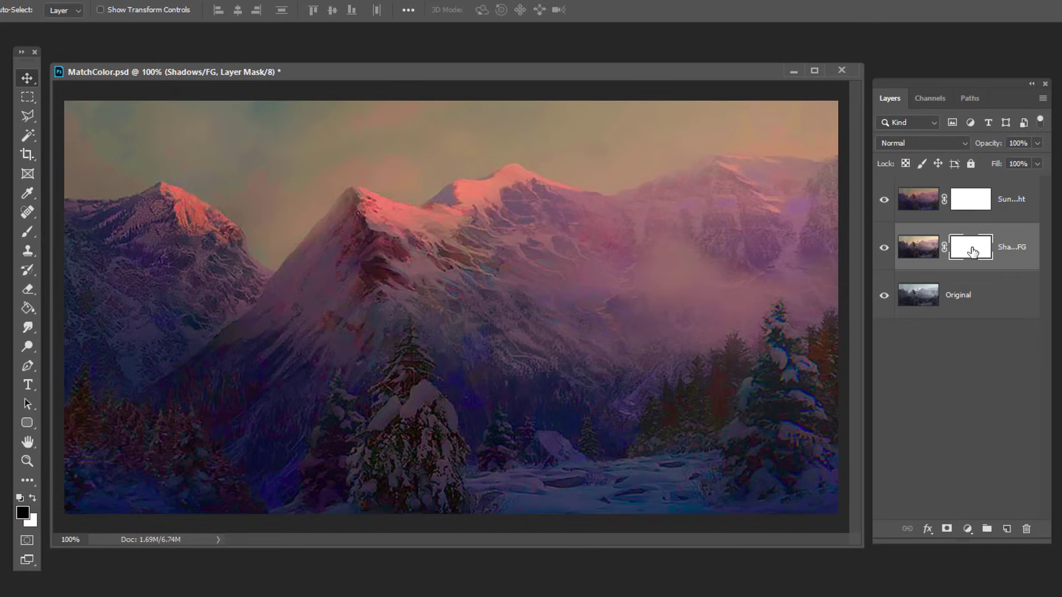
{"action": "left_click", "coordinate": [969, 198]}
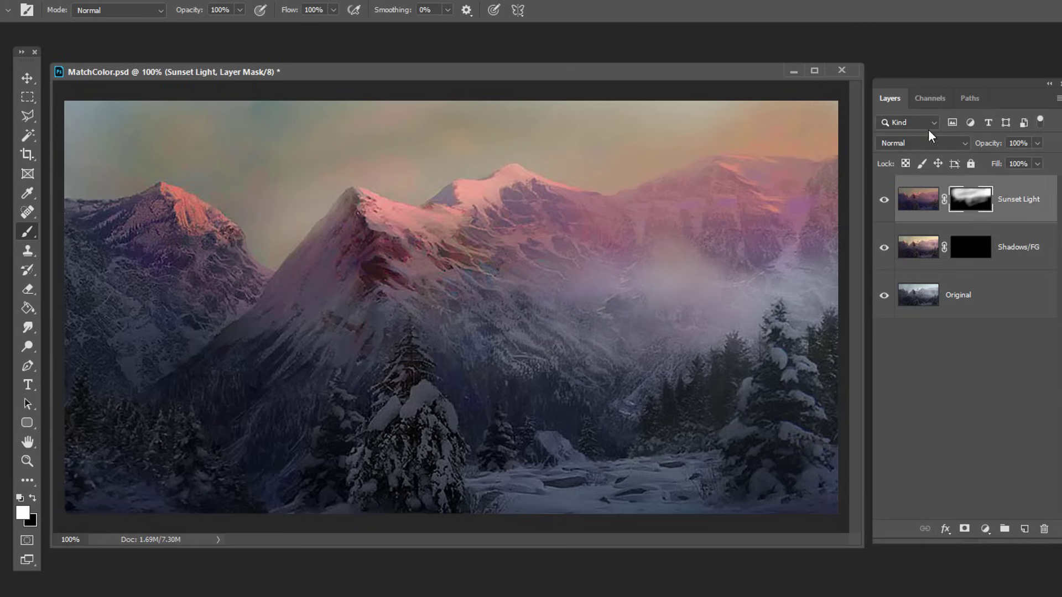
{"action": "left_click", "coordinate": [162, 386]}
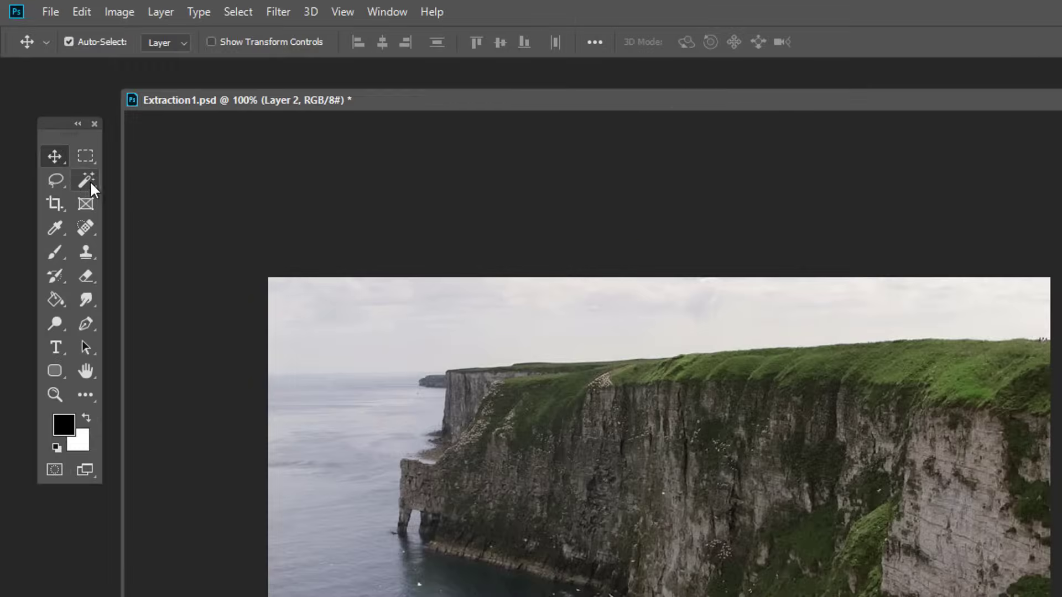
- Quick-select the grassy cliff and copy it onto its own layer with Ctrl+J
{"action": "left_click", "coordinate": [86, 179]}
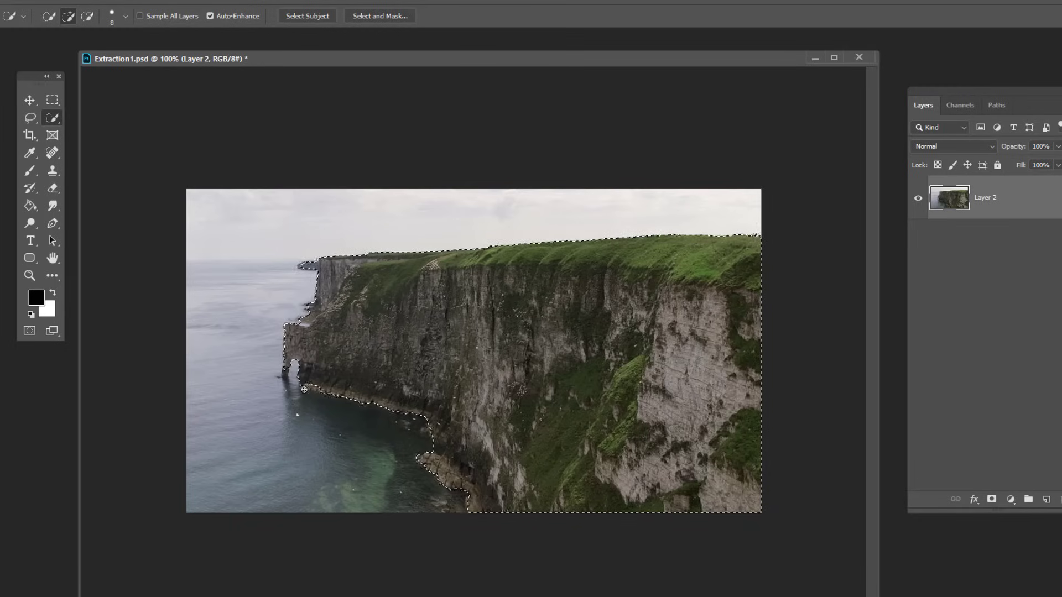
{"action": "key", "text": "ctrl+j"}
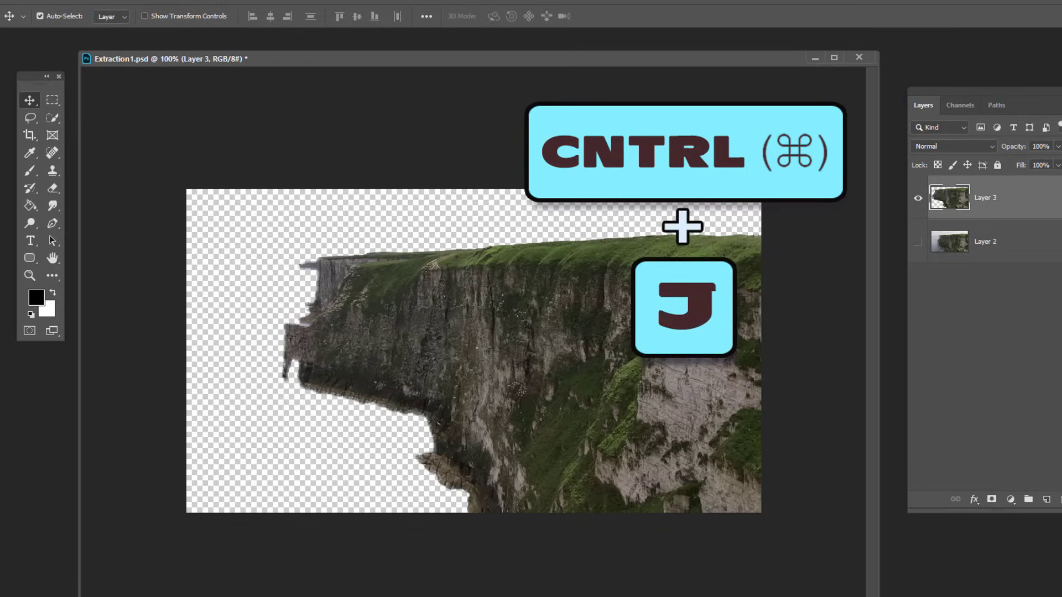
{"action": "key", "text": "ctrl+j"}
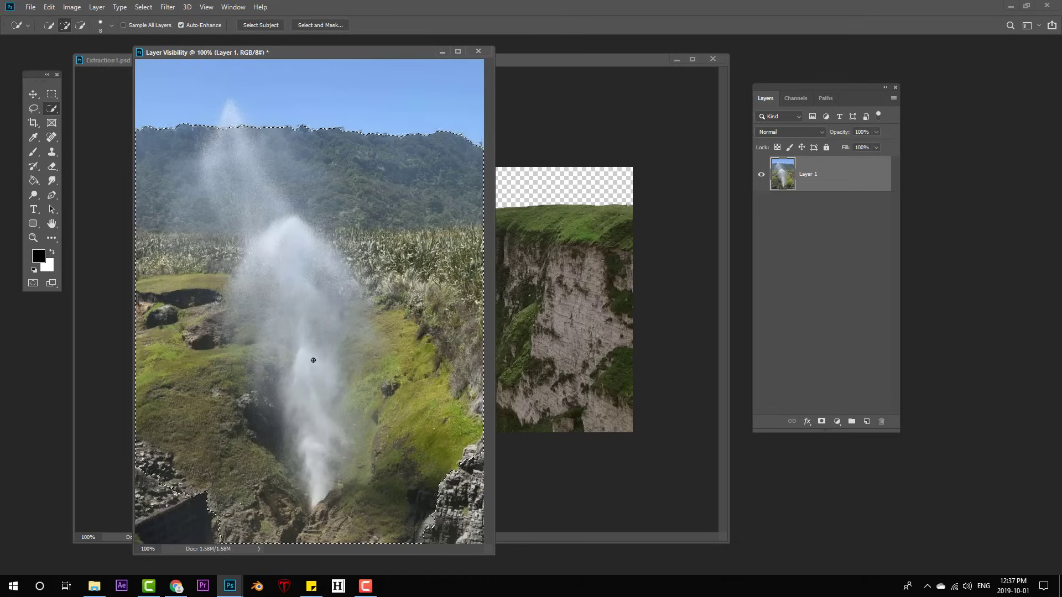
- Paint the geyser plume selection in quick mask, feather a freehand selection and motion-blur the smoke
{"action": "left_click", "coordinate": [792, 480]}
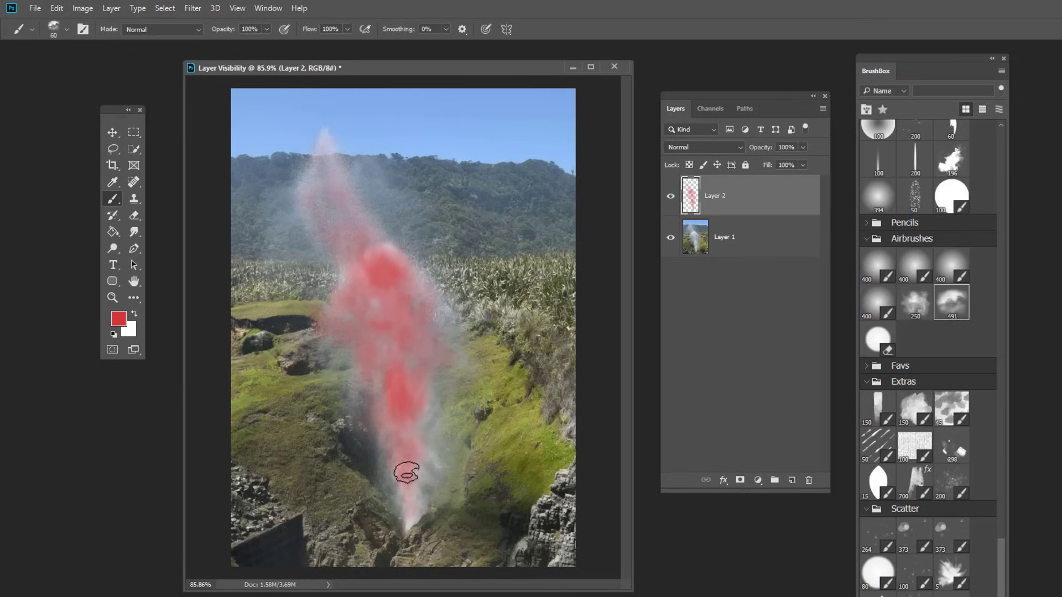
{"action": "left_click", "coordinate": [915, 302]}
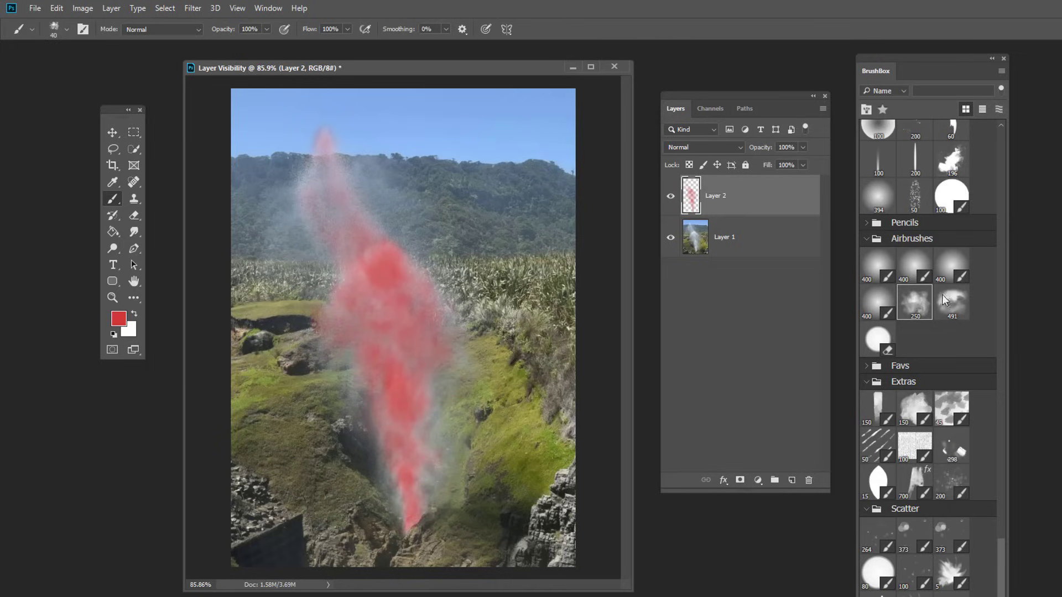
{"action": "left_click", "coordinate": [951, 302]}
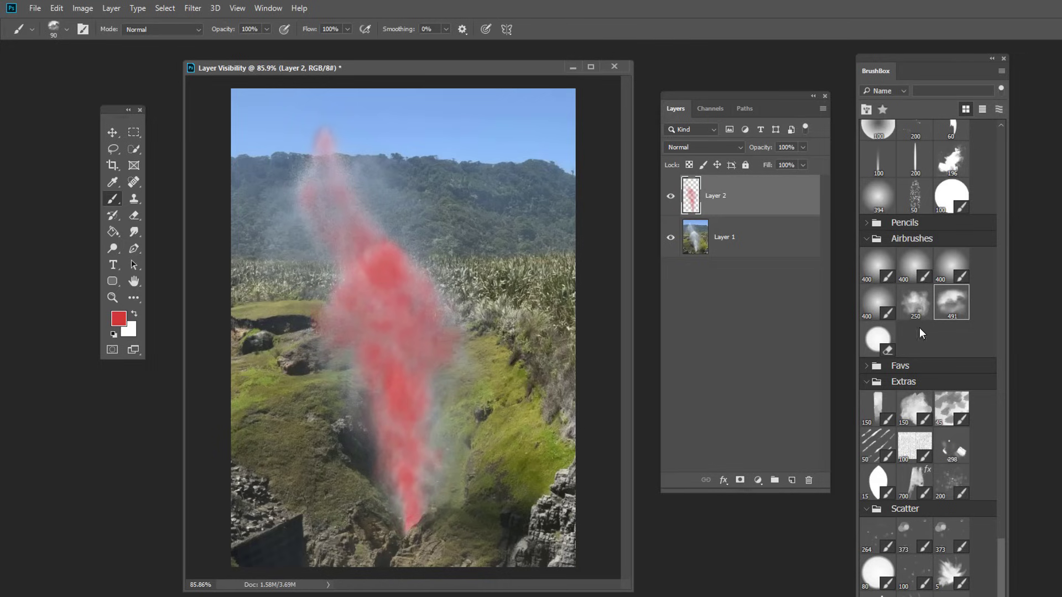
{"action": "left_click", "coordinate": [113, 149]}
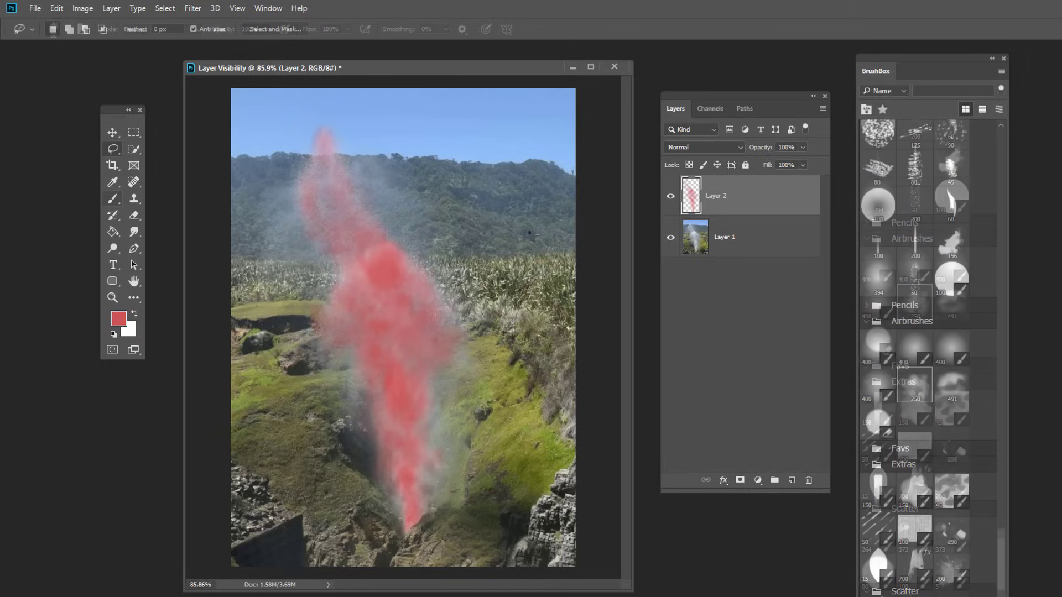
{"action": "left_click", "coordinate": [670, 195]}
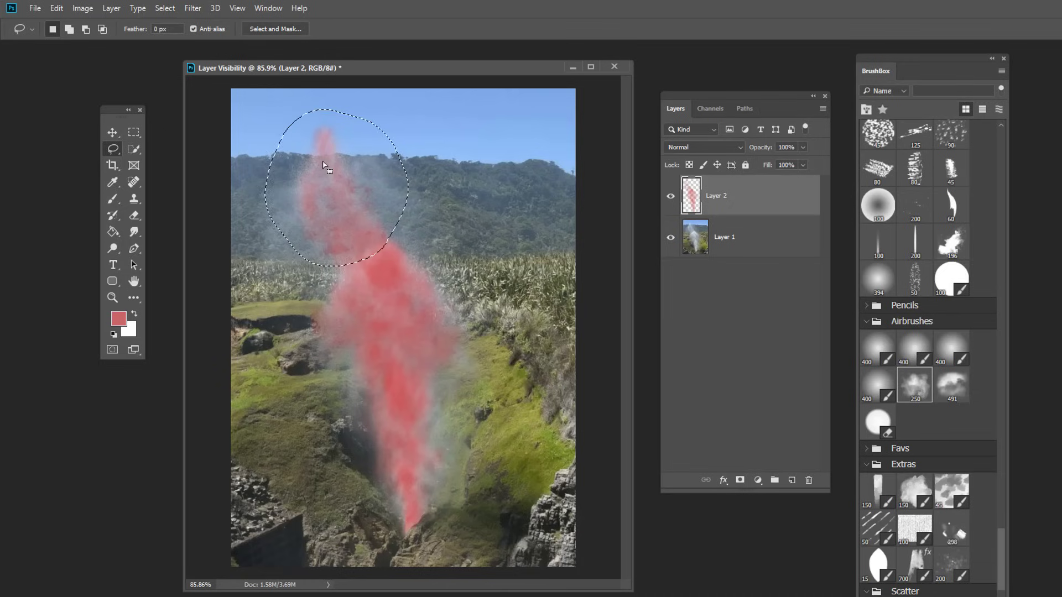
{"action": "left_click", "coordinate": [164, 7]}
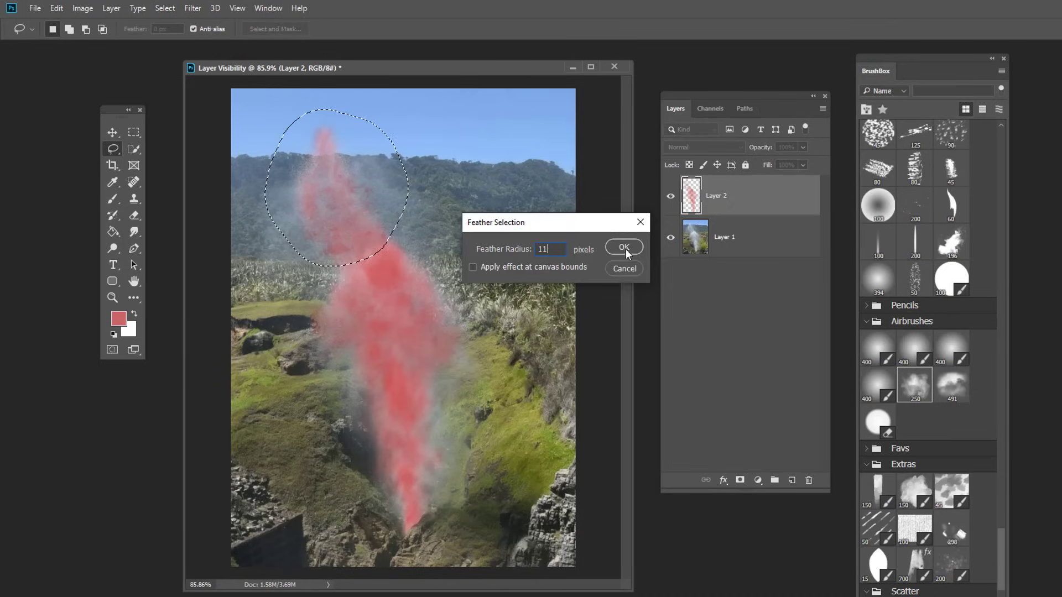
{"action": "left_click", "coordinate": [623, 246]}
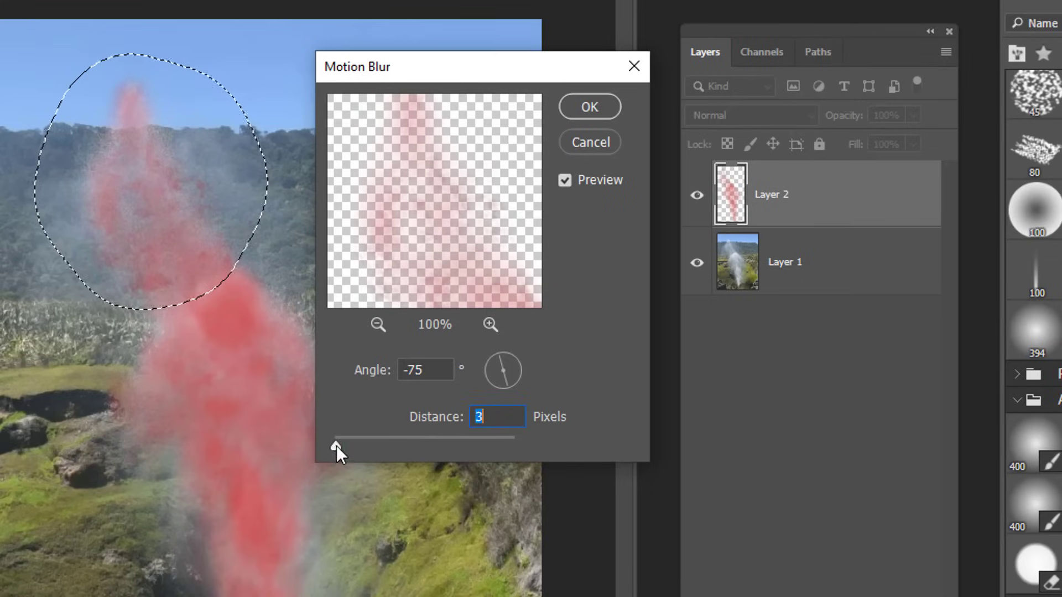
{"action": "left_click", "coordinate": [587, 106]}
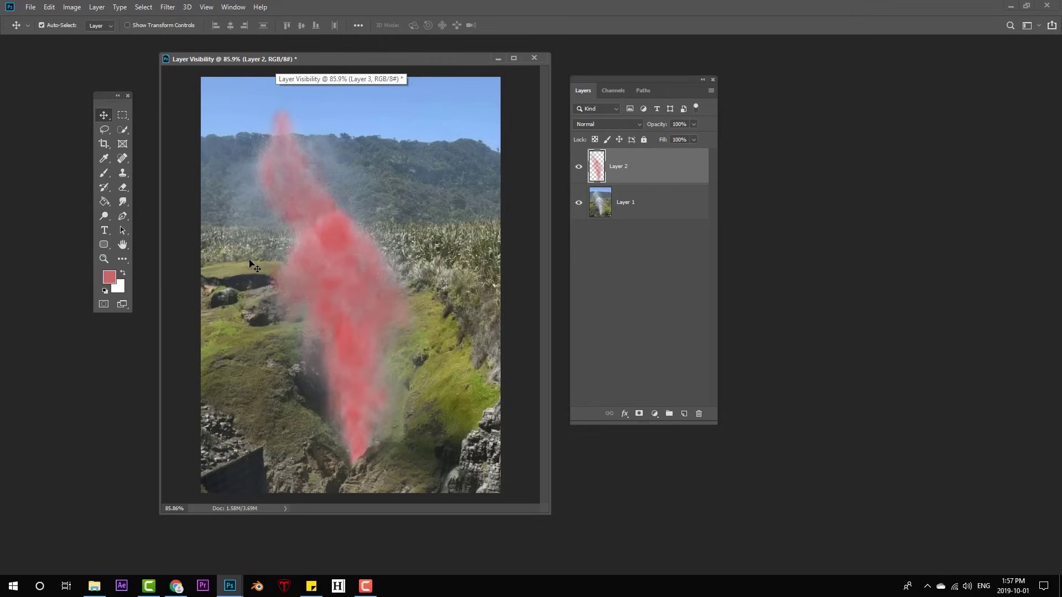
- Select the painted smoke pixels and copy the plume from the photo layer onto a new layer
{"action": "left_click", "coordinate": [596, 167]}
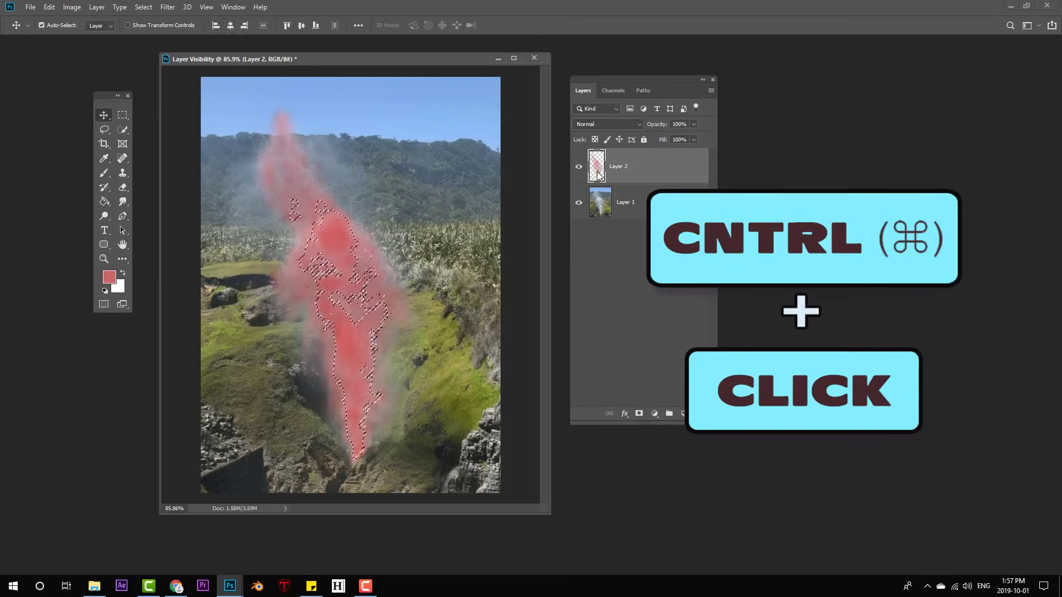
{"action": "left_click", "coordinate": [598, 167]}
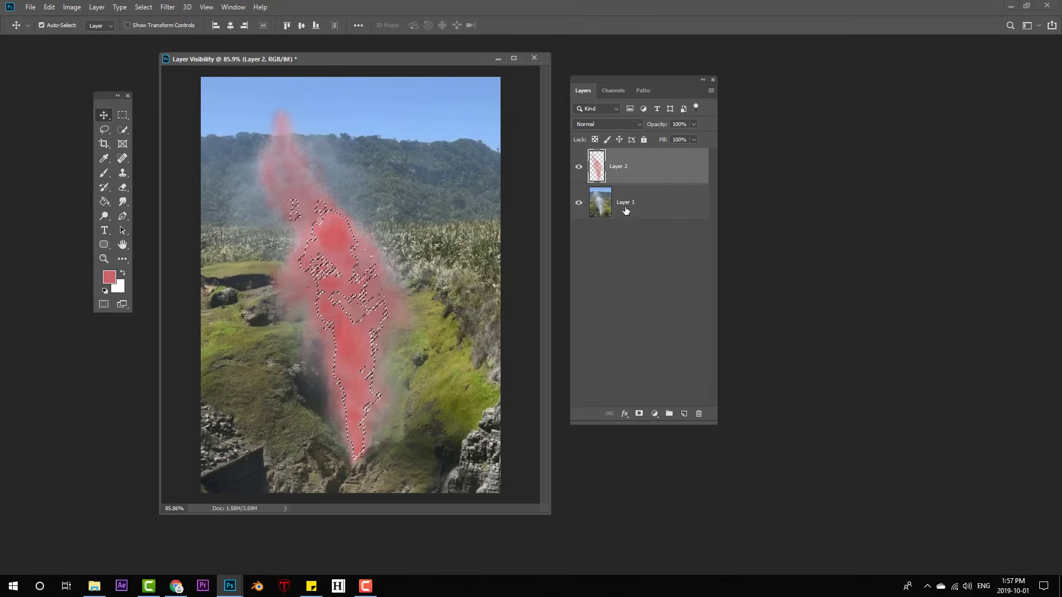
{"action": "left_click", "coordinate": [623, 201]}
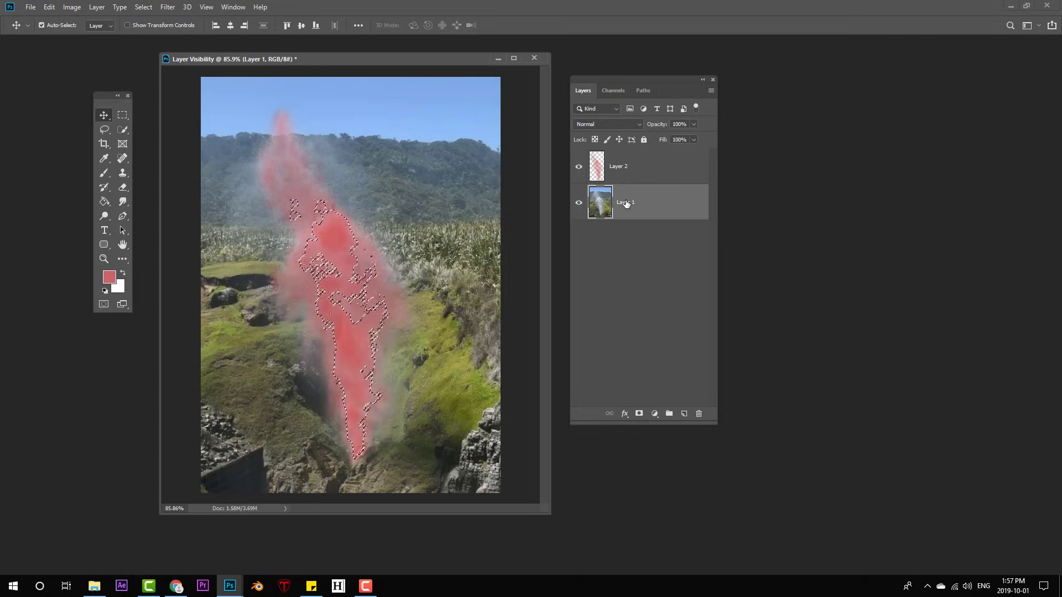
{"action": "left_click", "coordinate": [683, 412]}
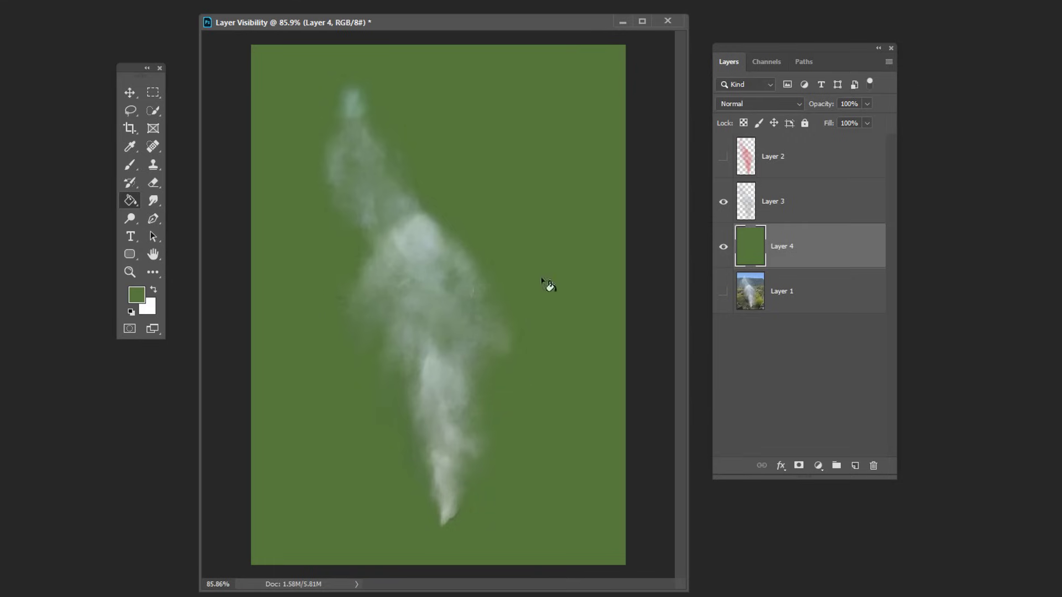
{"action": "left_click", "coordinate": [778, 201]}
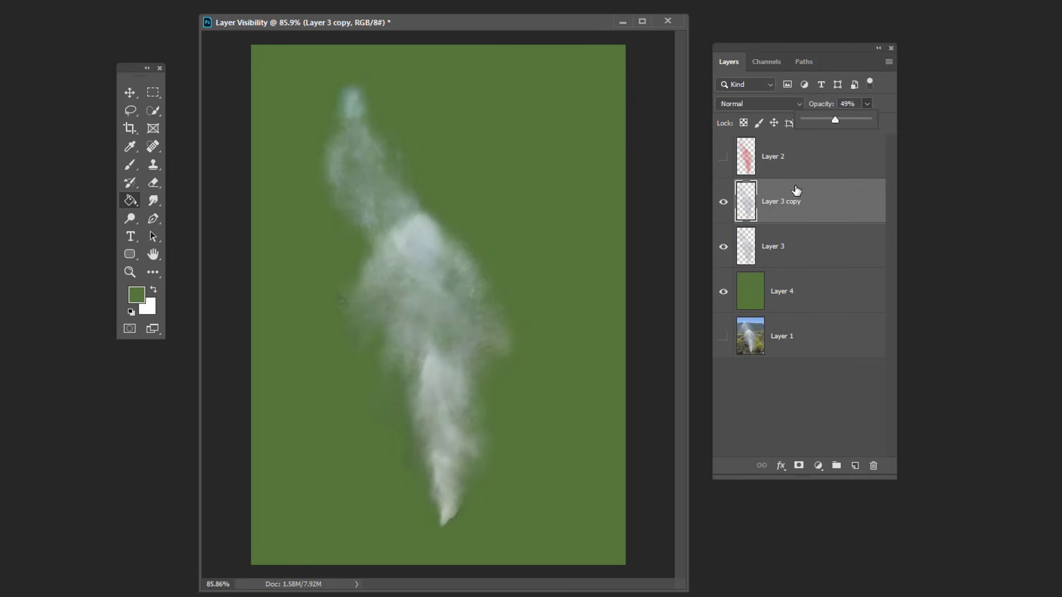
- Give the smoke layer a mask over the green backdrop and enter quick mask to refine its left edge
{"action": "left_click", "coordinate": [873, 466]}
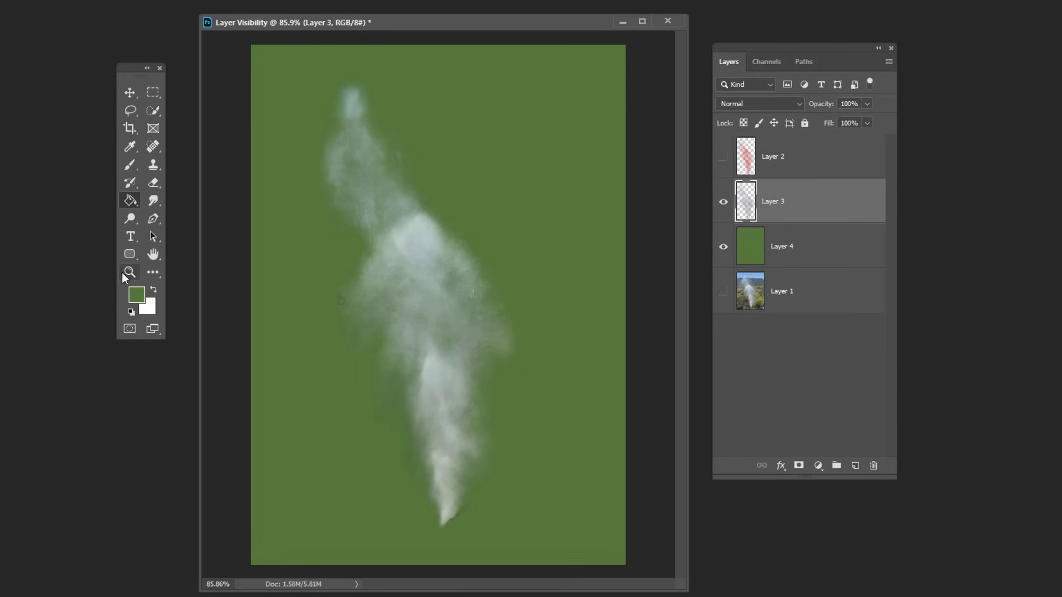
{"action": "left_click", "coordinate": [358, 275]}
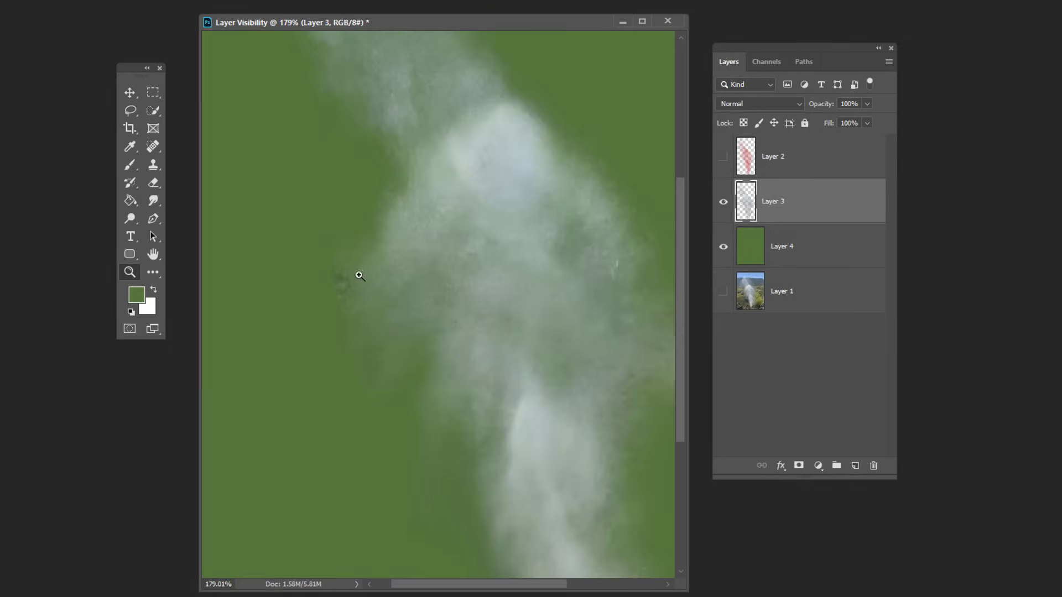
{"action": "left_click", "coordinate": [798, 465]}
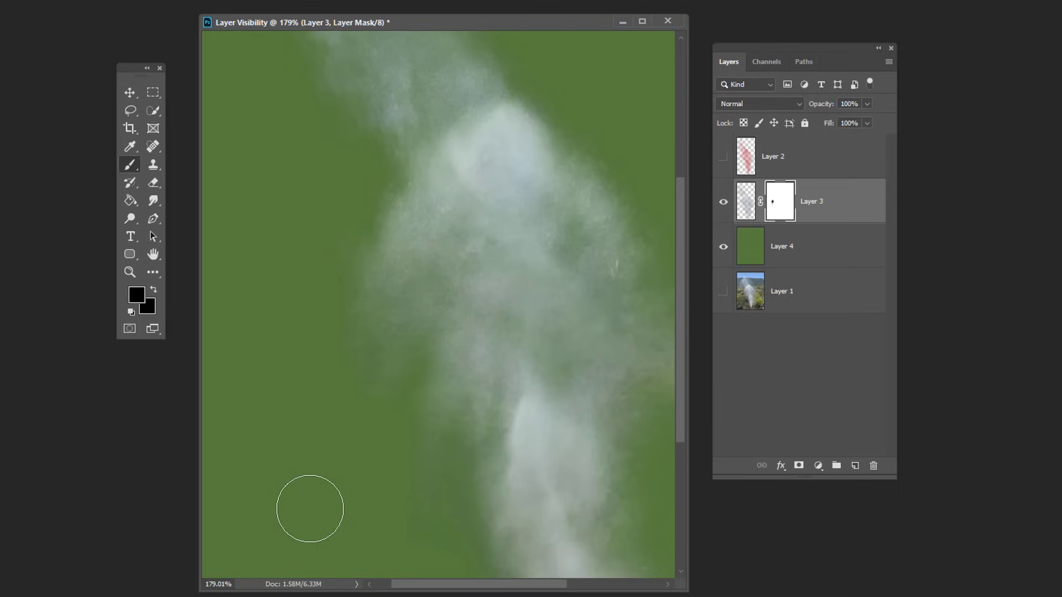
{"action": "left_click", "coordinate": [746, 201]}
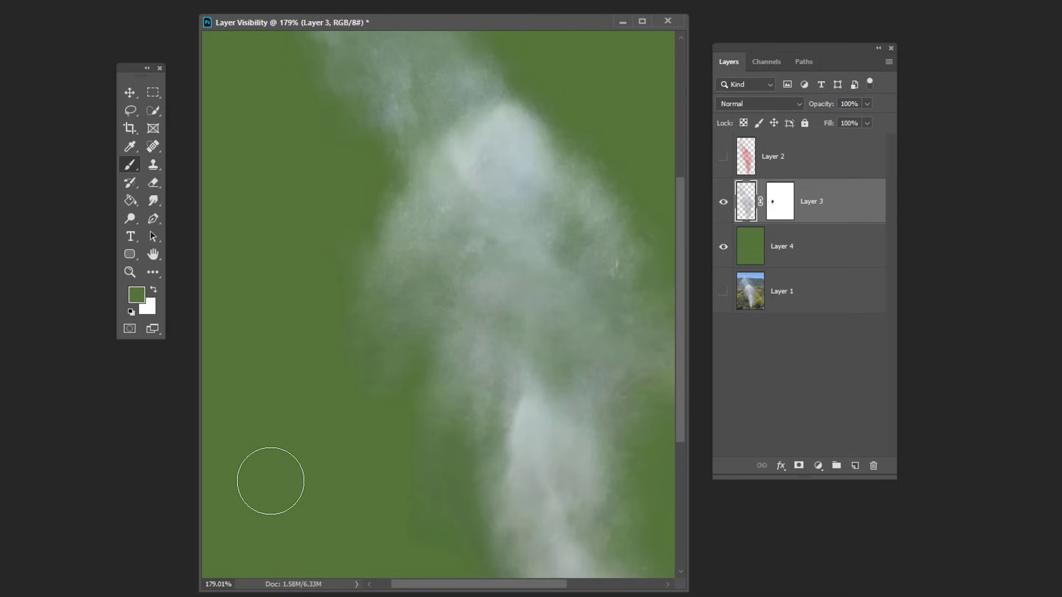
{"action": "left_click", "coordinate": [129, 329]}
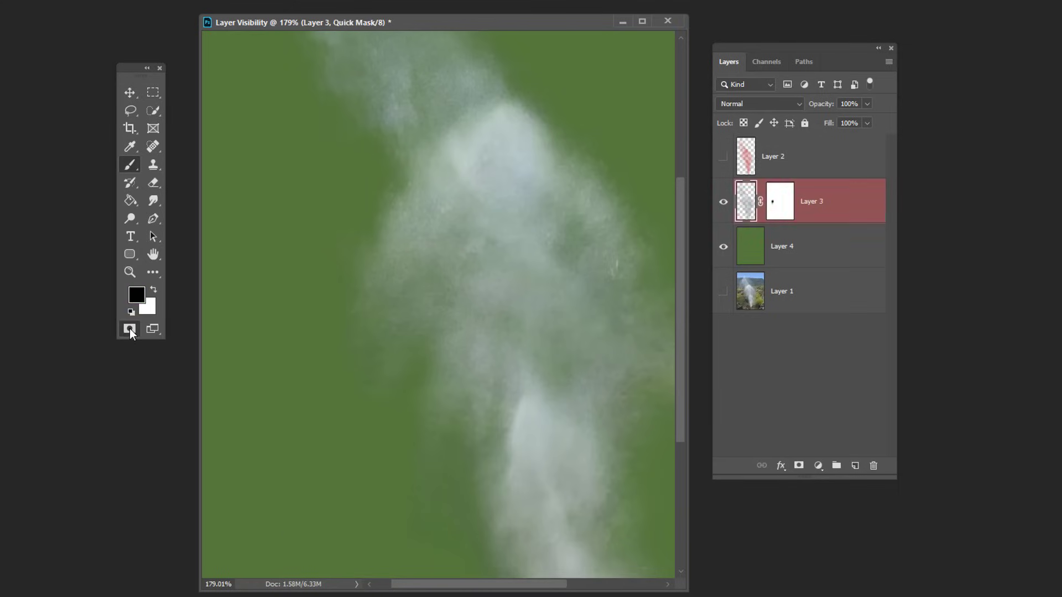
{"action": "left_click", "coordinate": [772, 156]}
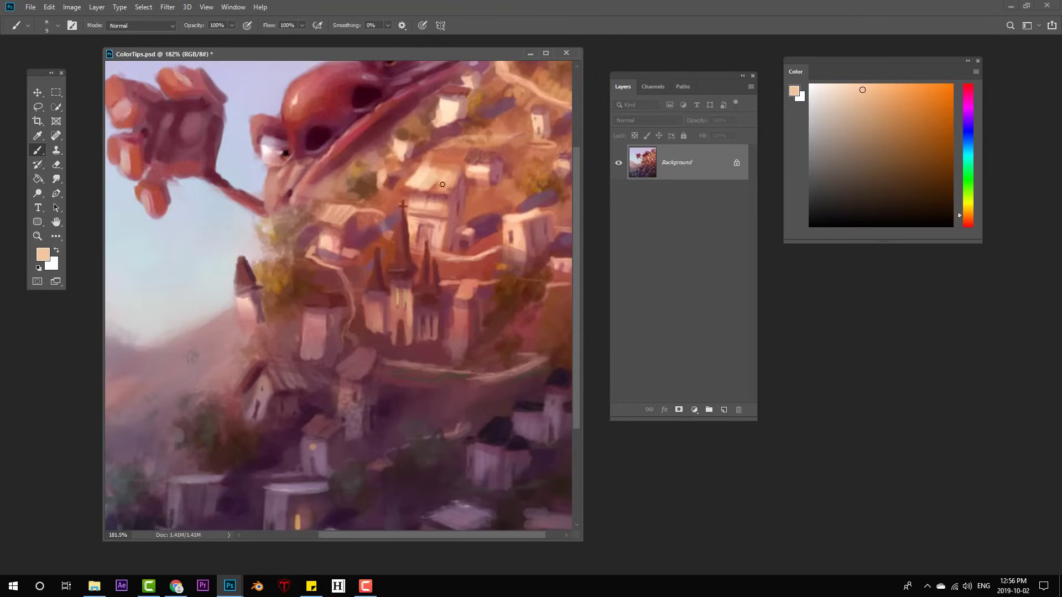
- Colour-shift the duplicated Background layer and toggle its visibility to compare
{"action": "left_click", "coordinate": [37, 237]}
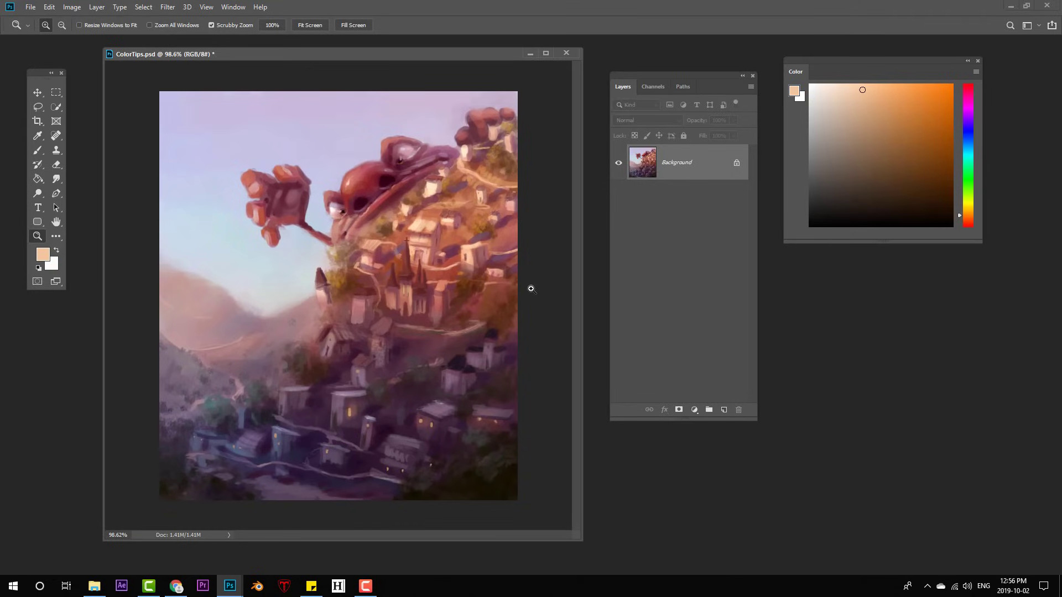
{"action": "mouse_move", "coordinate": [529, 294]}
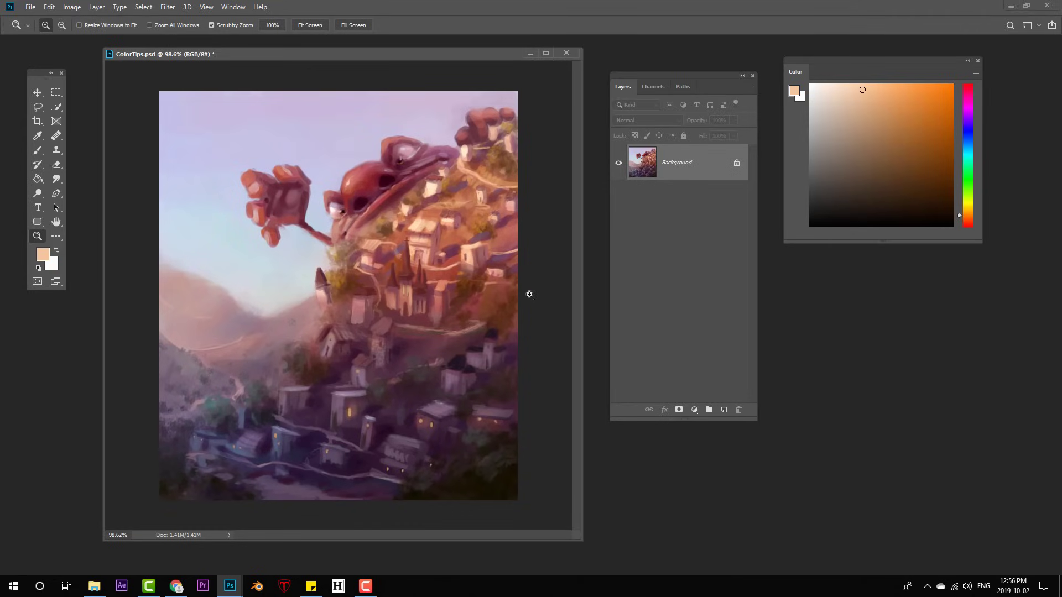
{"action": "left_click", "coordinate": [37, 149]}
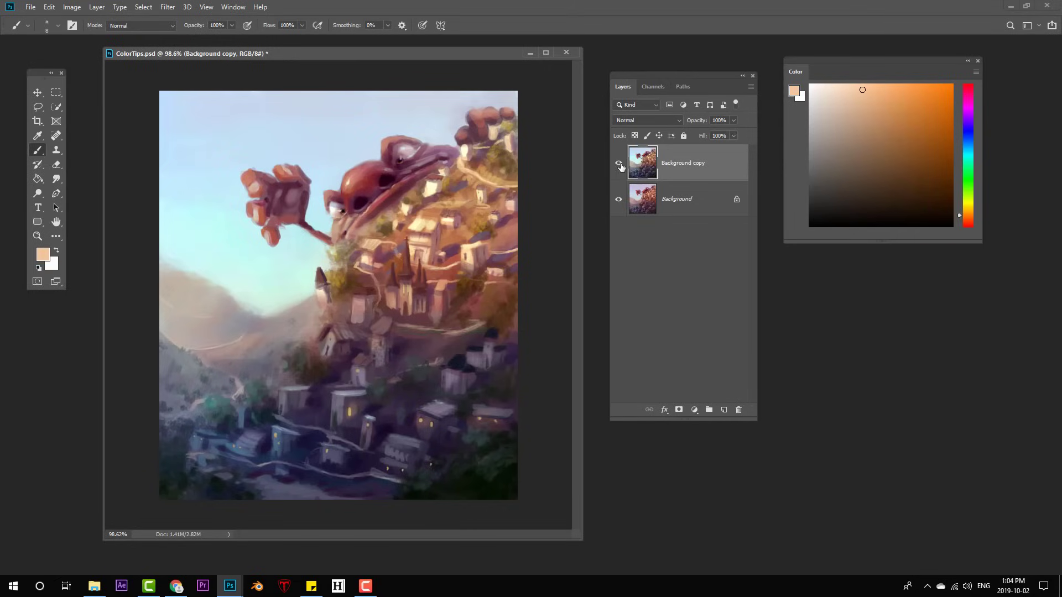
{"action": "left_click", "coordinate": [617, 162]}
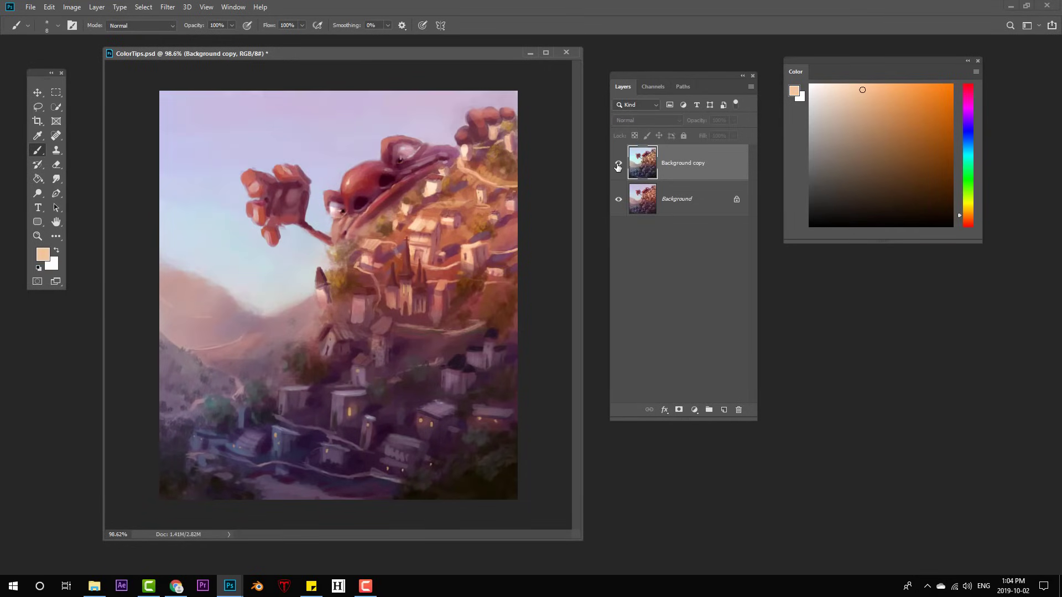
{"action": "left_click", "coordinate": [617, 162]}
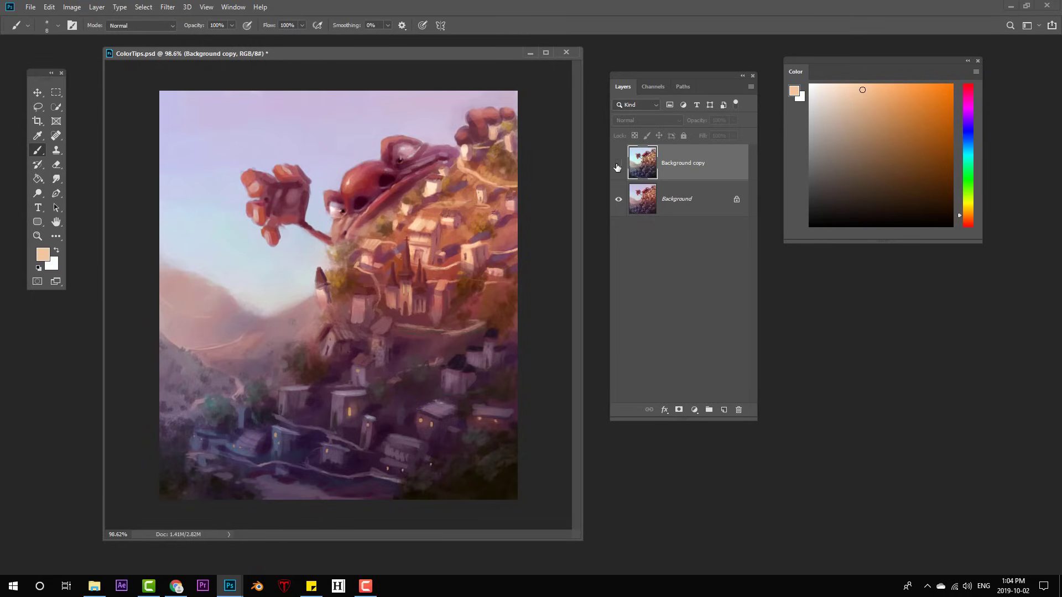
{"action": "left_click", "coordinate": [617, 162]}
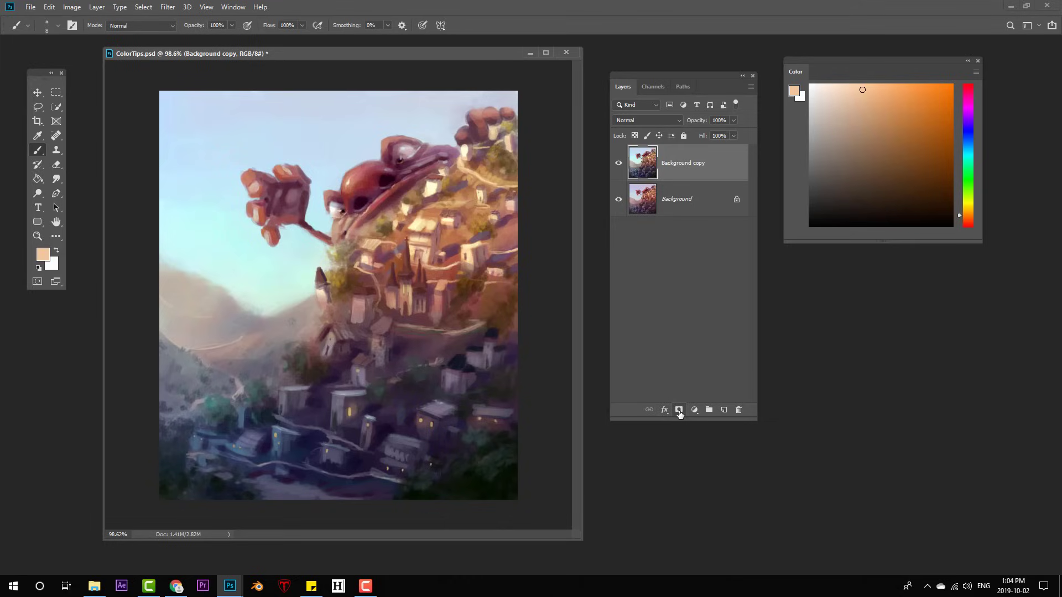
- Mask the colour-shifted copy so it shows only in places, then merge it down
{"action": "left_click", "coordinate": [679, 409]}
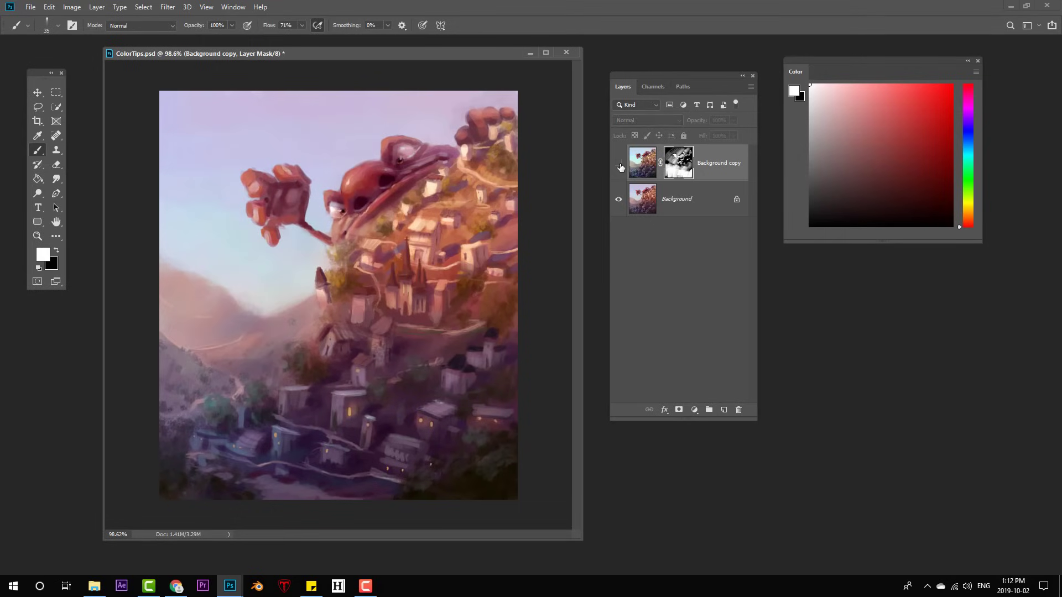
{"action": "key", "text": "ctrl+e"}
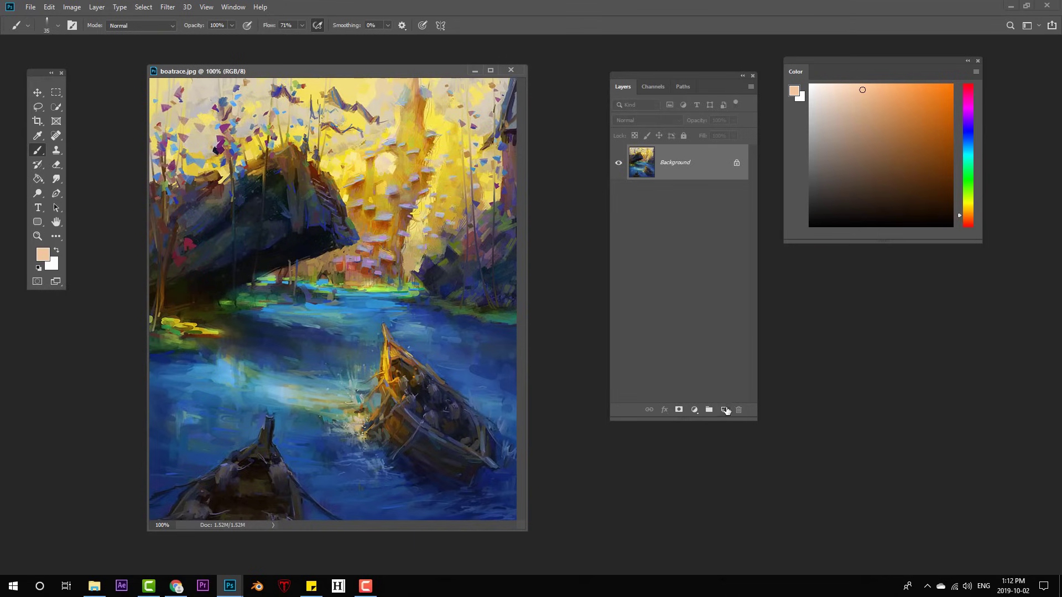
- Add a black Screen-mode layer and render a lens flare positioned over the treeline
{"action": "left_click", "coordinate": [724, 409]}
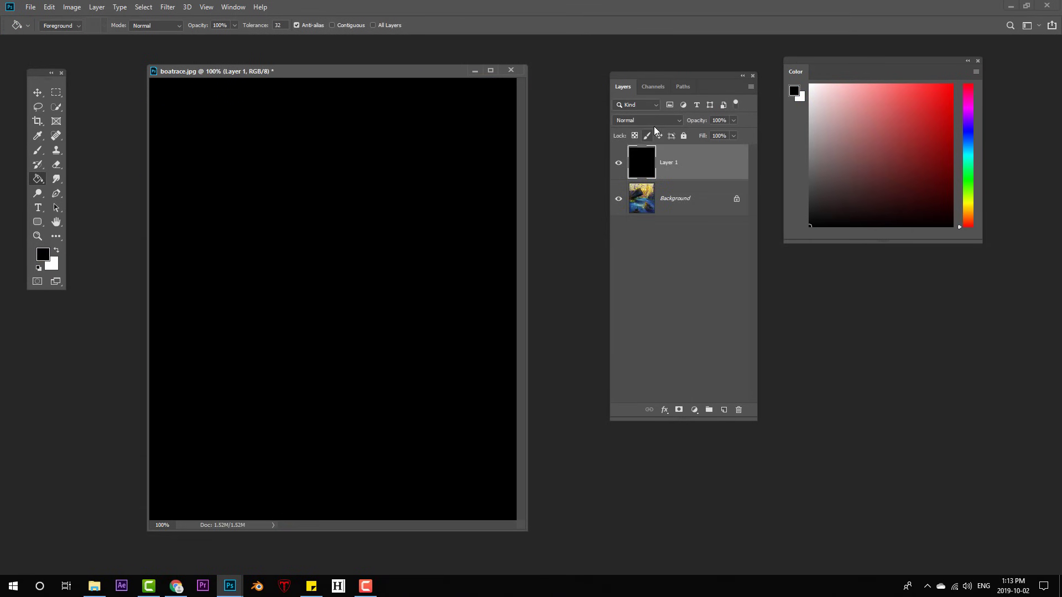
{"action": "left_click", "coordinate": [647, 120]}
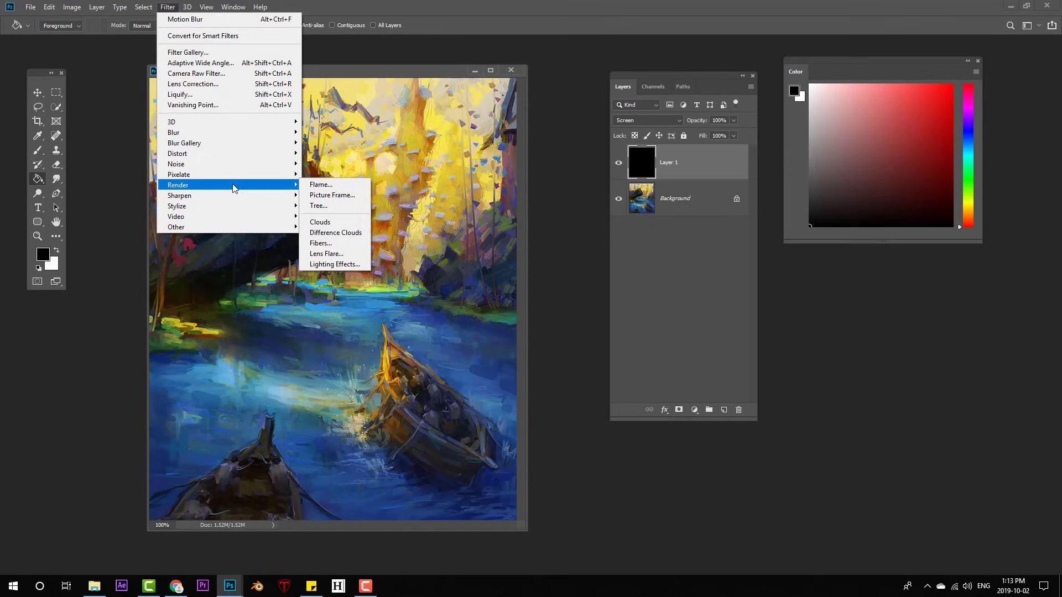
{"action": "left_click", "coordinate": [325, 253]}
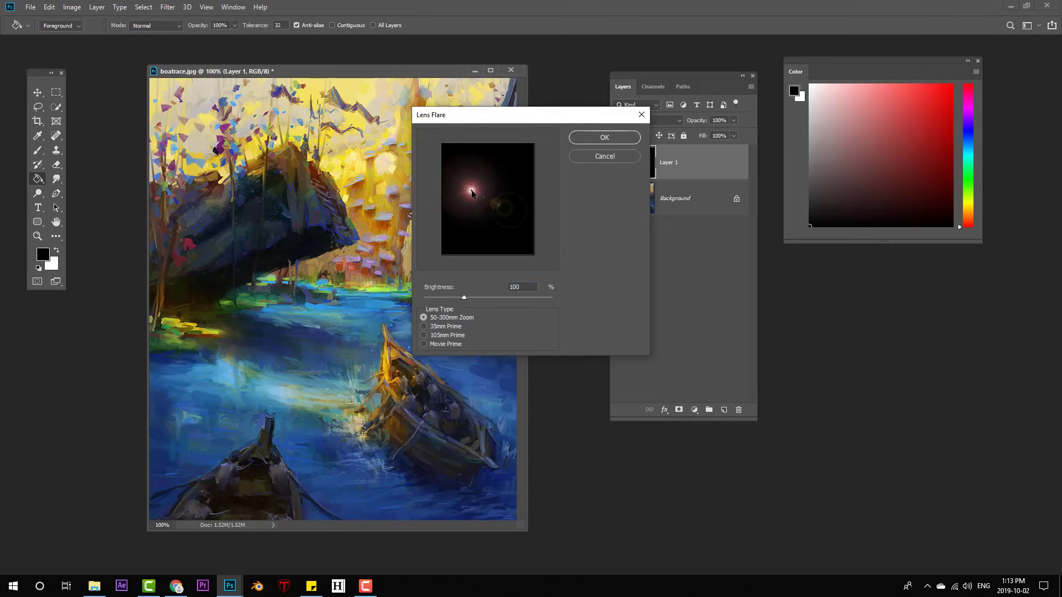
{"action": "left_click", "coordinate": [604, 137]}
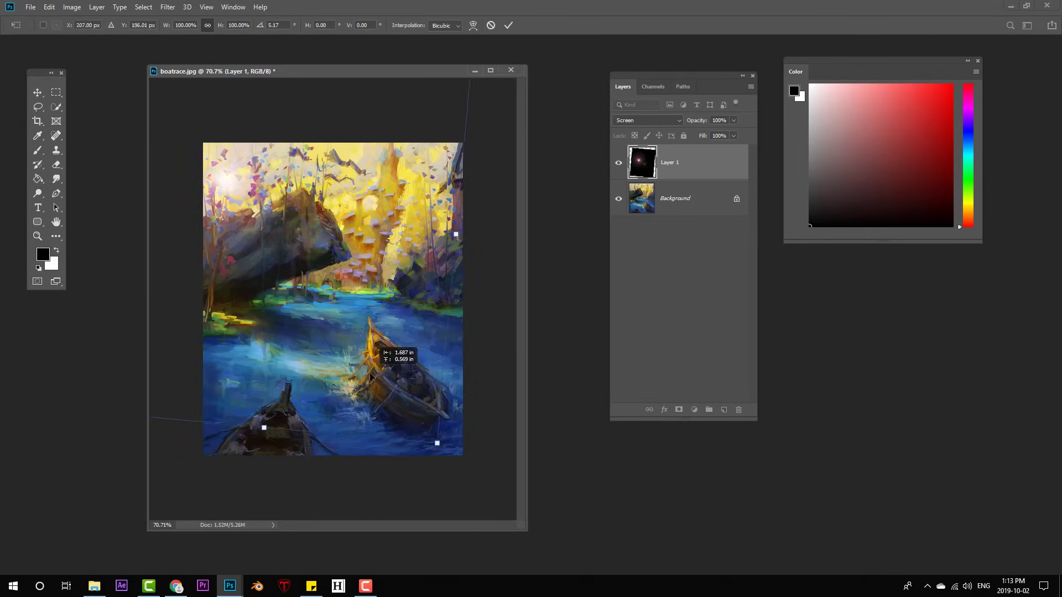
{"action": "key", "text": "Ctrl+U"}
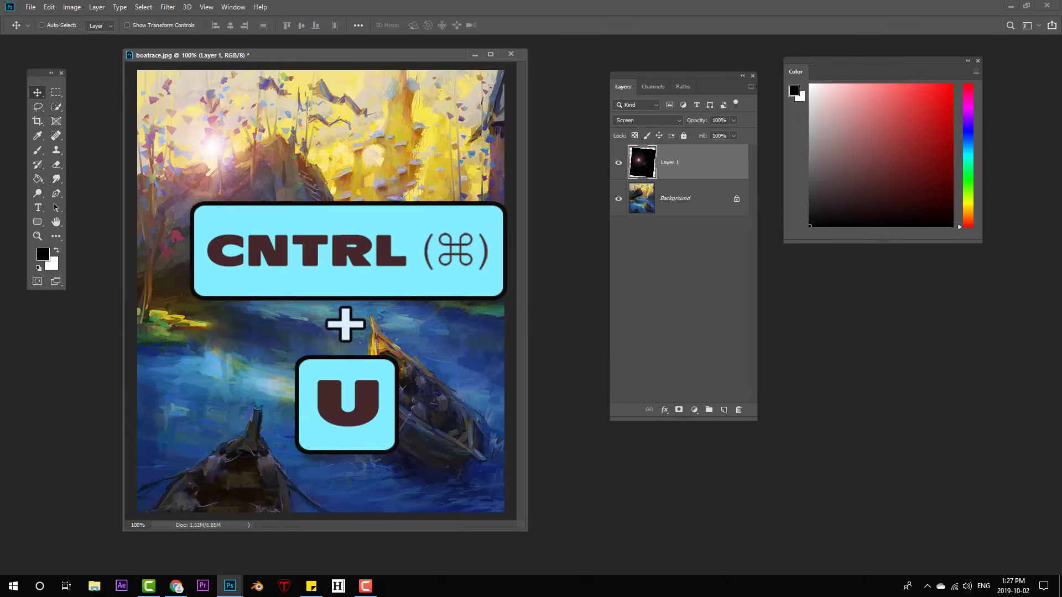
- Shift the flare's hue, then motion-blur it at Angle -55, Distance 57
{"action": "key", "text": "ctrl+u"}
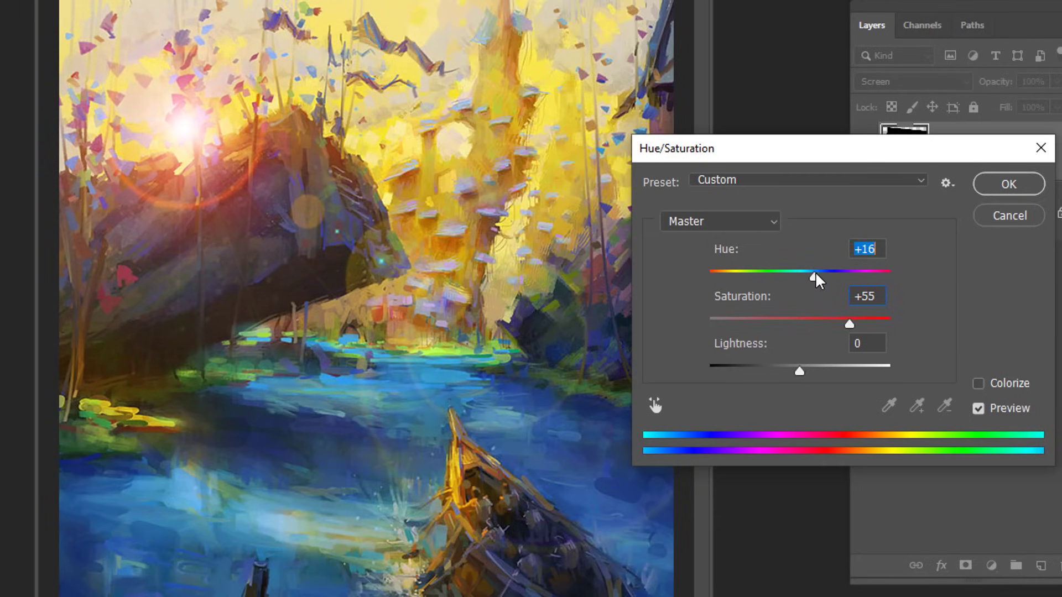
{"action": "left_click", "coordinate": [1008, 184]}
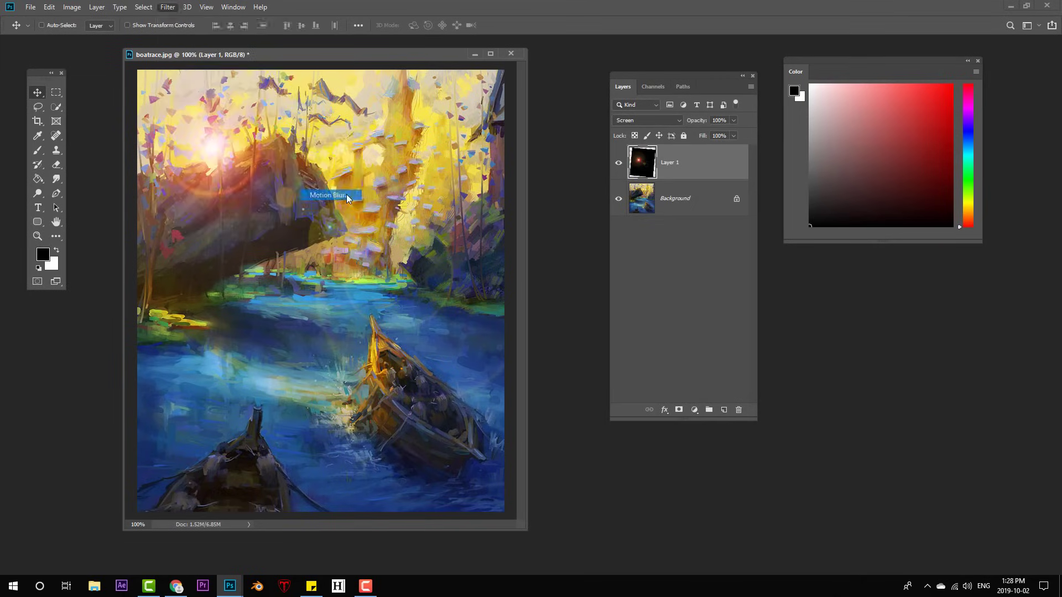
{"action": "left_click", "coordinate": [328, 195]}
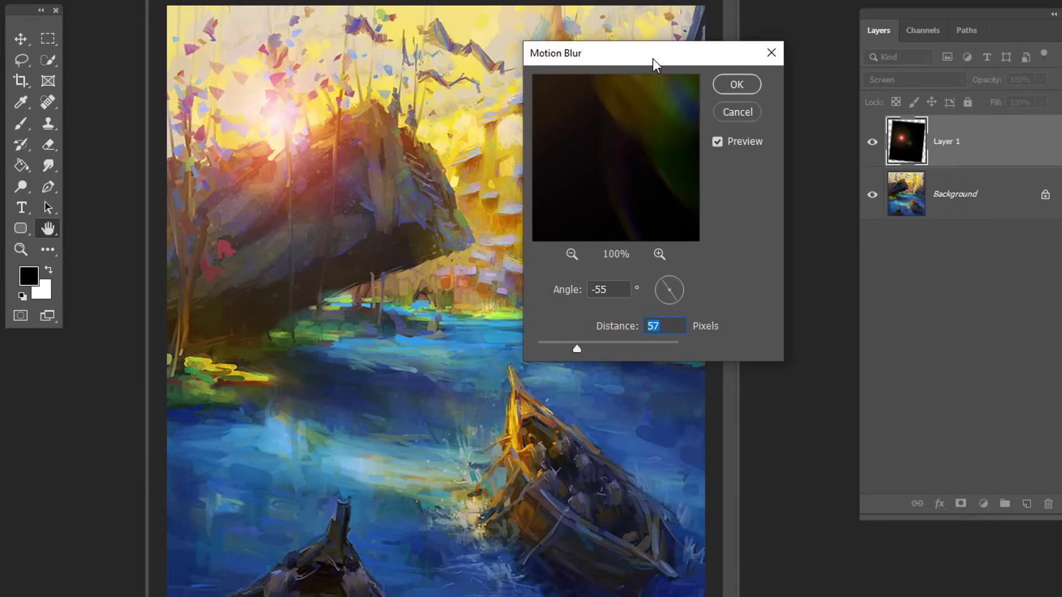
{"action": "left_click", "coordinate": [736, 84]}
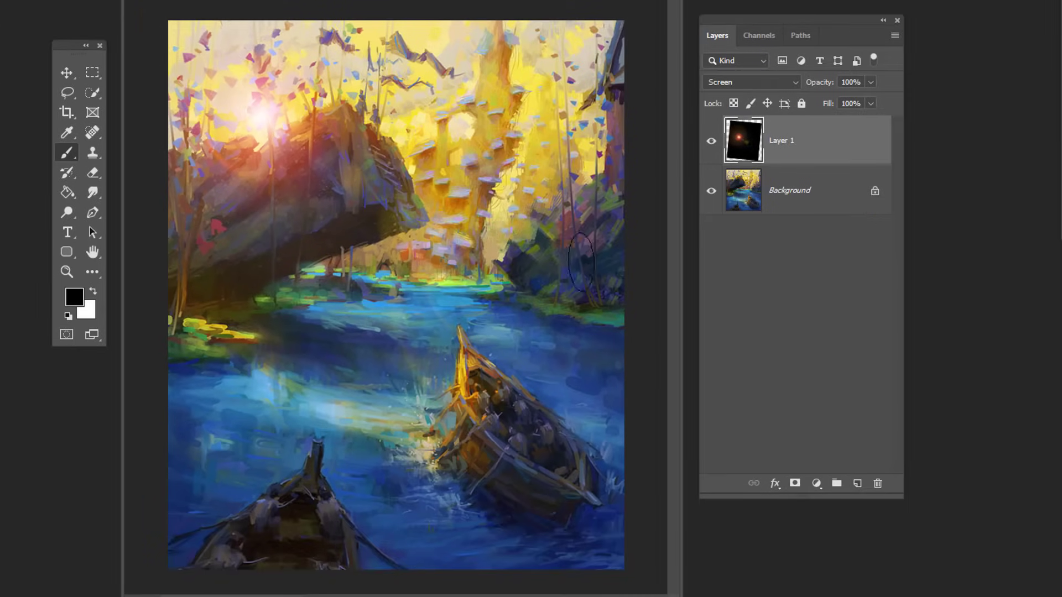
{"action": "left_click", "coordinate": [795, 483]}
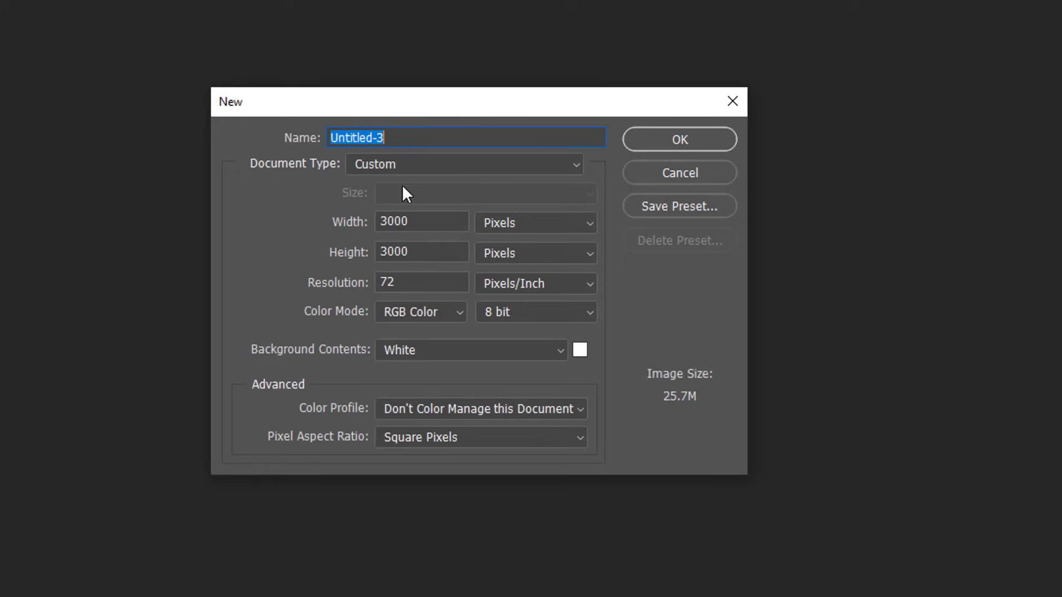
- Create the new blank document and paint with the BrushBox tree foliage brush
{"action": "left_click", "coordinate": [678, 140]}
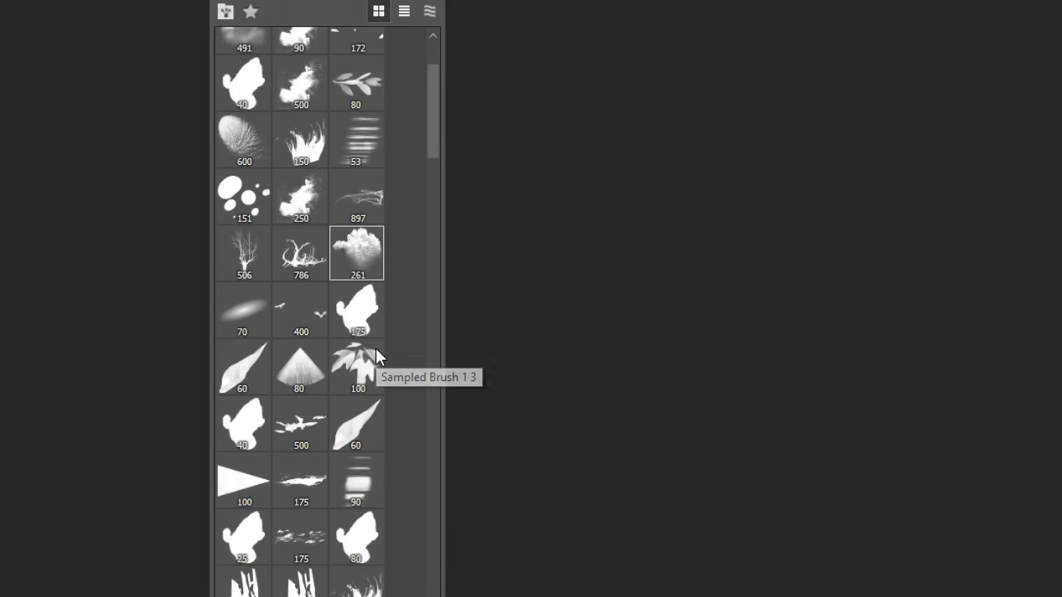
{"action": "mouse_move", "coordinate": [318, 285]}
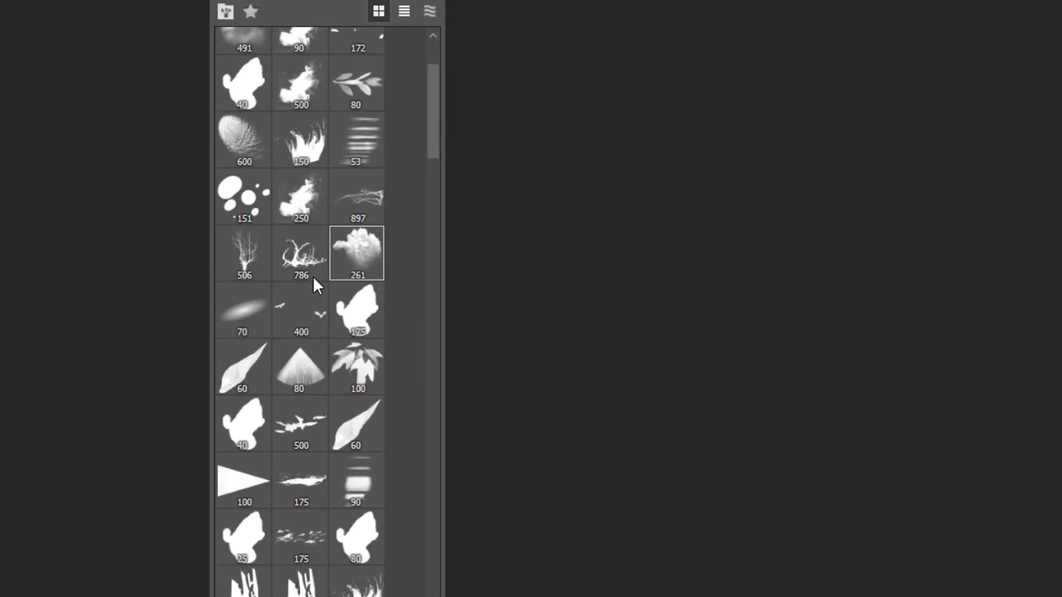
{"action": "mouse_move", "coordinate": [395, 274]}
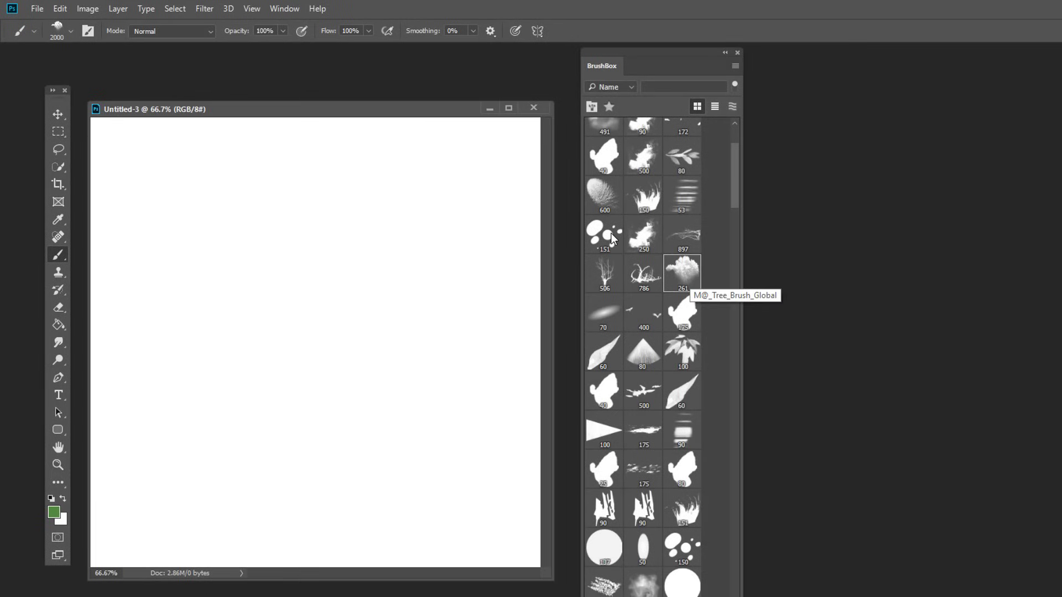
{"action": "left_click", "coordinate": [682, 273]}
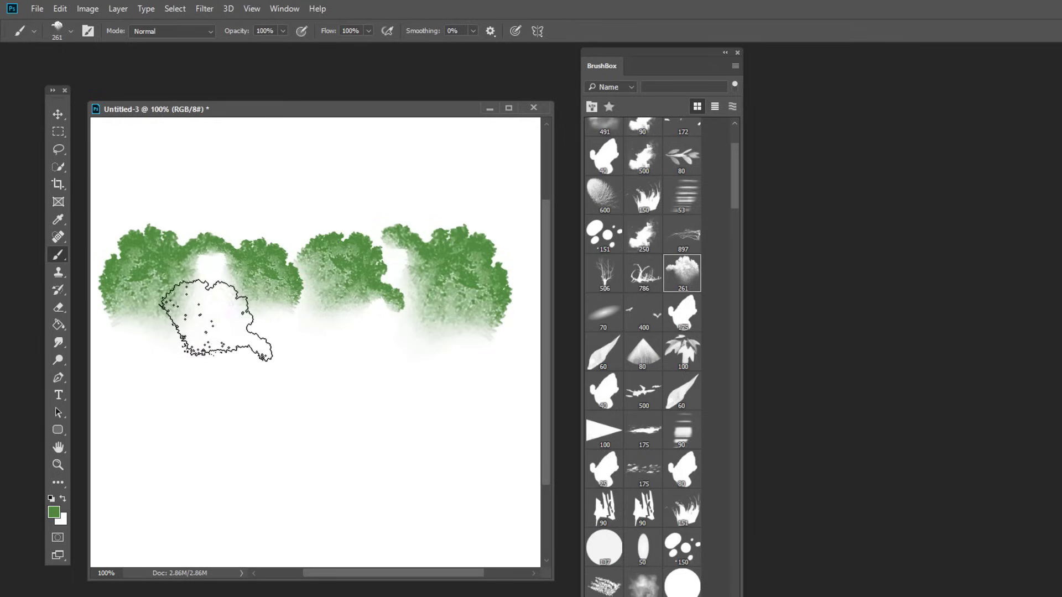
{"action": "mouse_move", "coordinate": [450, 393]}
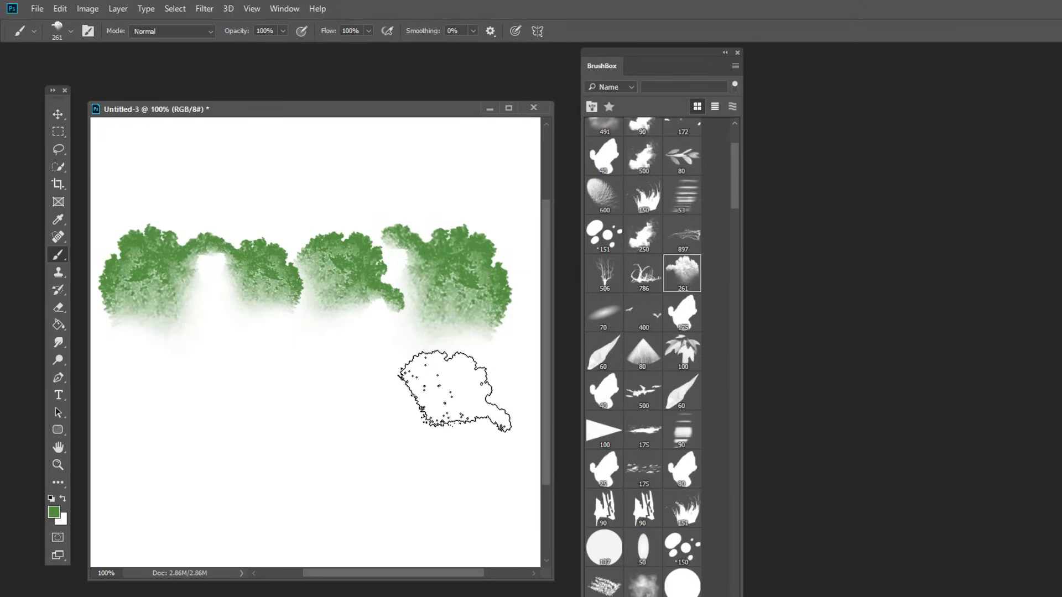
{"action": "mouse_move", "coordinate": [453, 389]}
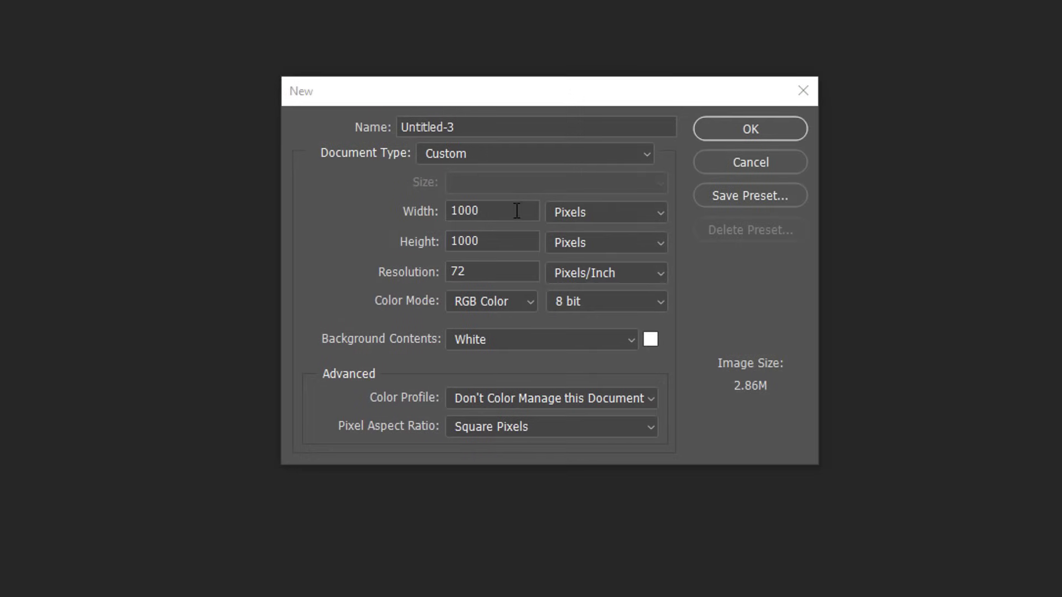
{"action": "mouse_move", "coordinate": [516, 198]}
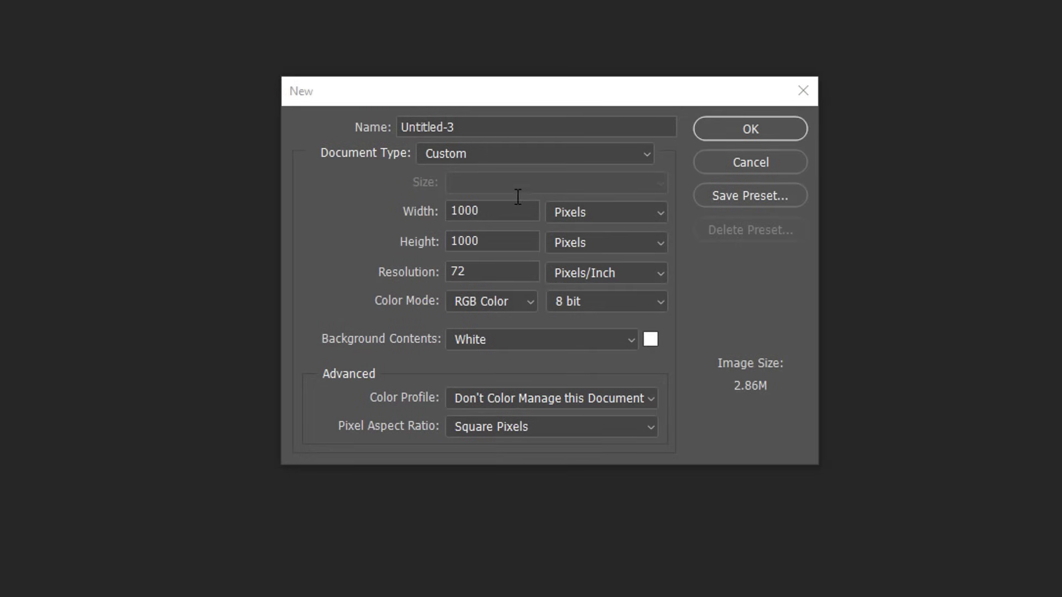
- Resize the painting to 1440×1800 and then 1520×1900 via Image Size
{"action": "type", "text": "400"}
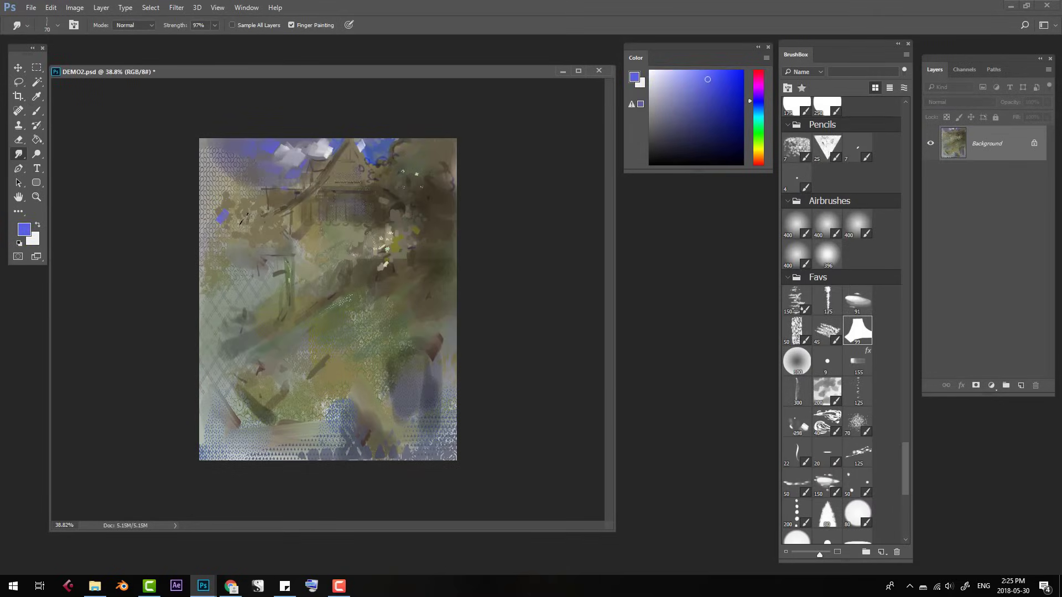
{"action": "left_click", "coordinate": [74, 8]}
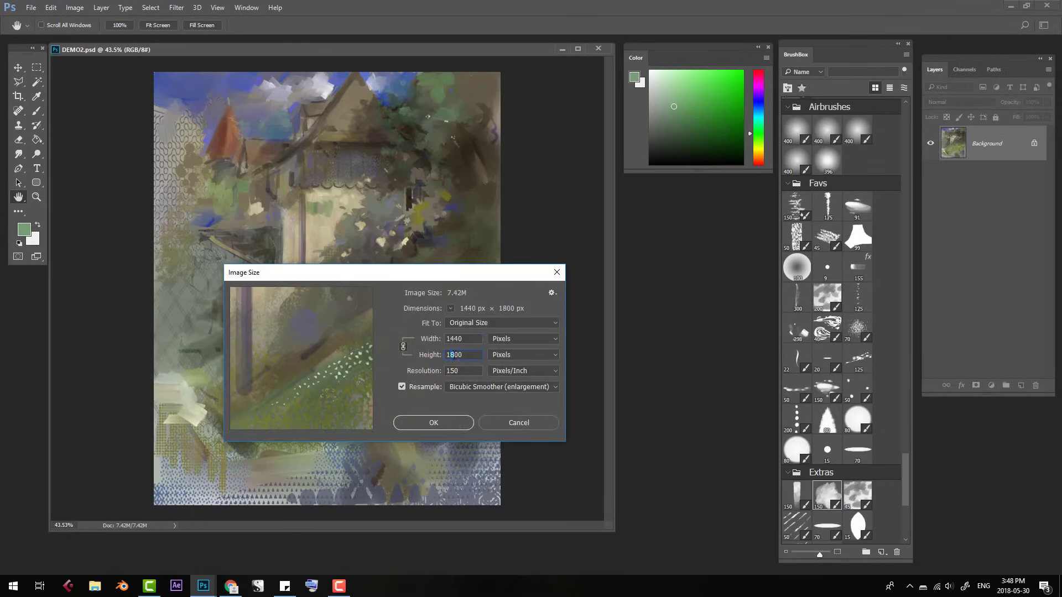
{"action": "left_click", "coordinate": [432, 422]}
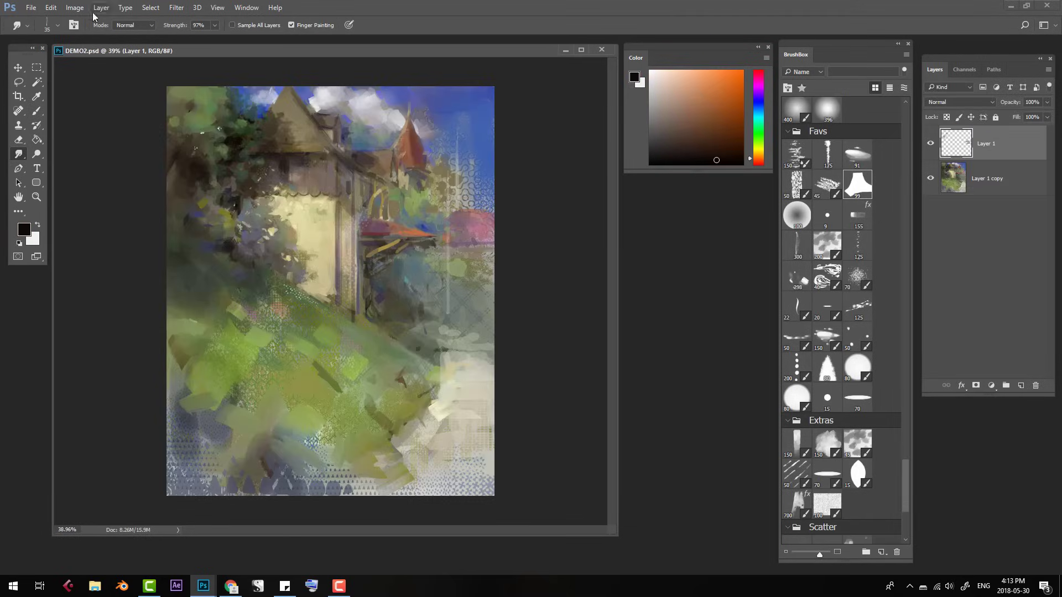
{"action": "left_click", "coordinate": [74, 8]}
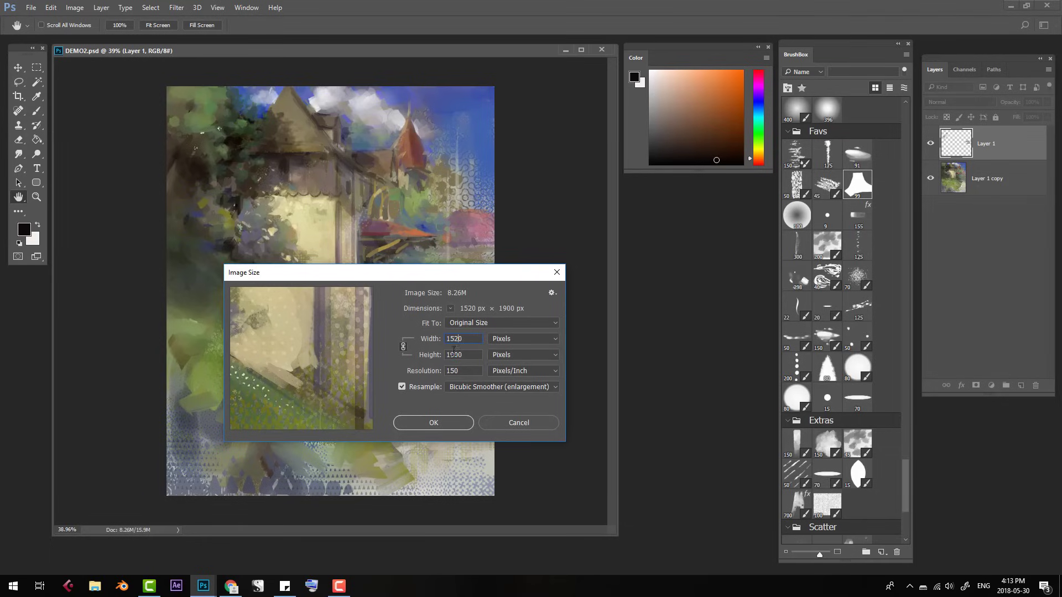
{"action": "left_click", "coordinate": [432, 421]}
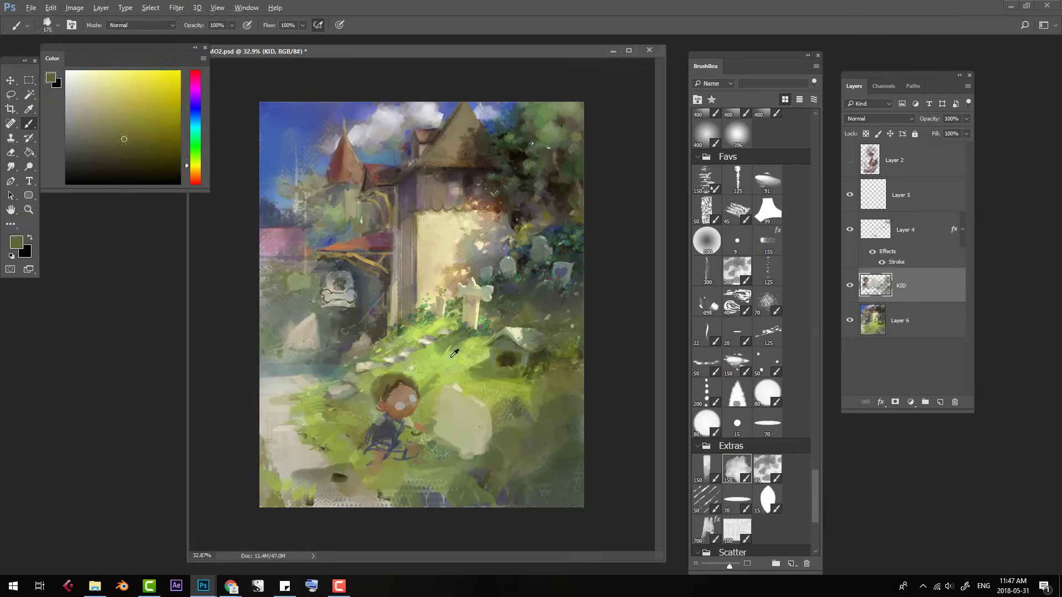
{"action": "left_click", "coordinate": [74, 8]}
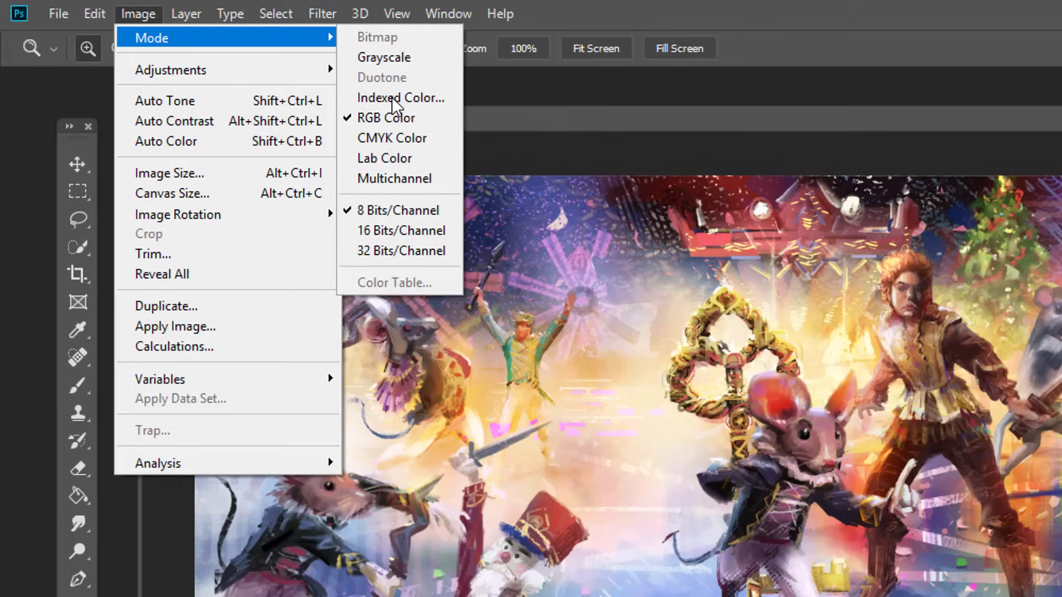
{"action": "mouse_move", "coordinate": [398, 117]}
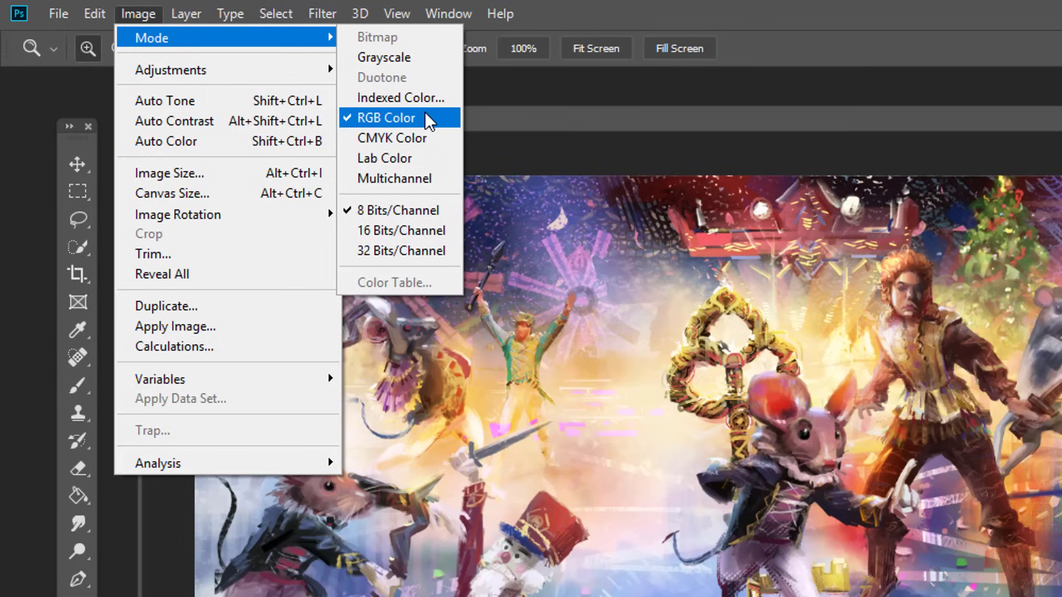
{"action": "mouse_move", "coordinate": [392, 139]}
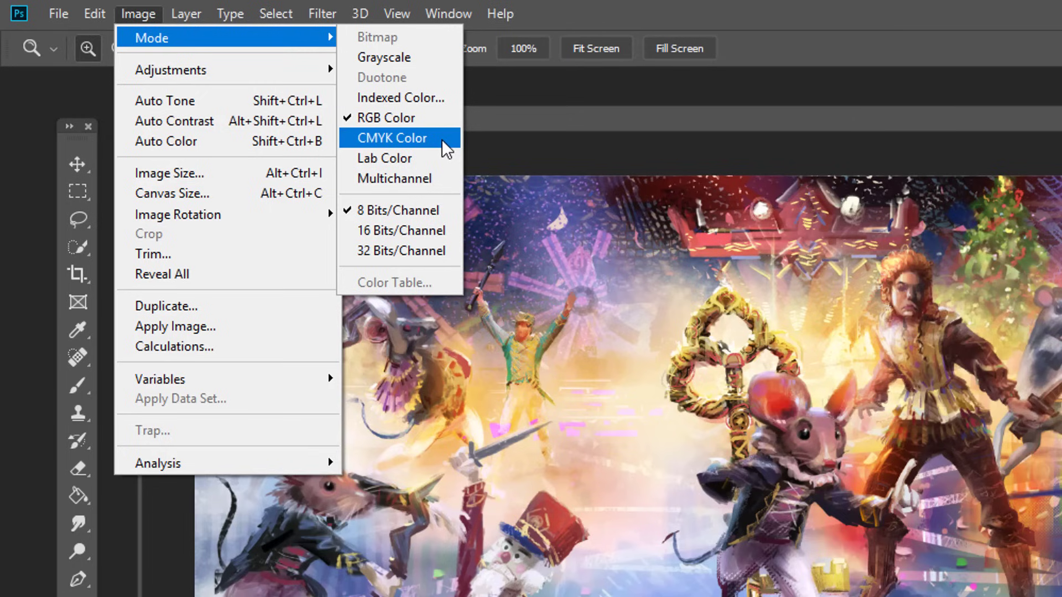
- Convert the layered painting to CMYK, choosing Don't Merge
{"action": "left_click", "coordinate": [389, 137]}
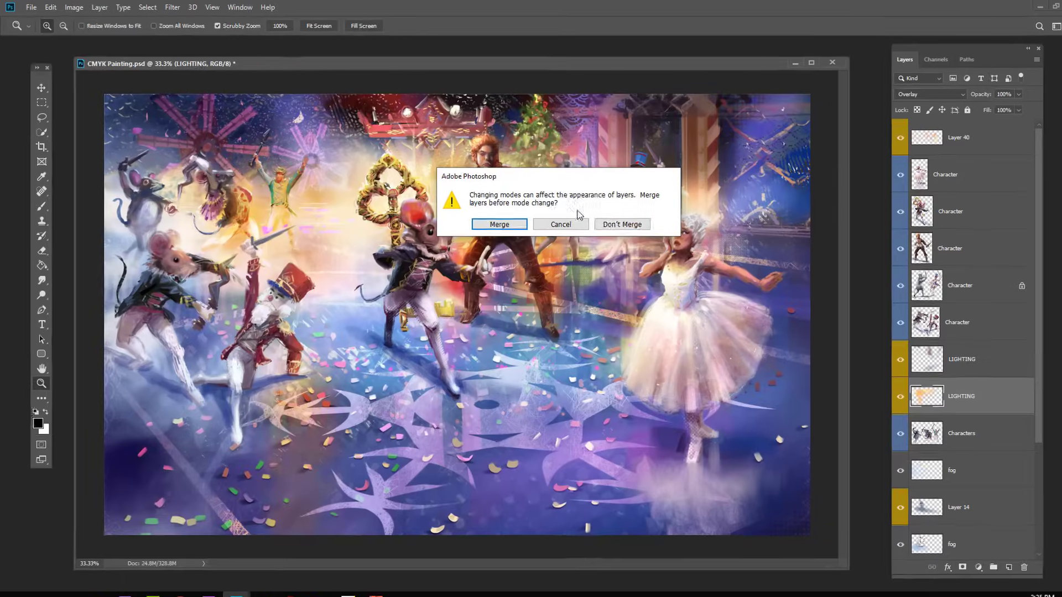
{"action": "left_click", "coordinate": [620, 225]}
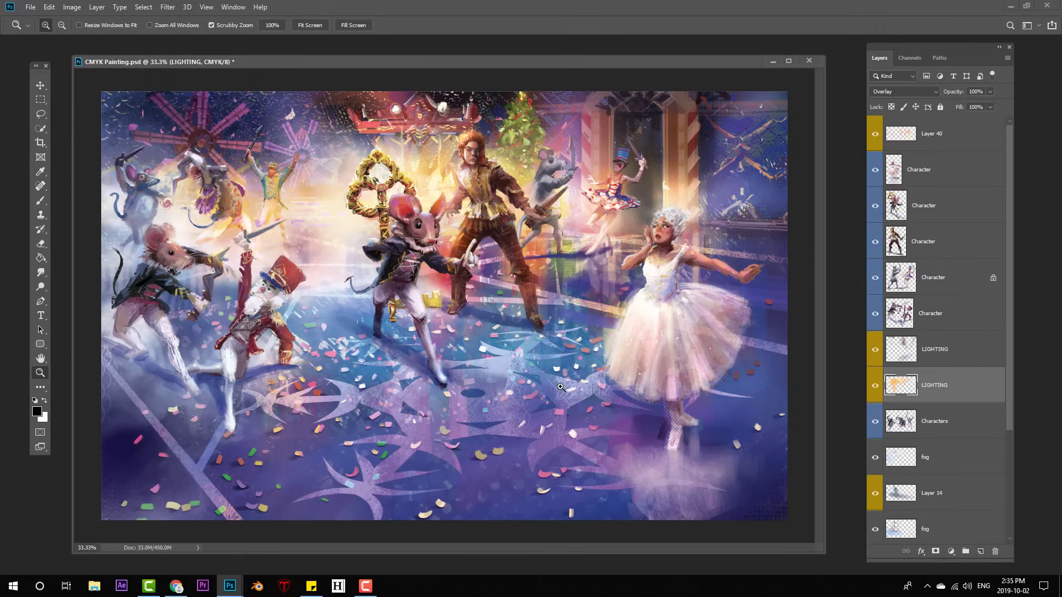
{"action": "mouse_move", "coordinate": [555, 388]}
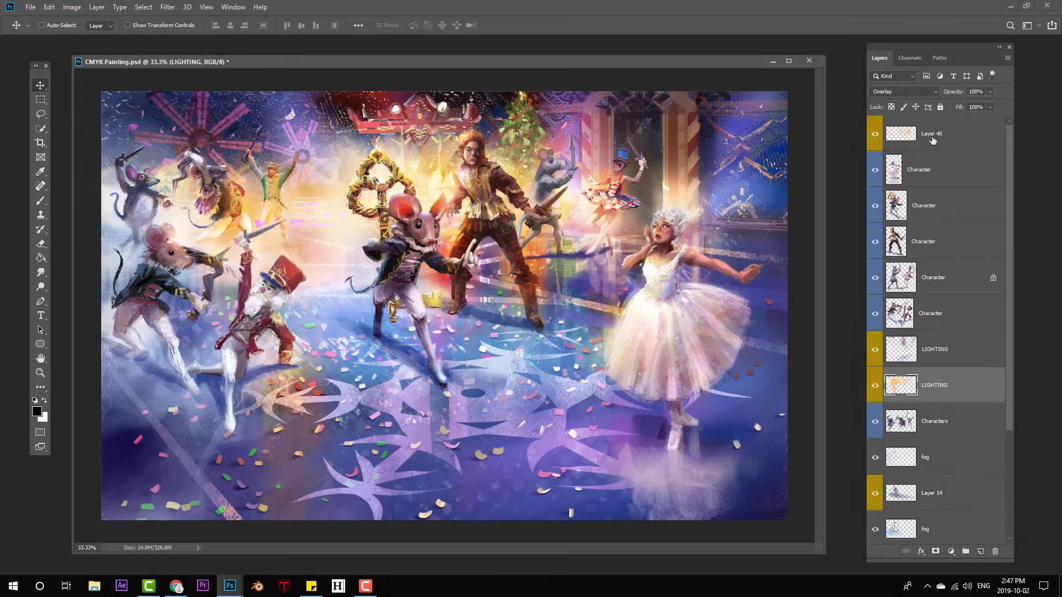
- Back in RGB, inspect the blend modes of a LIGHTING layer, Layer 4 and Layer 29
{"action": "left_click", "coordinate": [935, 348]}
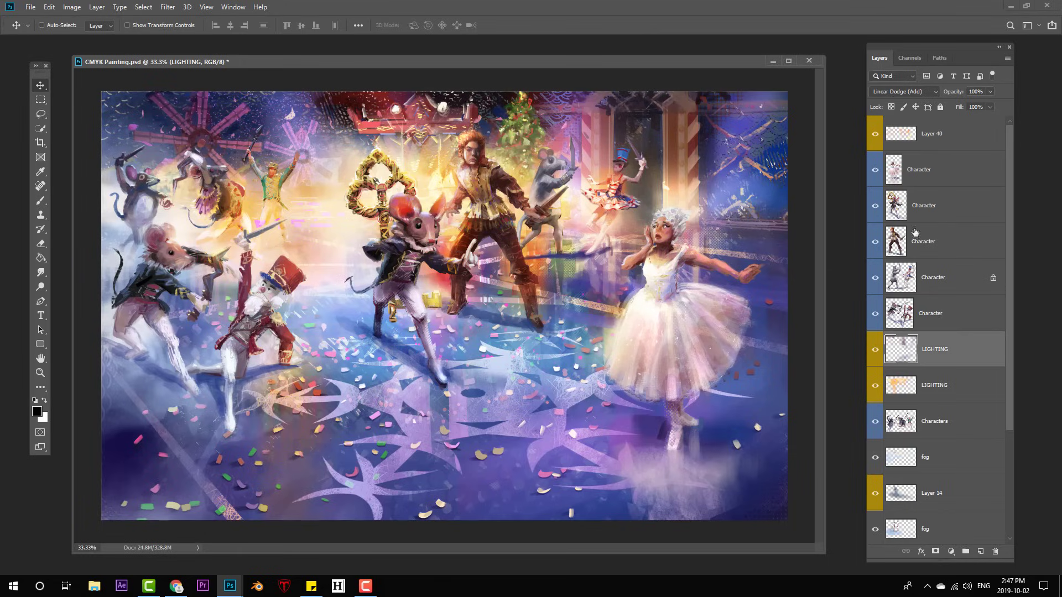
{"action": "left_click", "coordinate": [934, 385]}
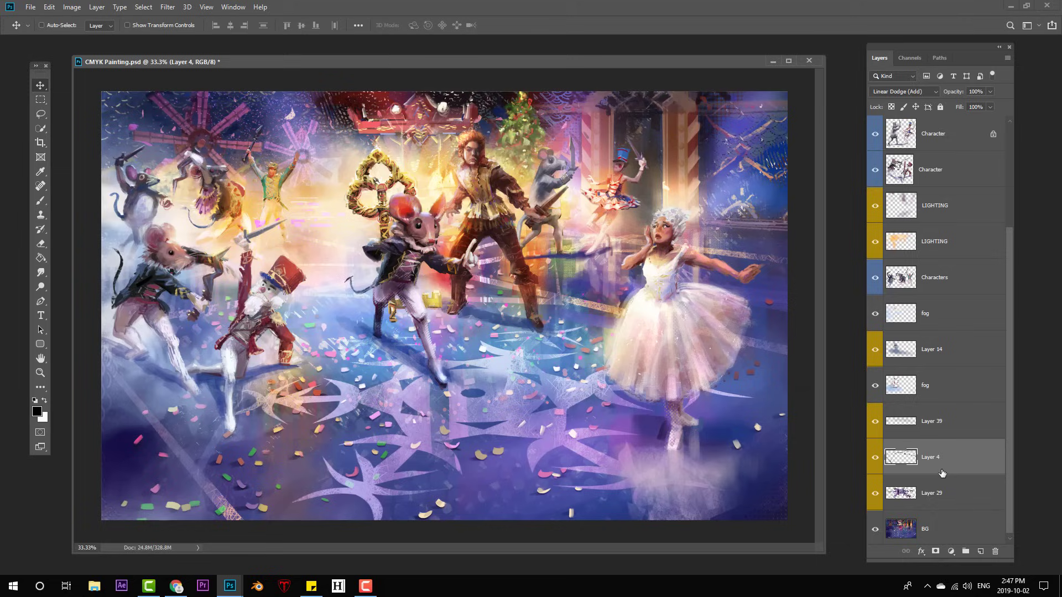
{"action": "left_click", "coordinate": [932, 492]}
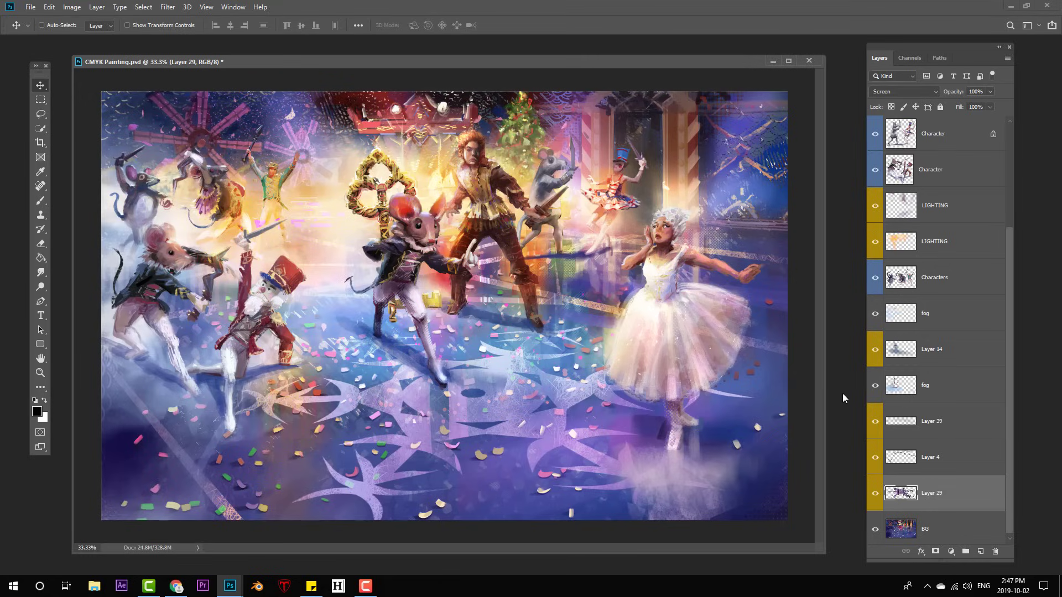
{"action": "mouse_move", "coordinate": [96, 7]}
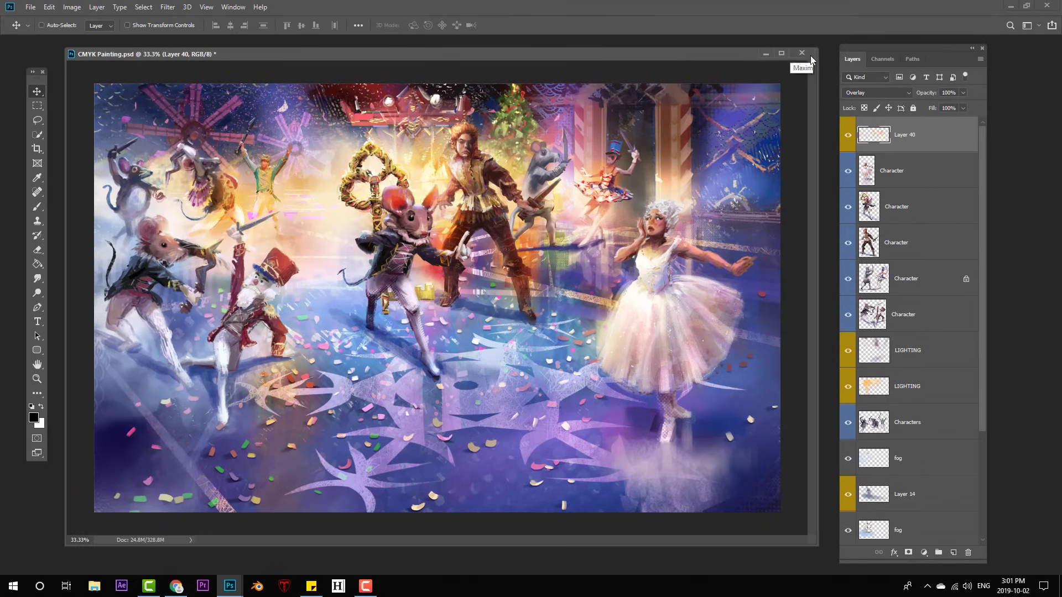
{"action": "mouse_move", "coordinate": [1020, 216]}
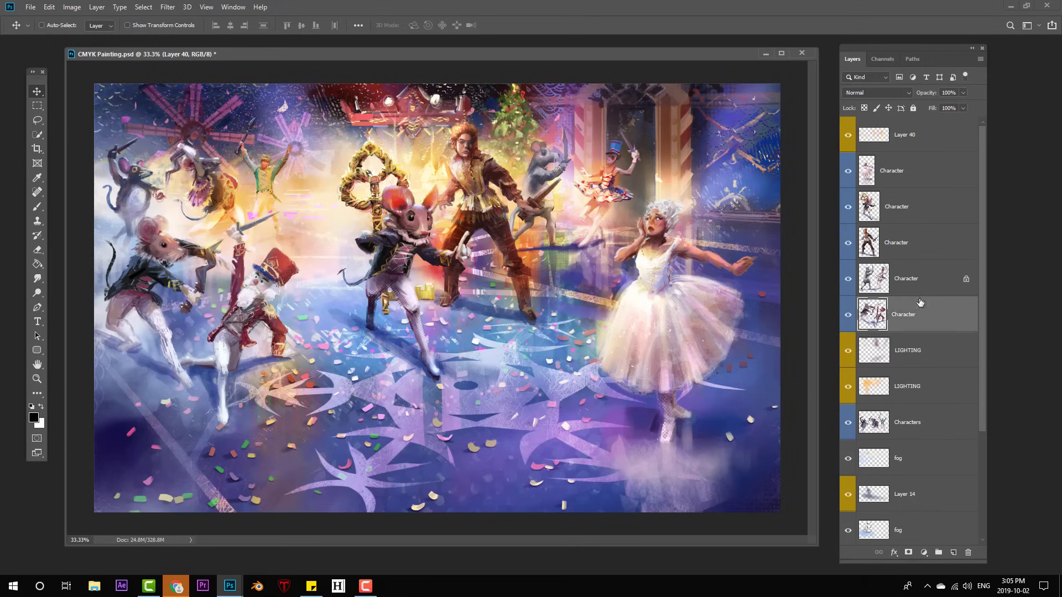
- Inspect Layer 40's blend mode and toggle its visibility to preview the overlay light on the characters
{"action": "left_click", "coordinate": [904, 133]}
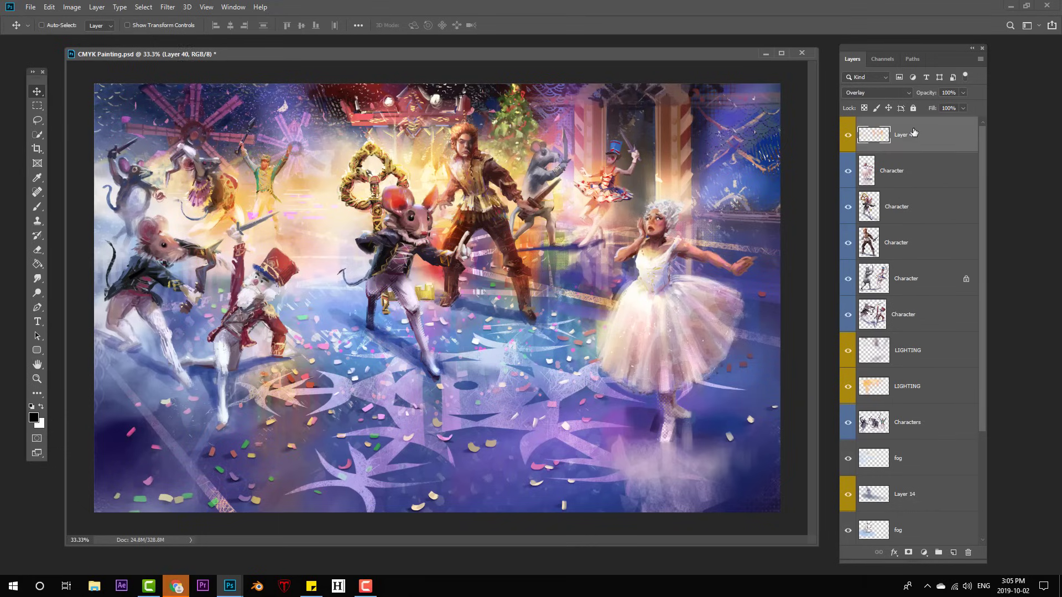
{"action": "left_click", "coordinate": [848, 134]}
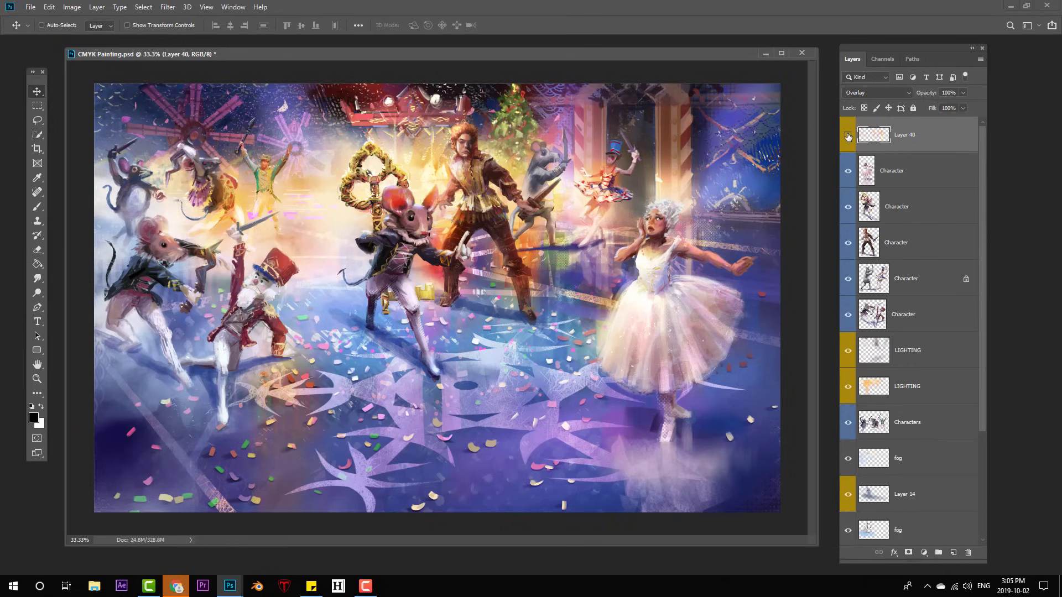
{"action": "left_click", "coordinate": [847, 135]}
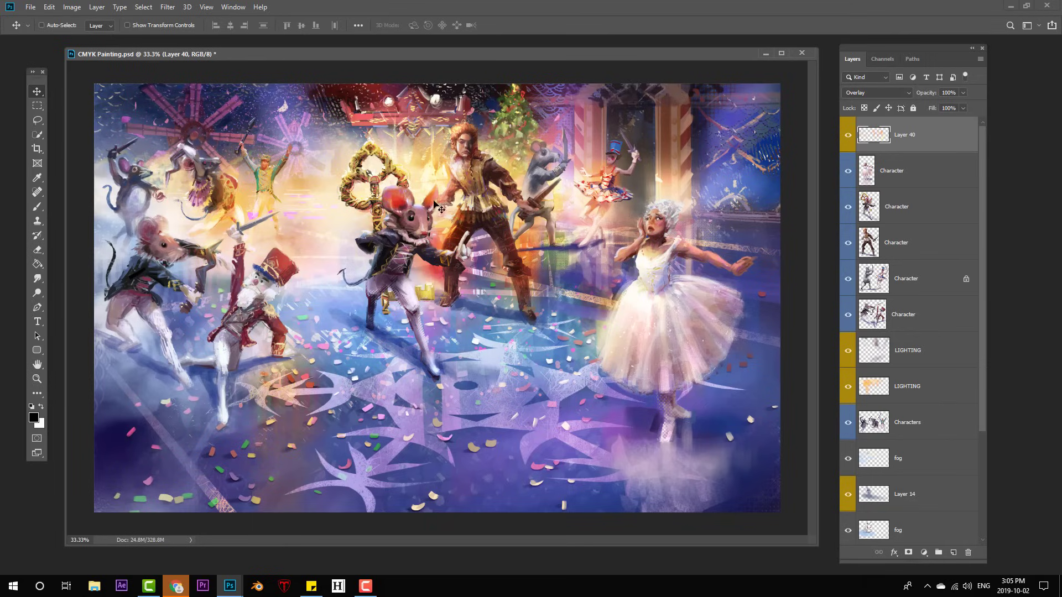
{"action": "mouse_move", "coordinate": [919, 139]}
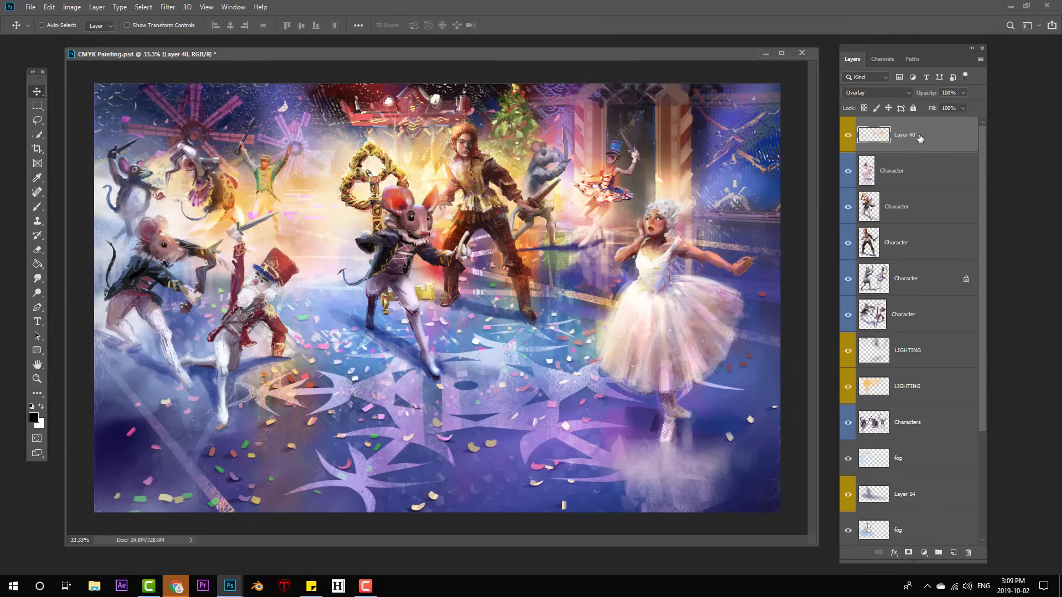
{"action": "mouse_move", "coordinate": [920, 137]}
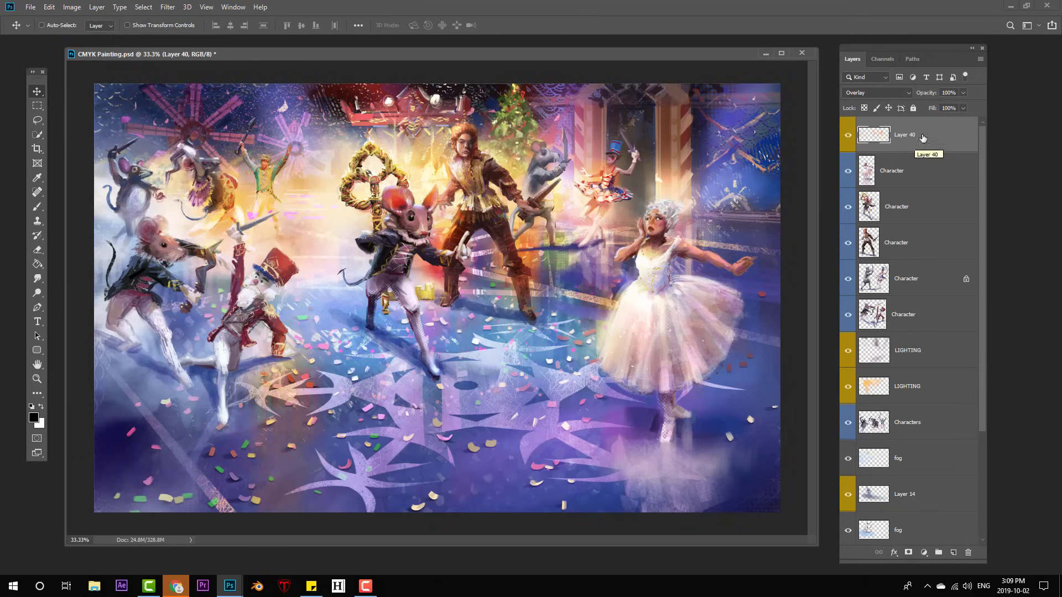
{"action": "left_click", "coordinate": [896, 207]}
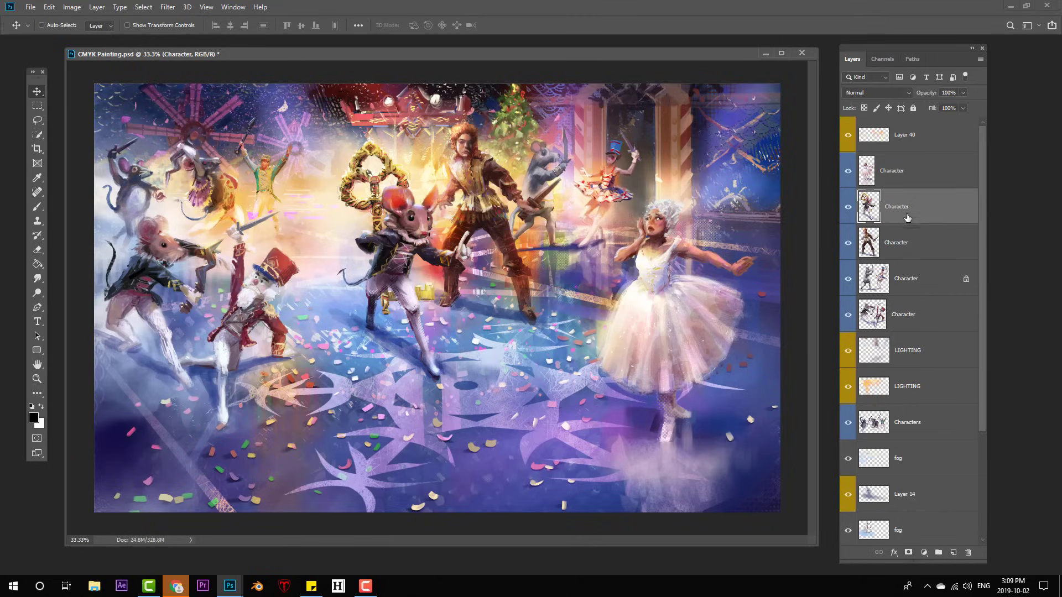
{"action": "left_click", "coordinate": [904, 134]}
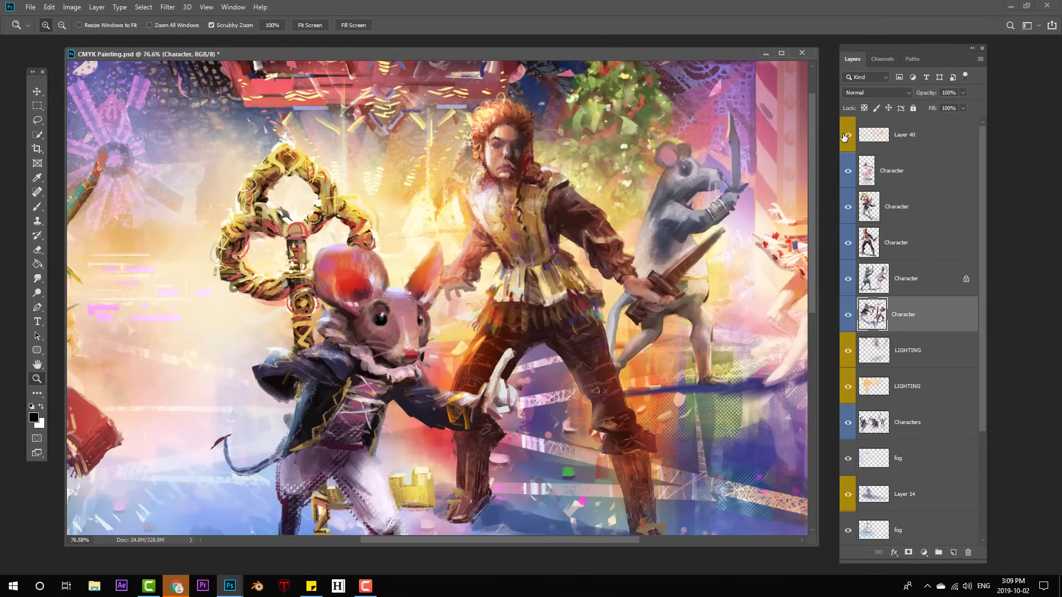
{"action": "left_click", "coordinate": [847, 134]}
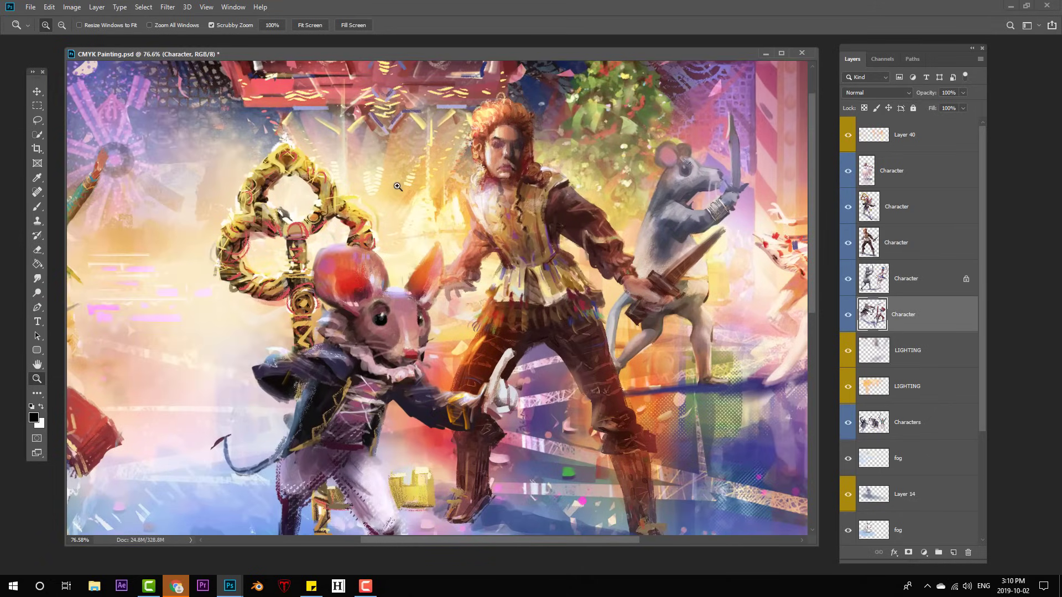
- Duplicate the document as a working copy named Layer Visibility
{"action": "left_click", "coordinate": [234, 7]}
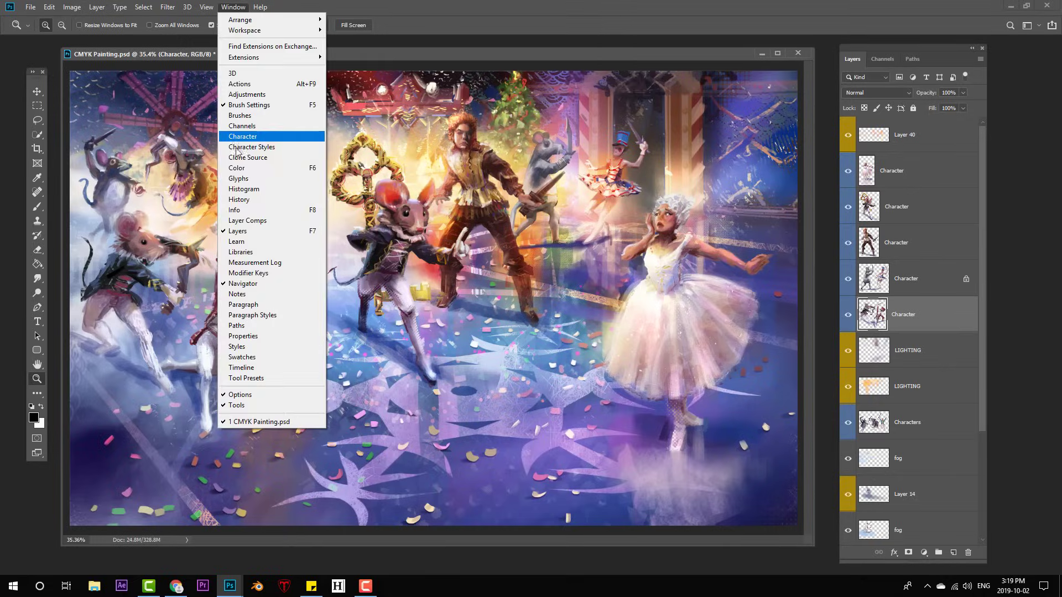
{"action": "left_click", "coordinate": [239, 188]}
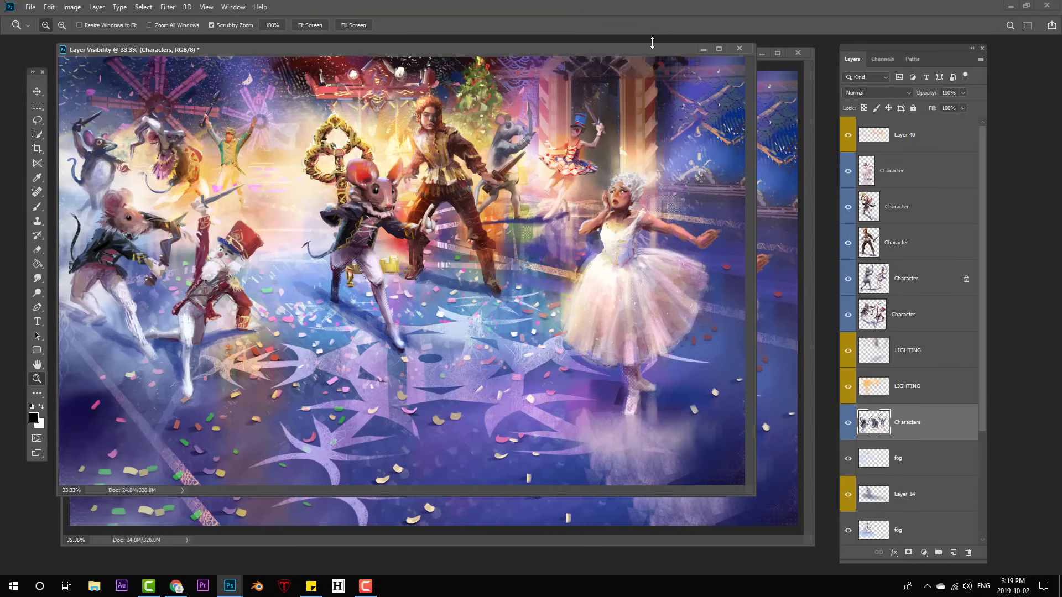
{"action": "mouse_move", "coordinate": [655, 52]}
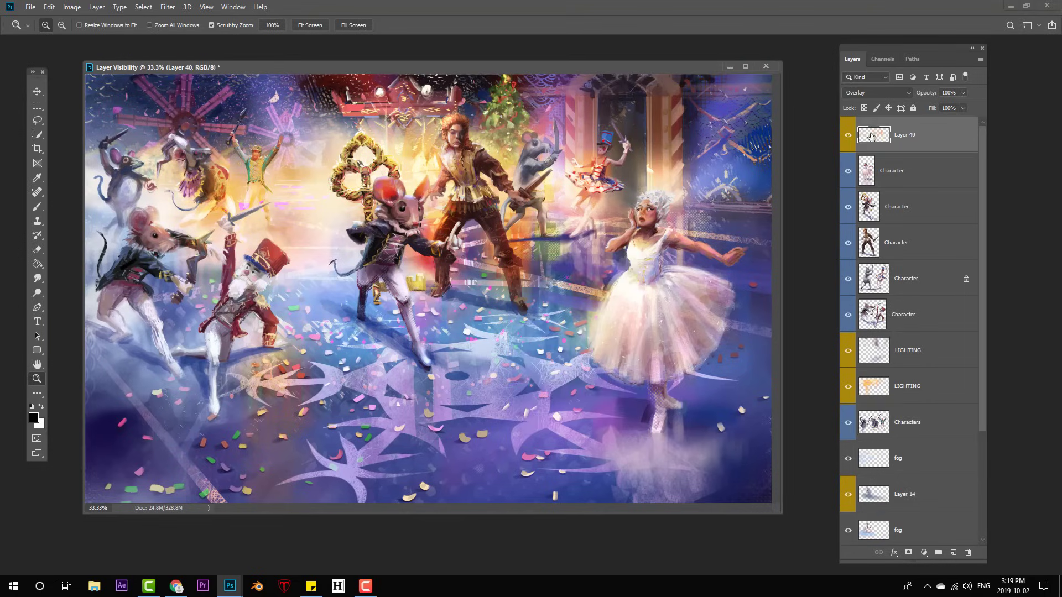
- Place a copy of Layer 40 above each Character layer and clip each copy to the character beneath
{"action": "left_click", "coordinate": [896, 242]}
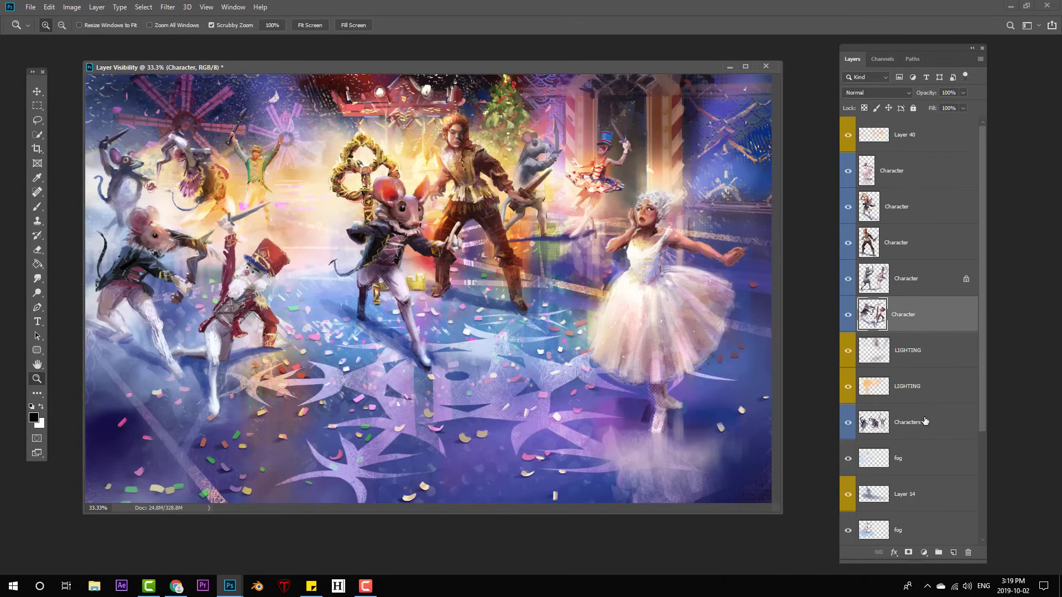
{"action": "left_click", "coordinate": [907, 421]}
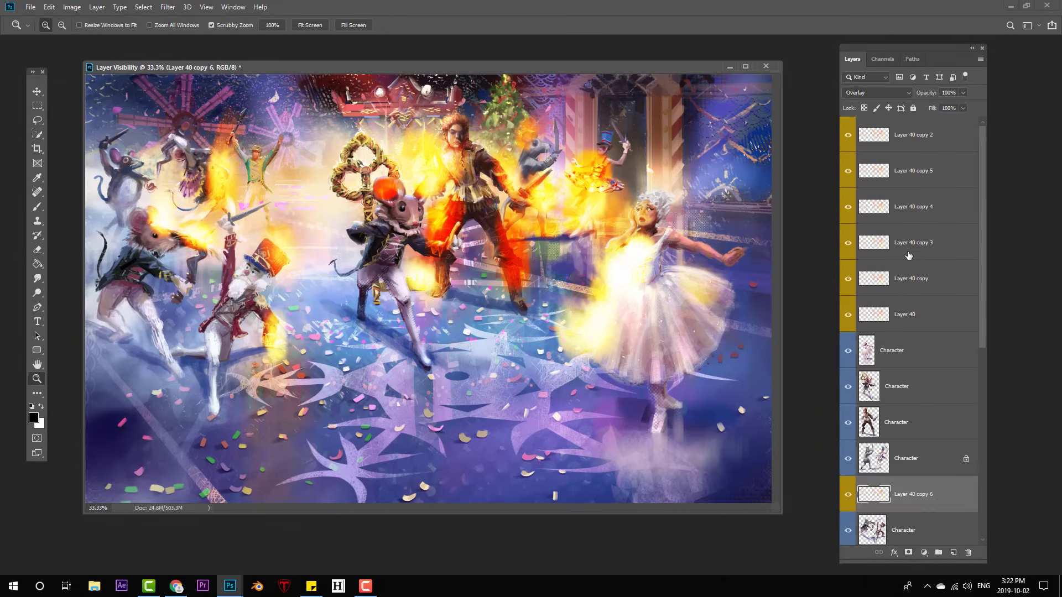
{"action": "scroll", "scroll_direction": "down", "scroll_amount": 3}
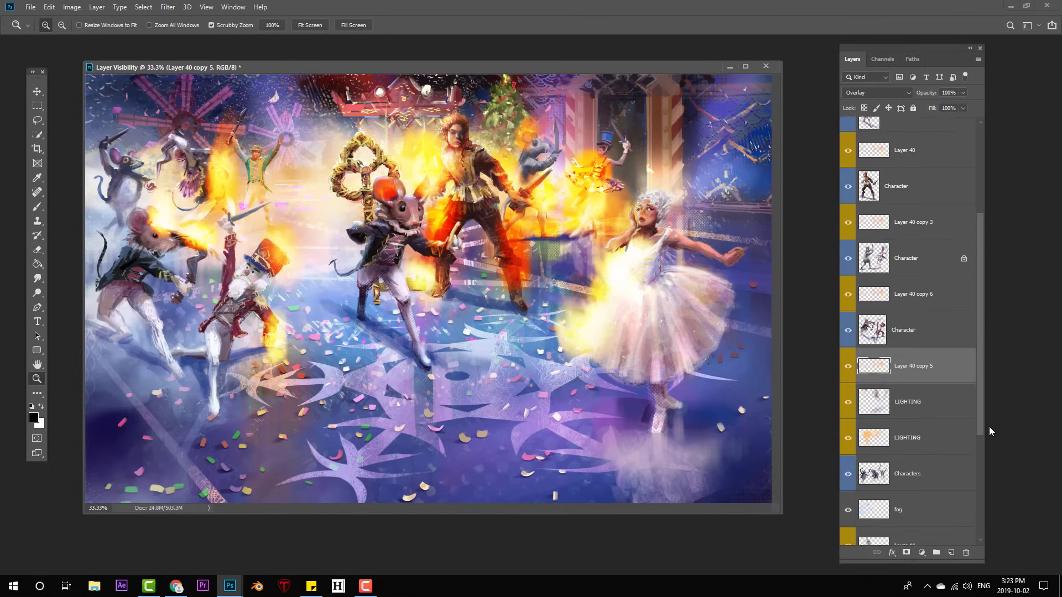
{"action": "scroll", "scroll_direction": "up", "scroll_amount": 3}
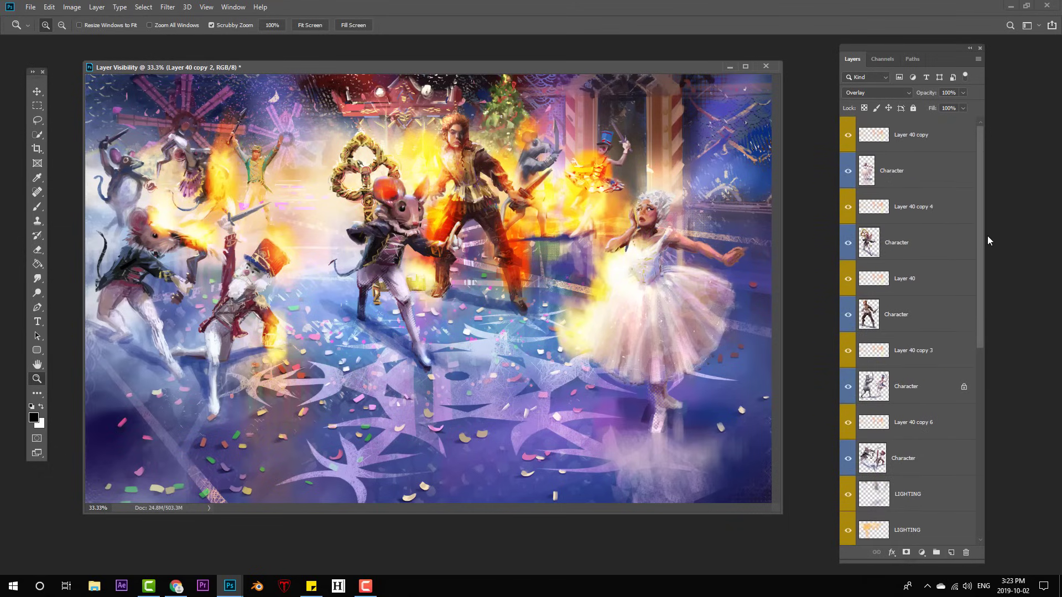
{"action": "left_click", "coordinate": [37, 92]}
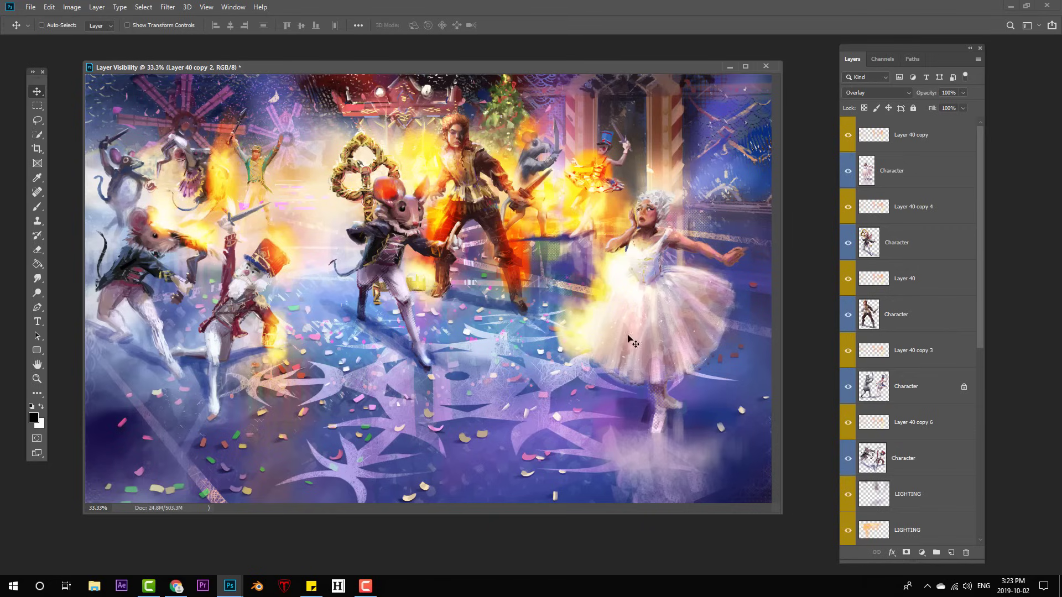
{"action": "mouse_move", "coordinate": [774, 254]}
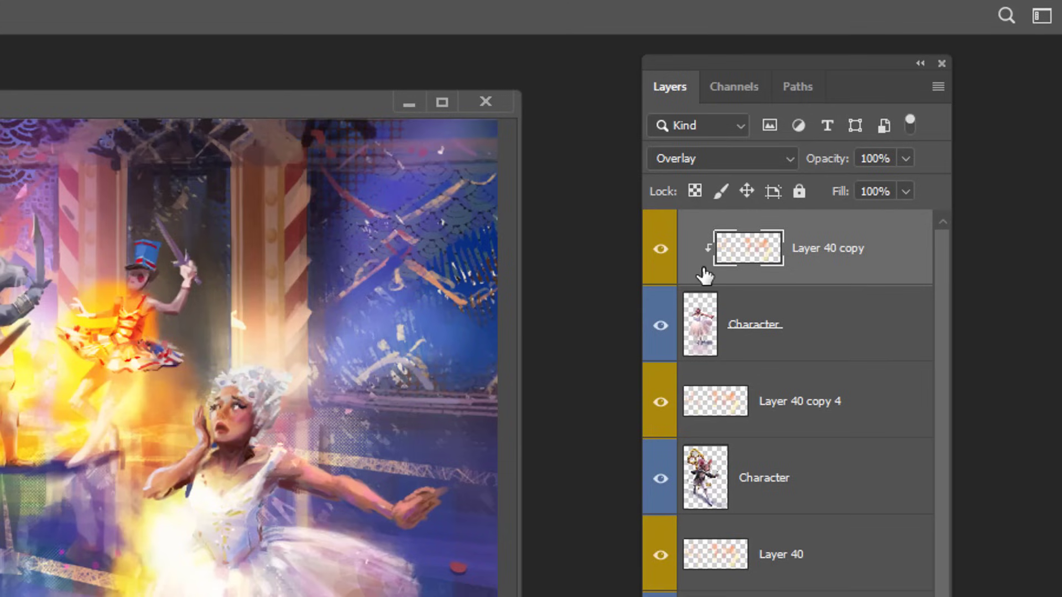
{"action": "mouse_move", "coordinate": [752, 249]}
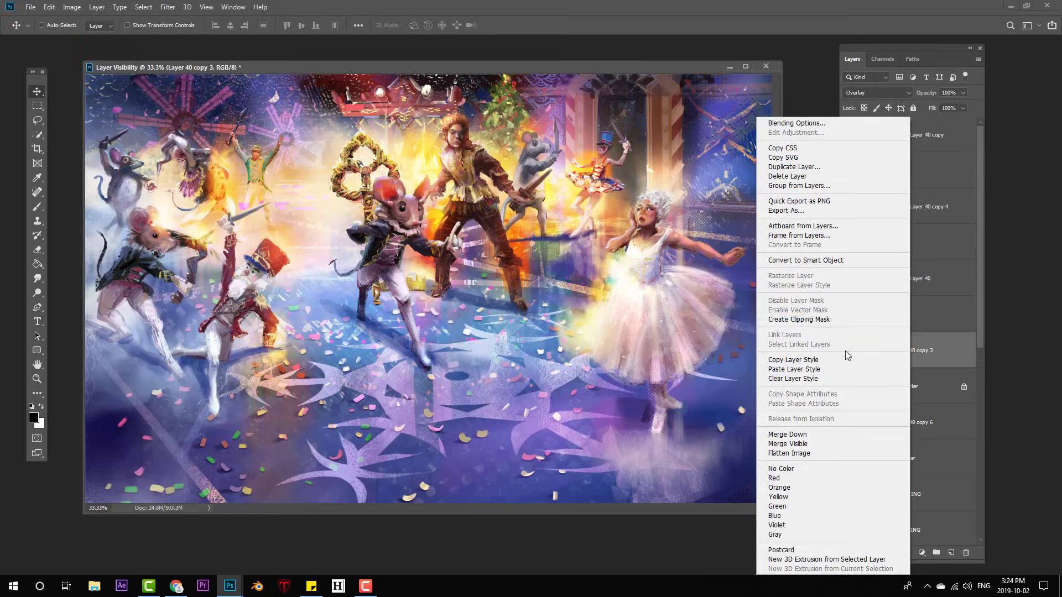
{"action": "left_click", "coordinate": [794, 167]}
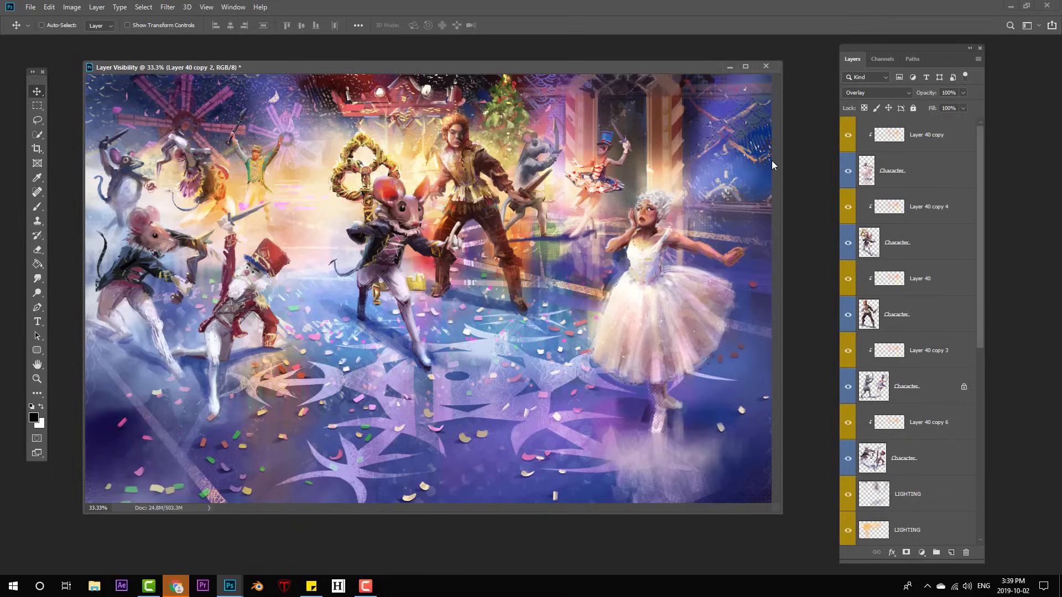
- Merge each clipped light copy into its character with Ctrl+E and solo one character to verify
{"action": "left_click", "coordinate": [915, 170]}
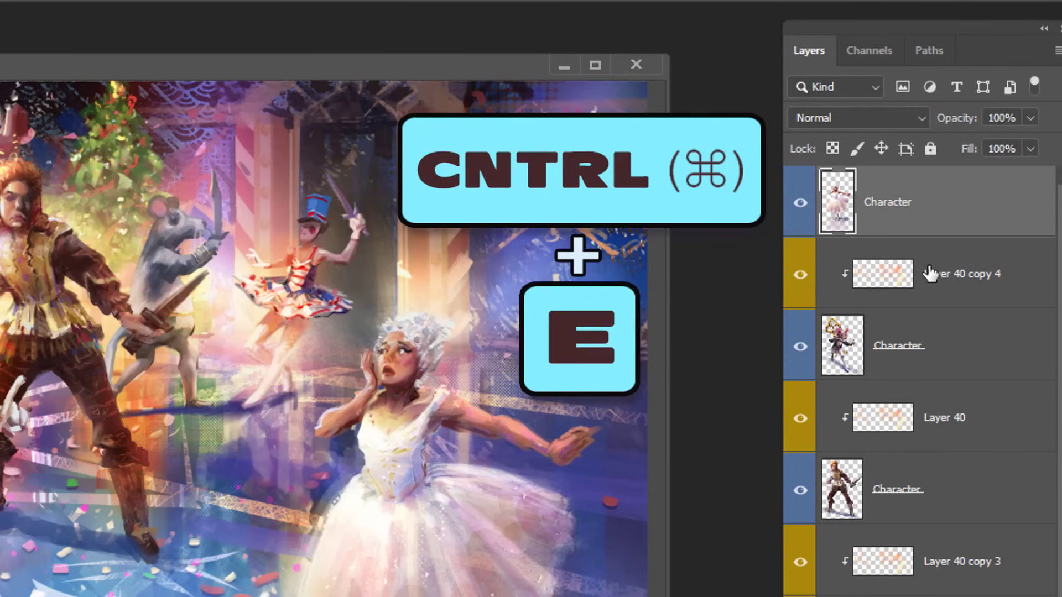
{"action": "key", "text": "ctrl+e"}
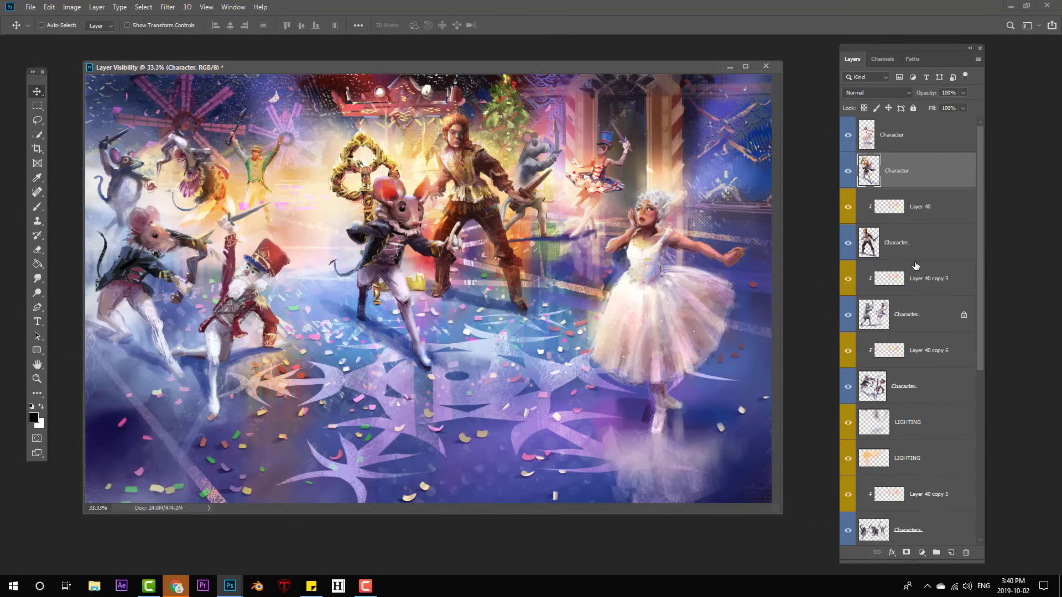
{"action": "scroll", "scroll_direction": "down", "scroll_amount": 3}
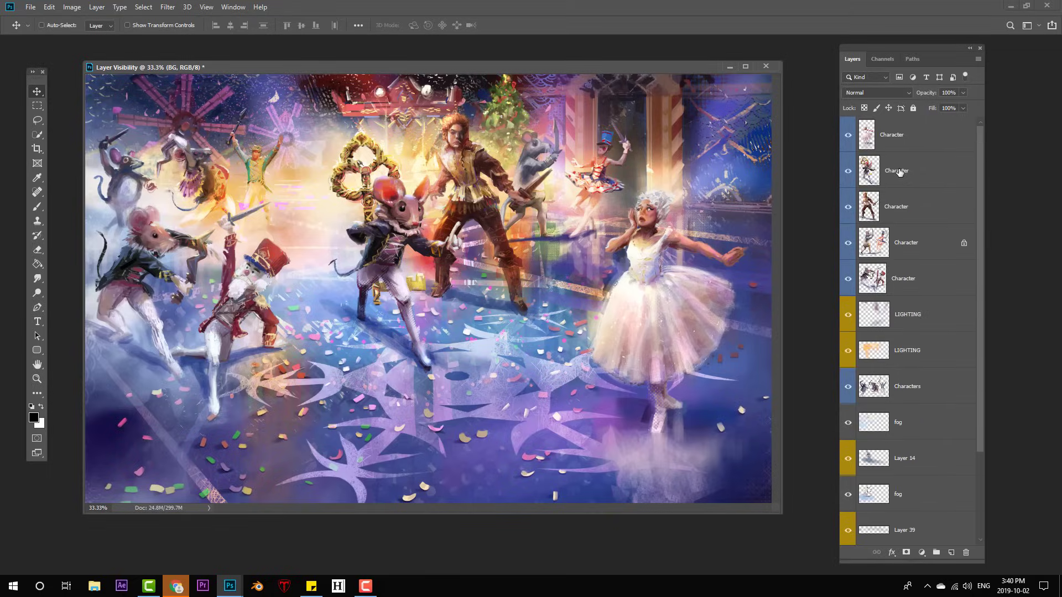
{"action": "left_click", "coordinate": [847, 170]}
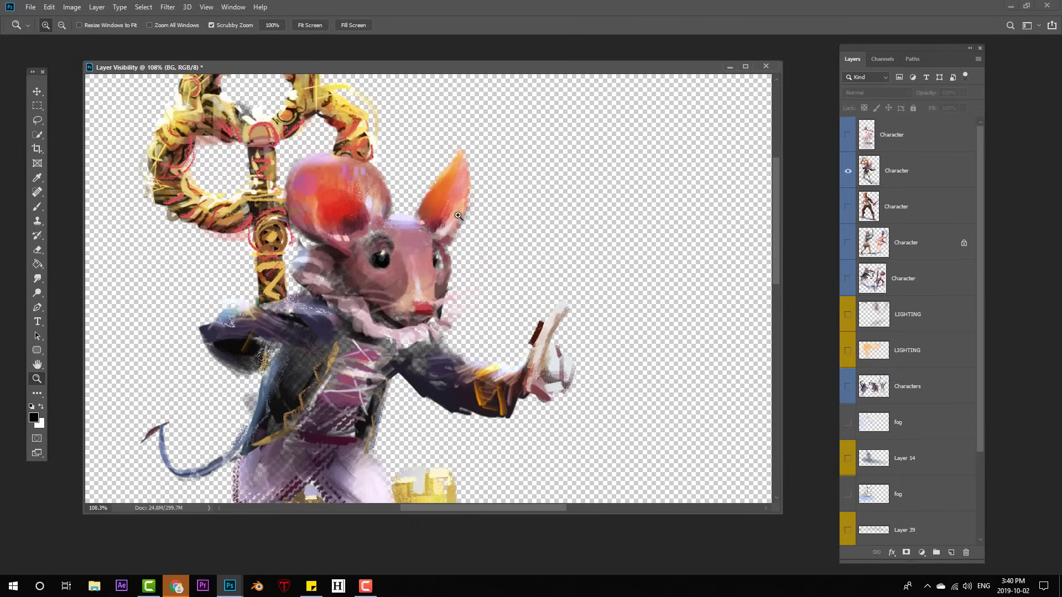
{"action": "mouse_move", "coordinate": [352, 230]}
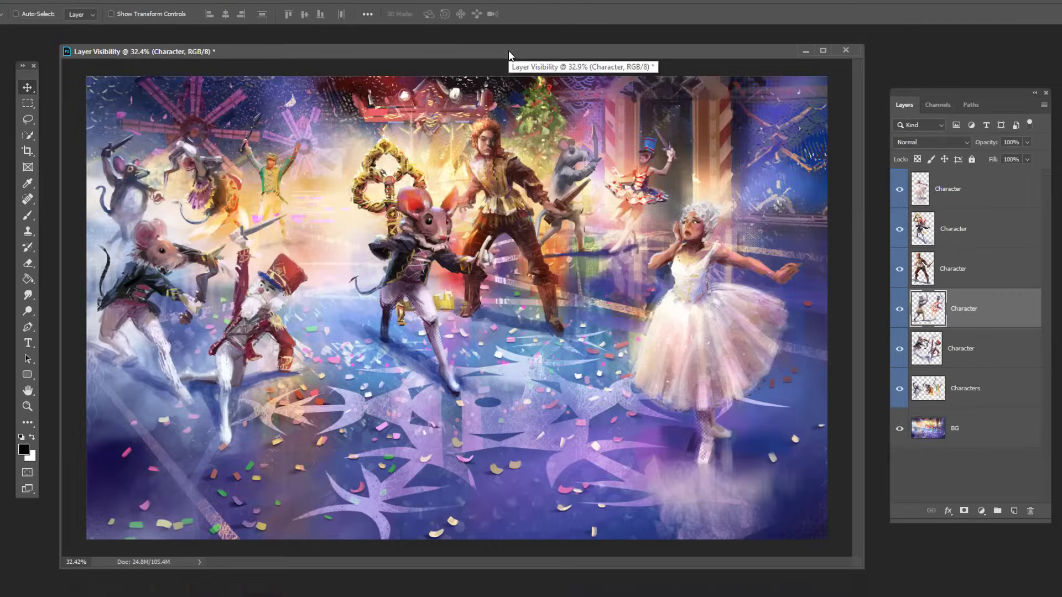
{"action": "mouse_move", "coordinate": [951, 466]}
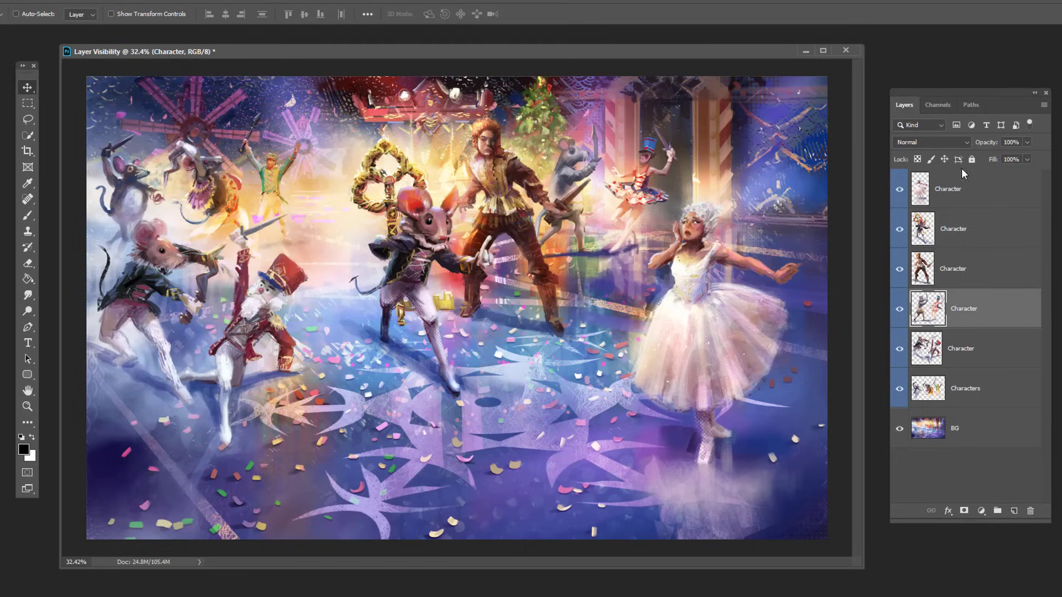
{"action": "mouse_move", "coordinate": [953, 441]}
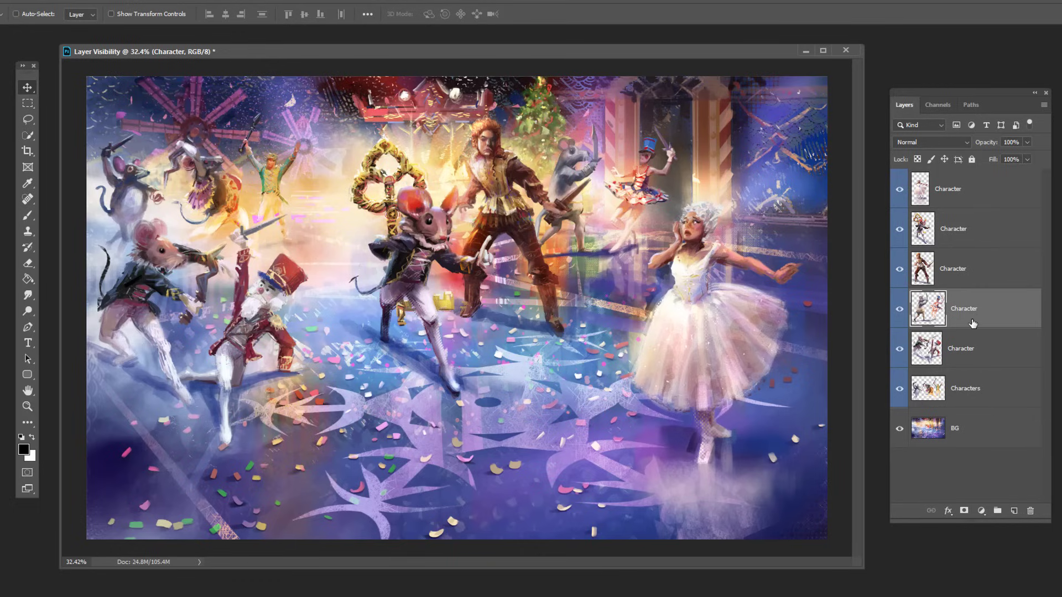
- Convert the painting to CMYK Color via Image > Mode
{"action": "left_click", "coordinate": [72, 7]}
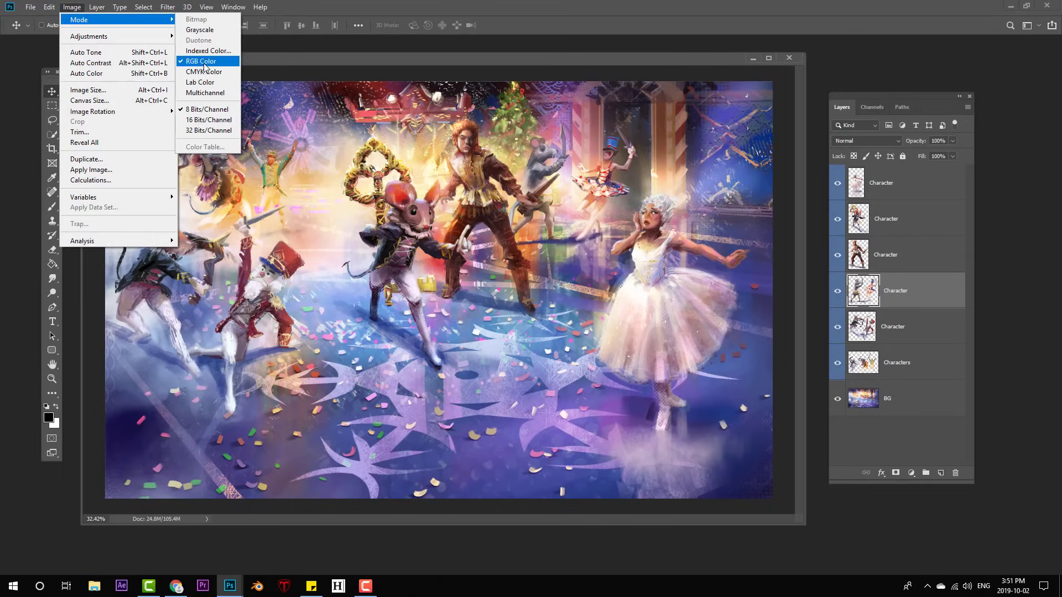
{"action": "left_click", "coordinate": [201, 71]}
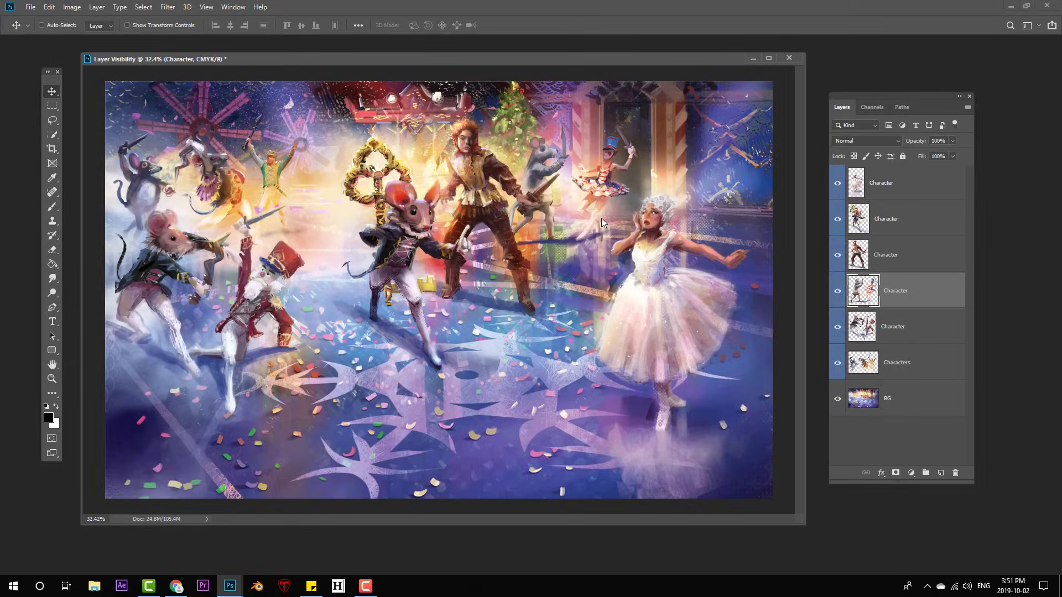